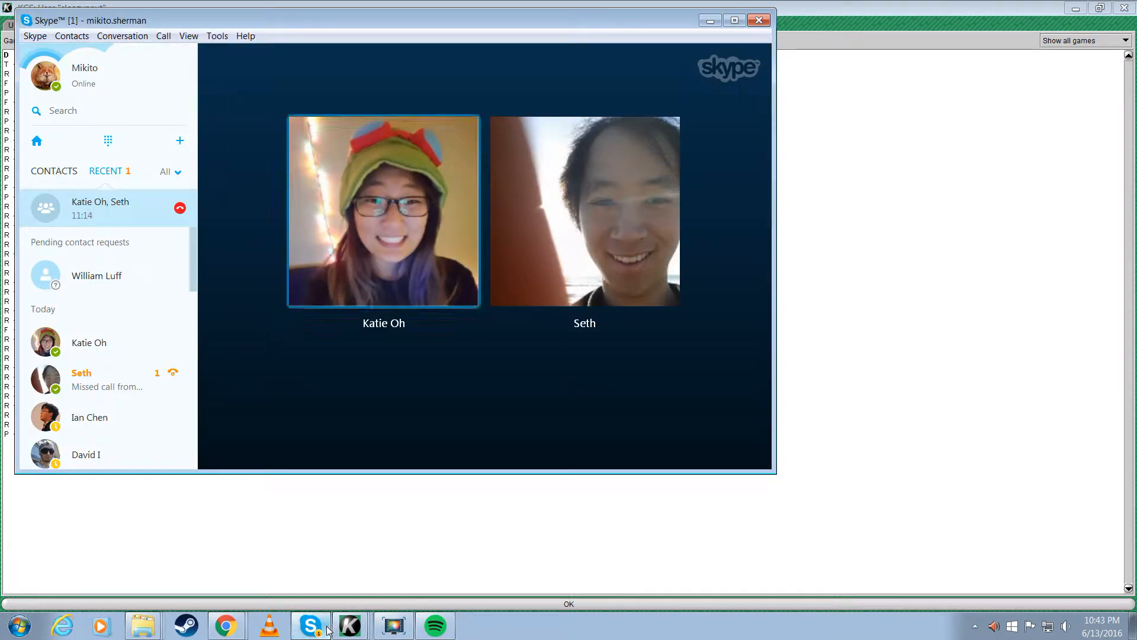
Step: Review which microphone is selected in Skype's Call > Audio Settings dialog
click(349, 625)
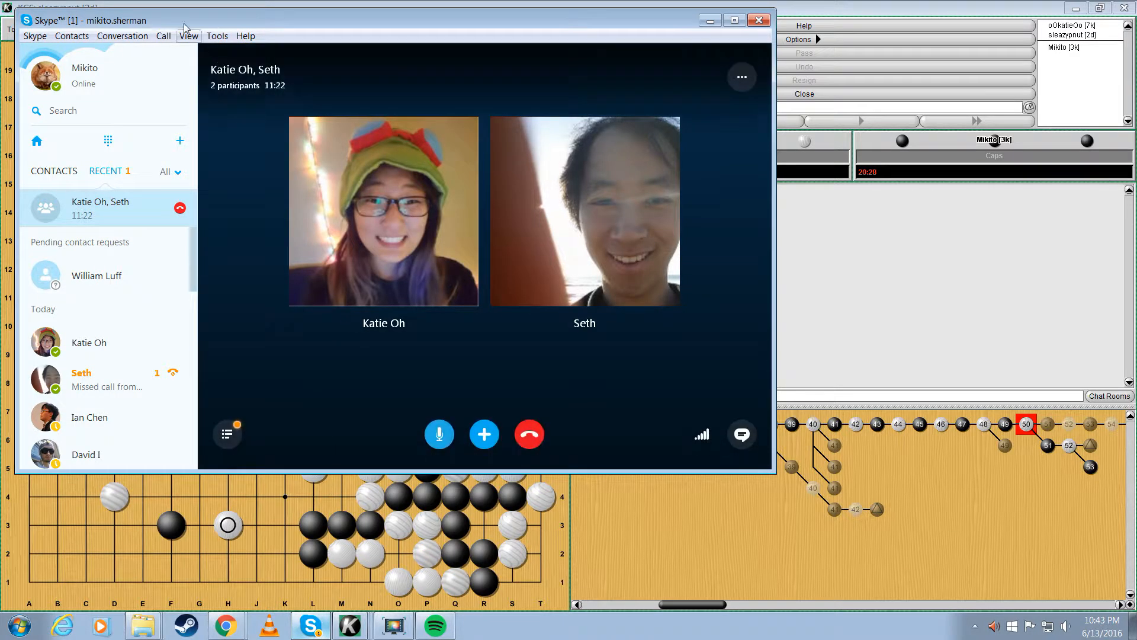
click(163, 35)
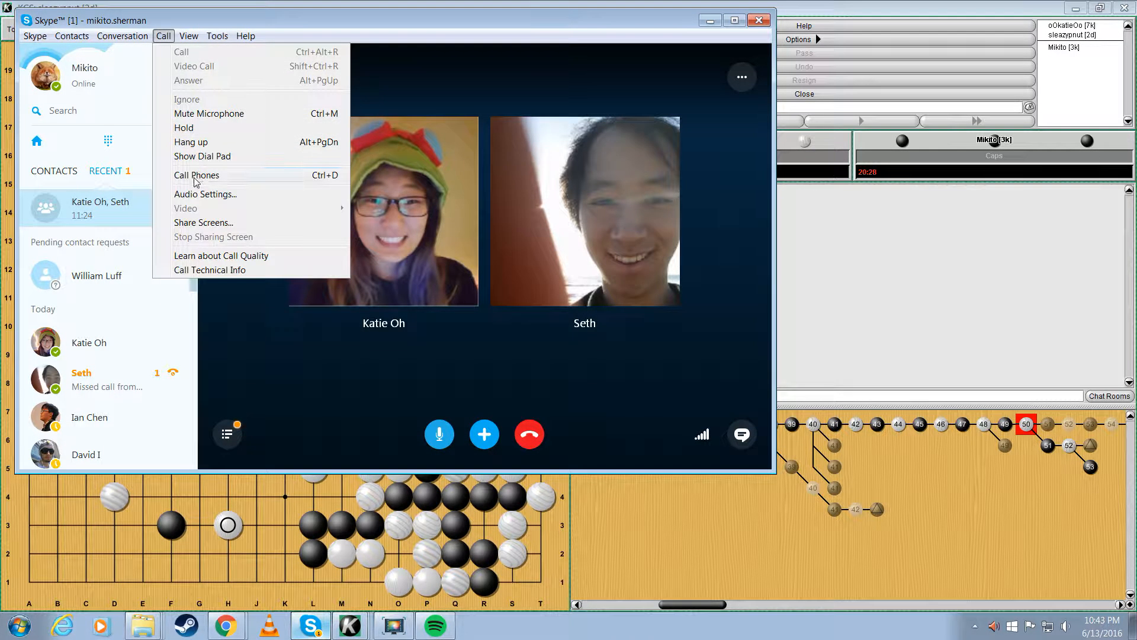
click(206, 194)
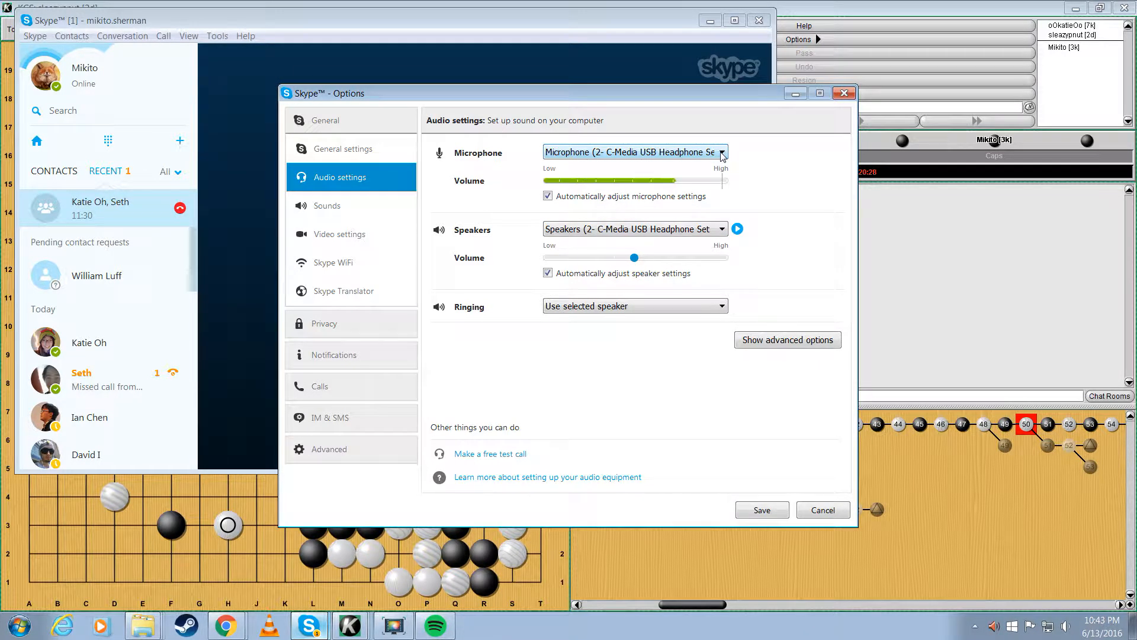
click(721, 152)
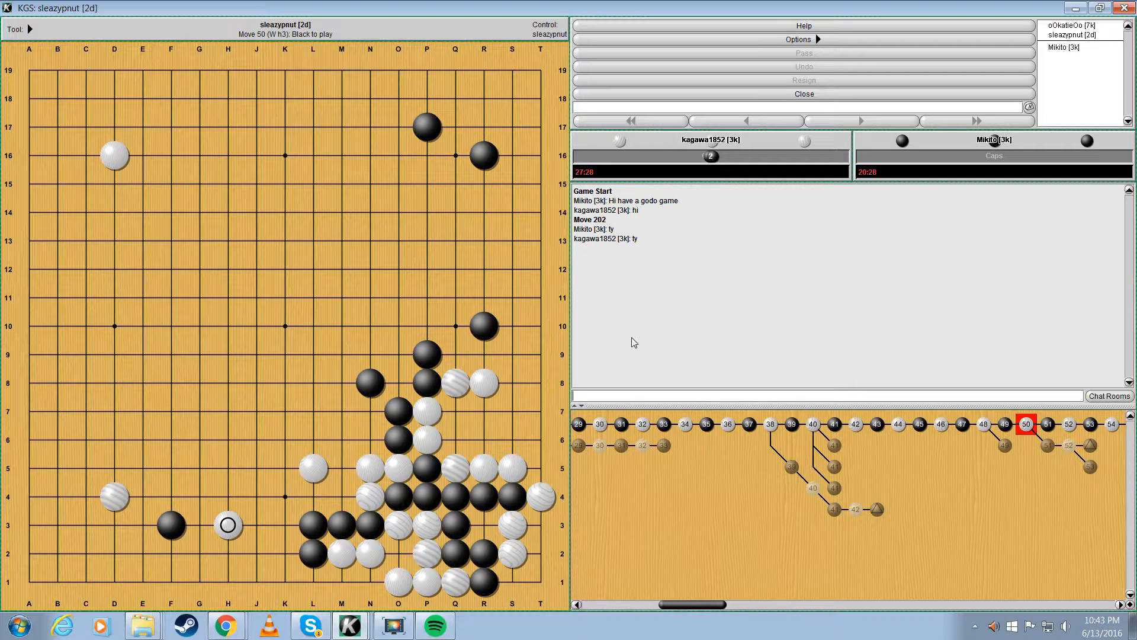
Step: Step the review to move 58, back to 54, and try Black e3 as a variation
click(227, 497)
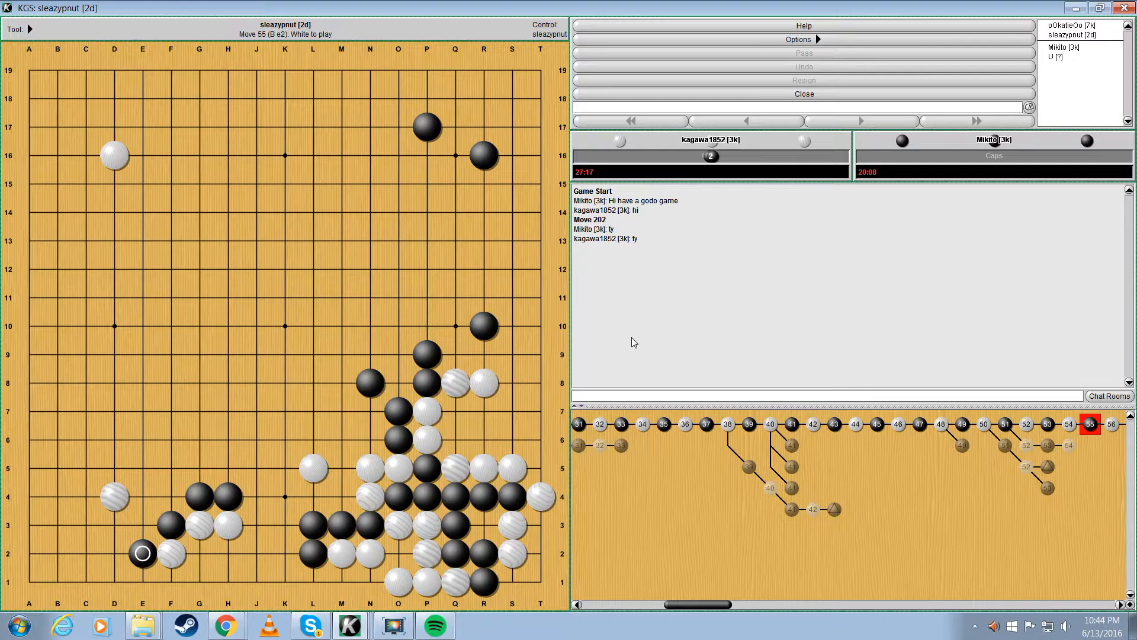
click(142, 524)
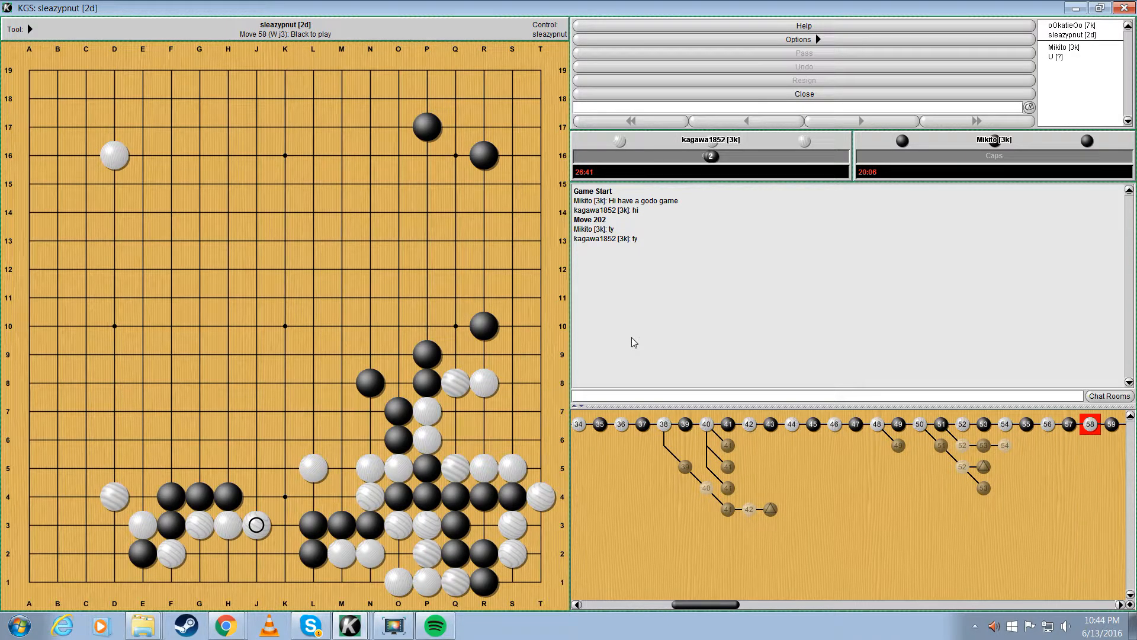
click(200, 553)
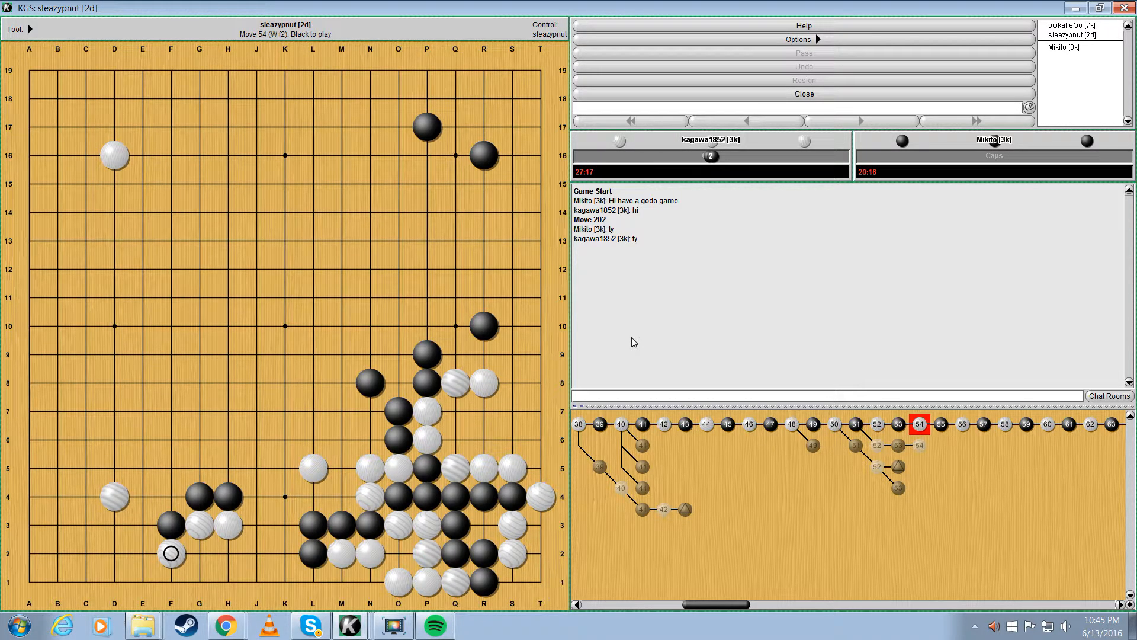
click(142, 525)
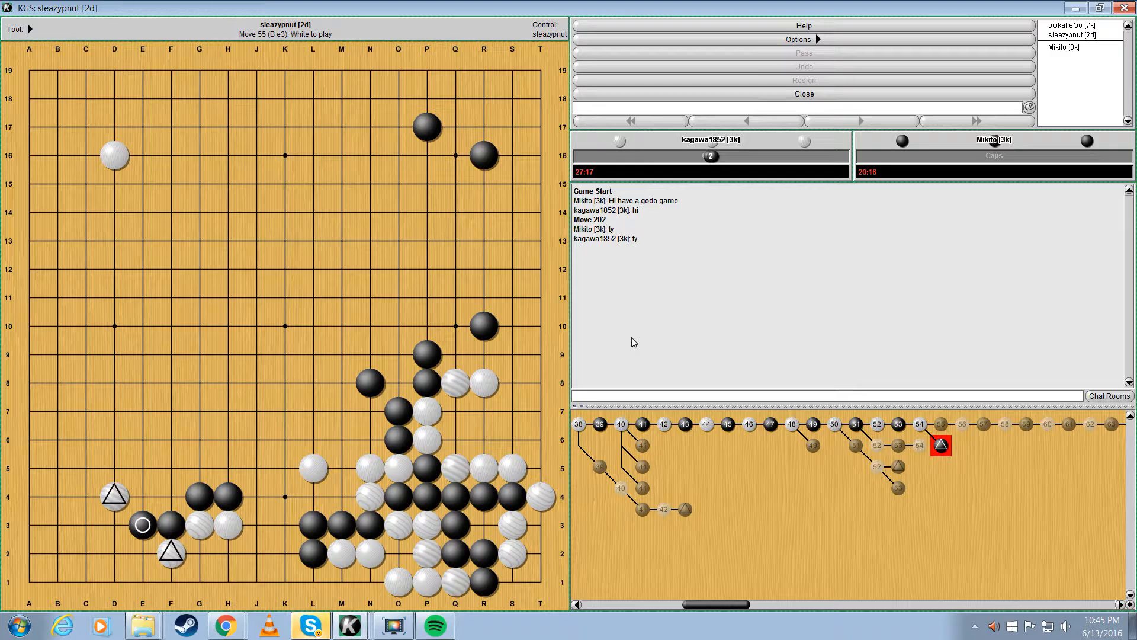
click(310, 626)
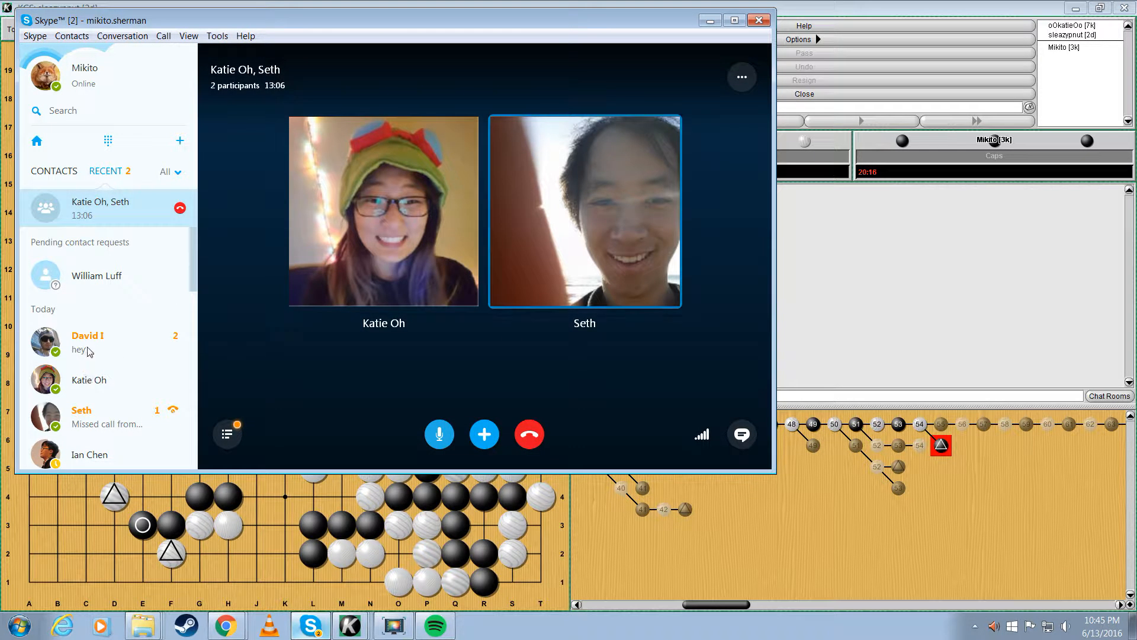
Step: Invite the contact who just messaged into the Skype group call
click(87, 343)
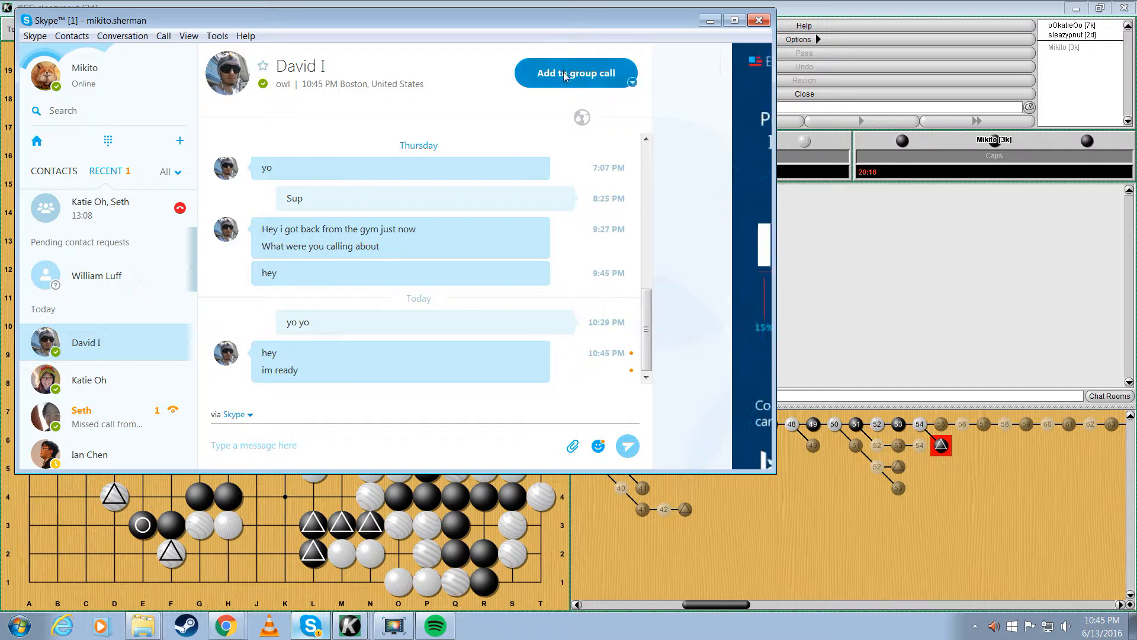
click(576, 72)
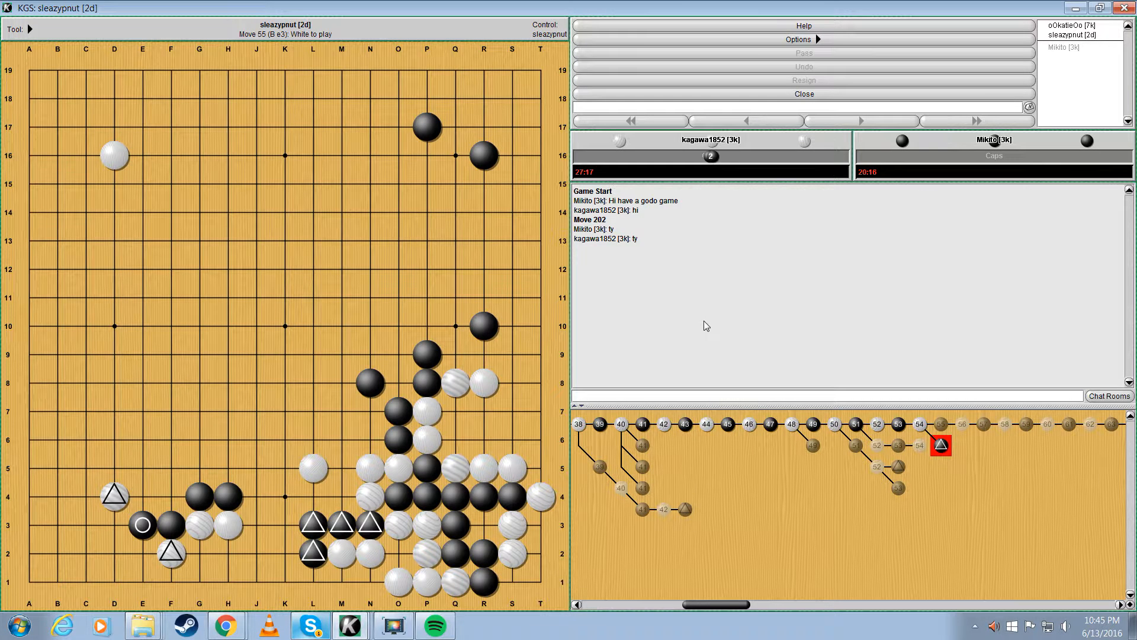
mouse_move(769, 316)
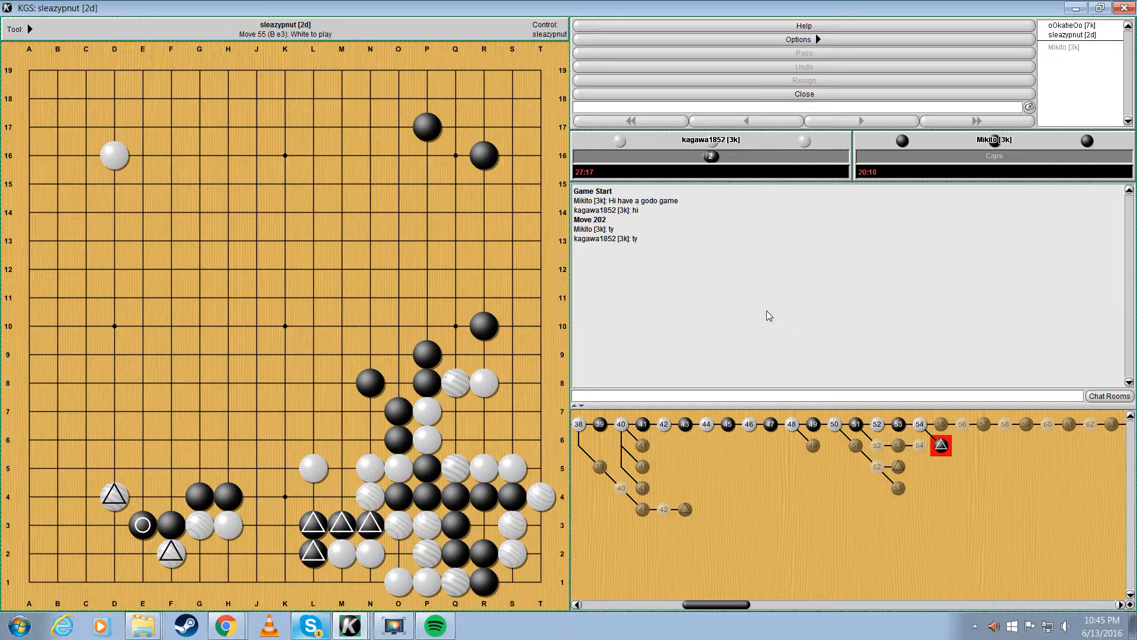
Step: Return the KGS review to main-line move 55 at e2
click(1072, 35)
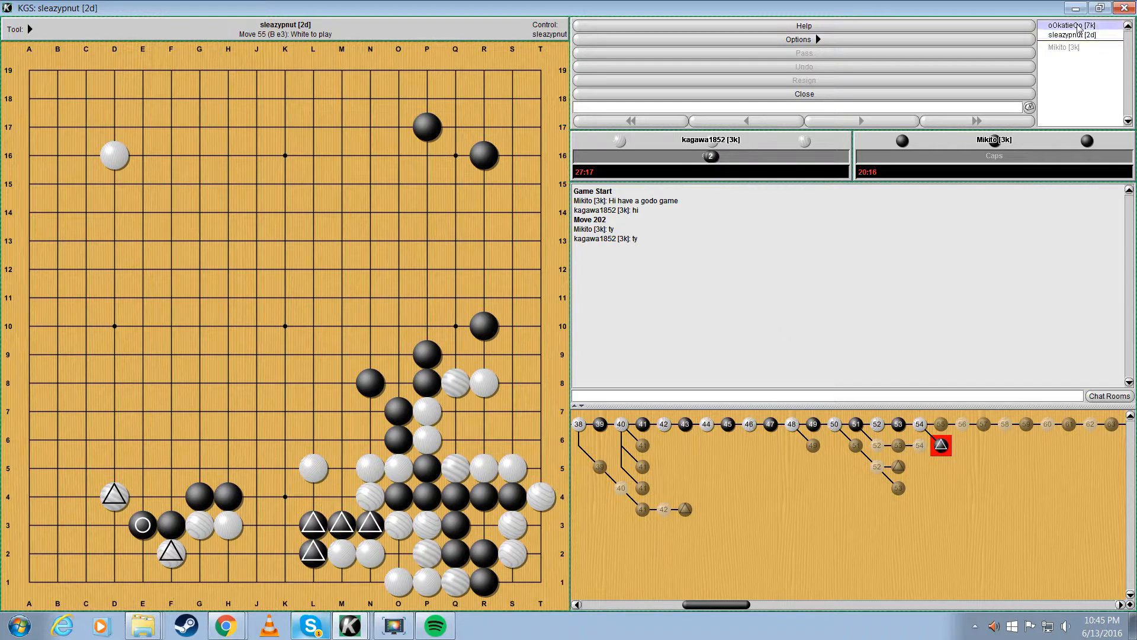
click(1080, 35)
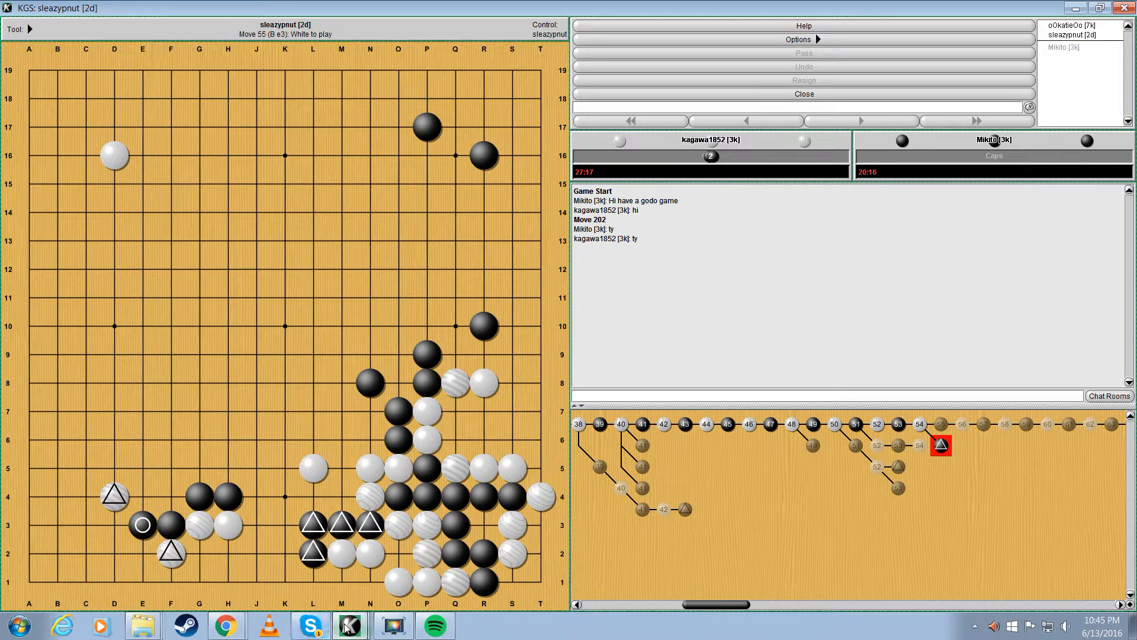
click(311, 624)
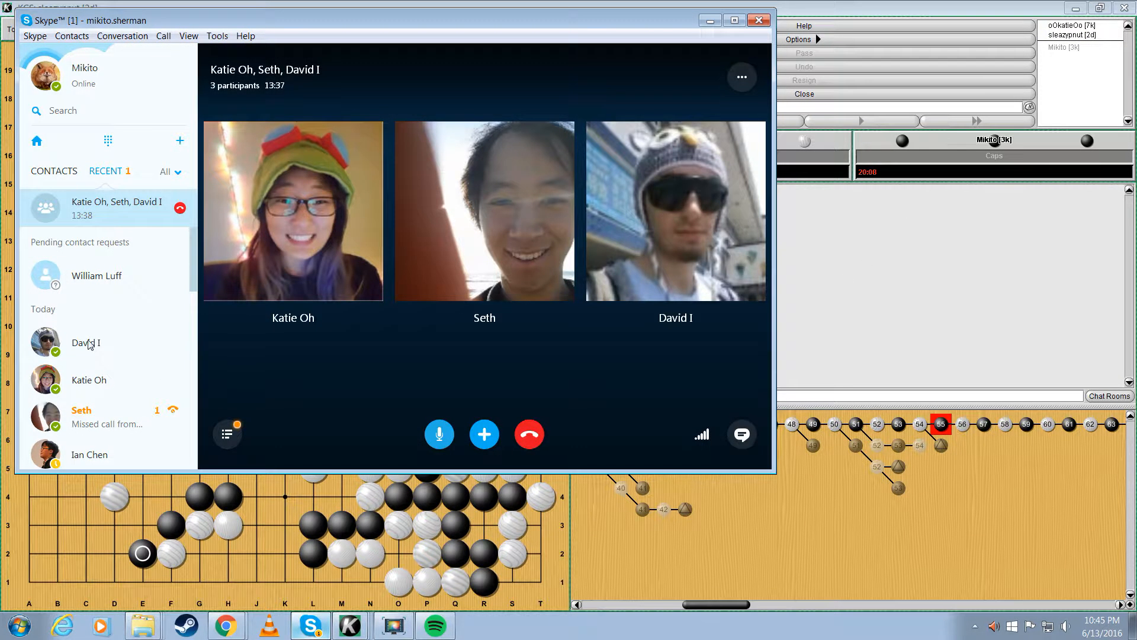
Step: Send the new call participant the game owner's name 'sleazy' in Skype chat
click(85, 342)
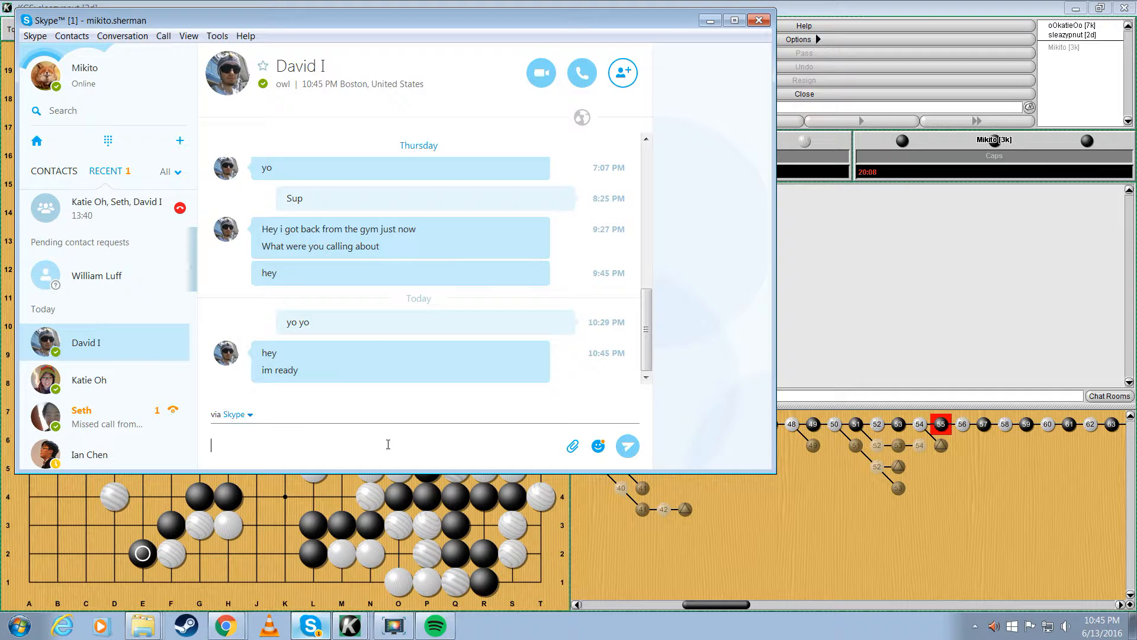
text(sleazy)
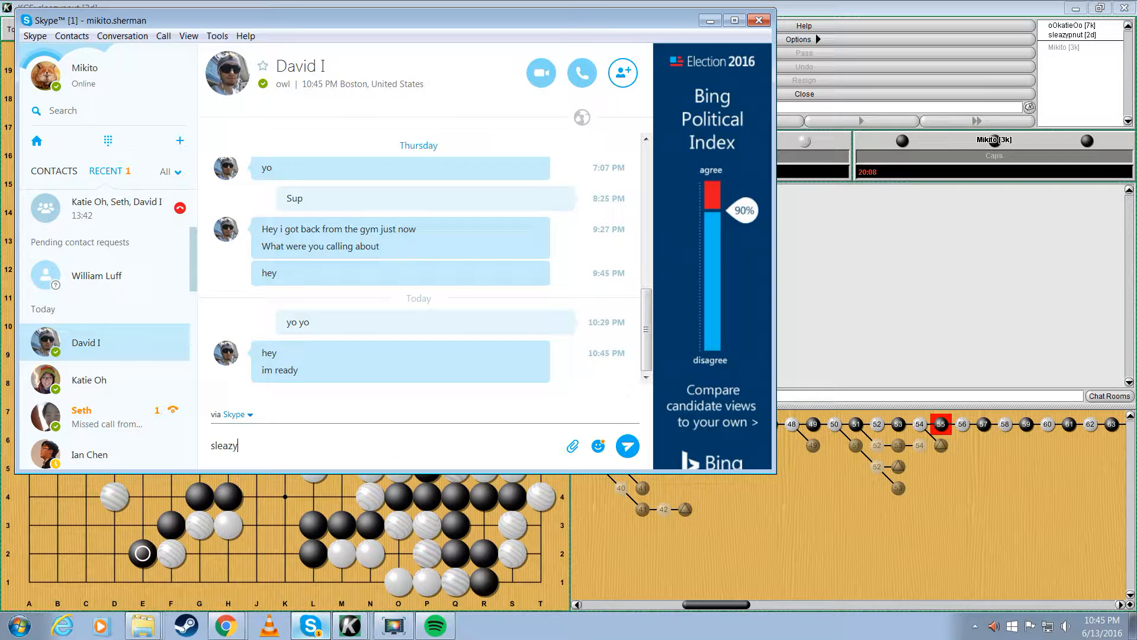
click(627, 446)
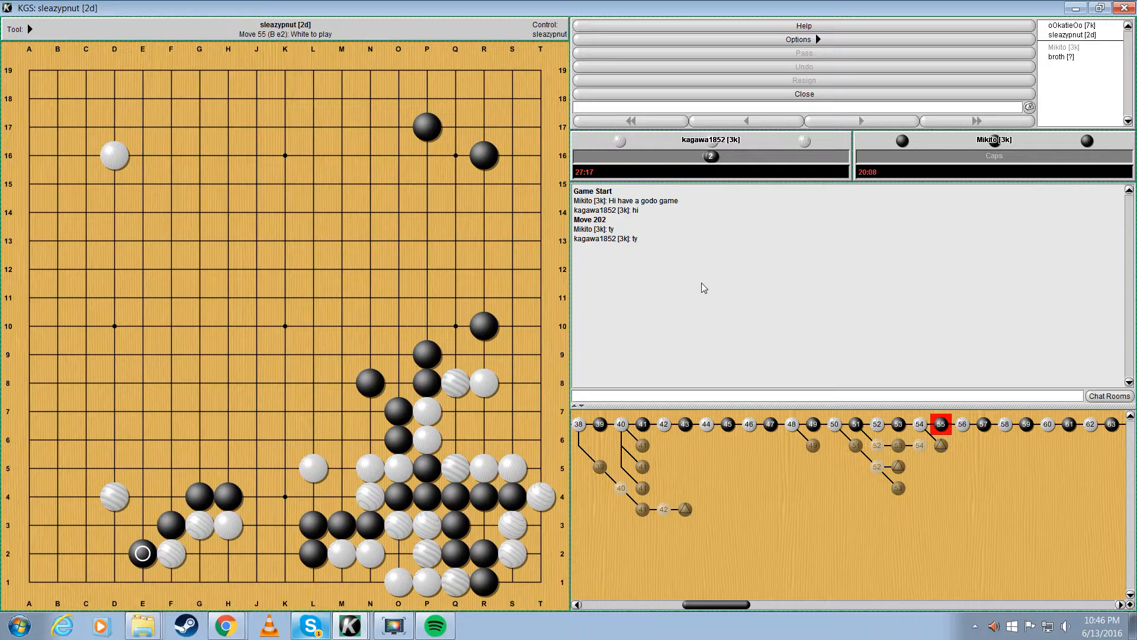
Step: Advance the review to move 65, trying Black d5 and g7 as variations
click(142, 524)
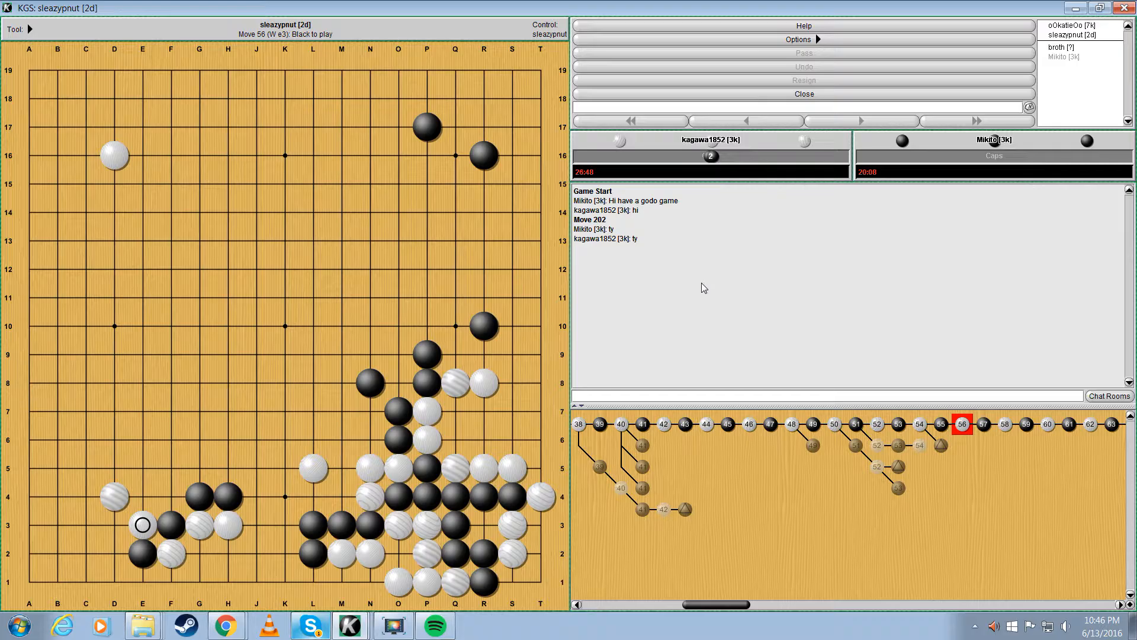
click(171, 495)
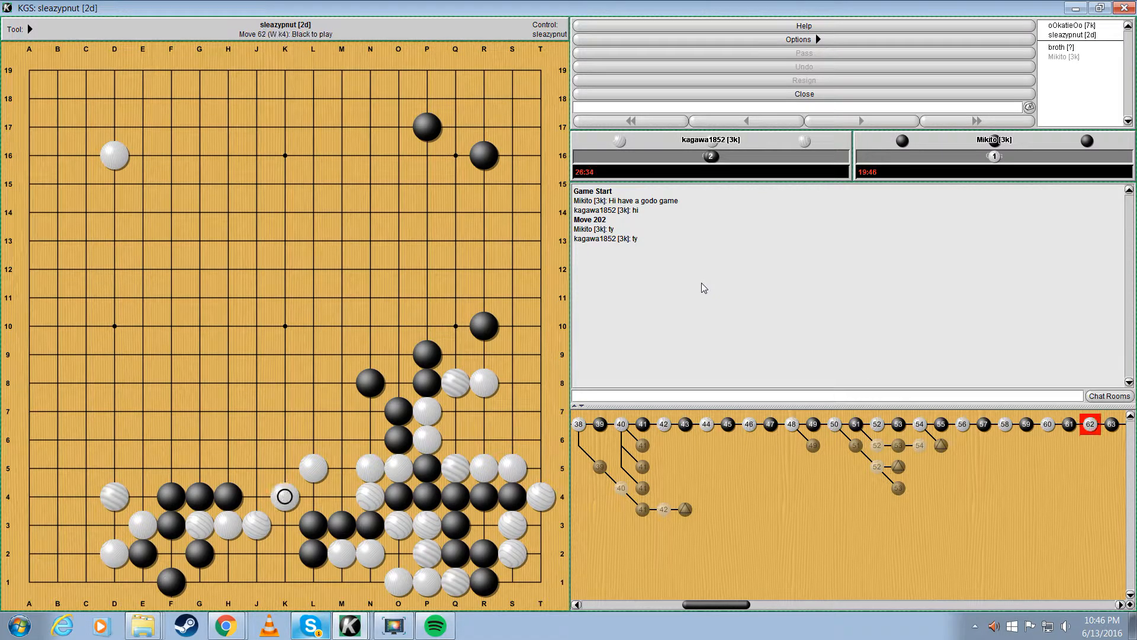
click(284, 525)
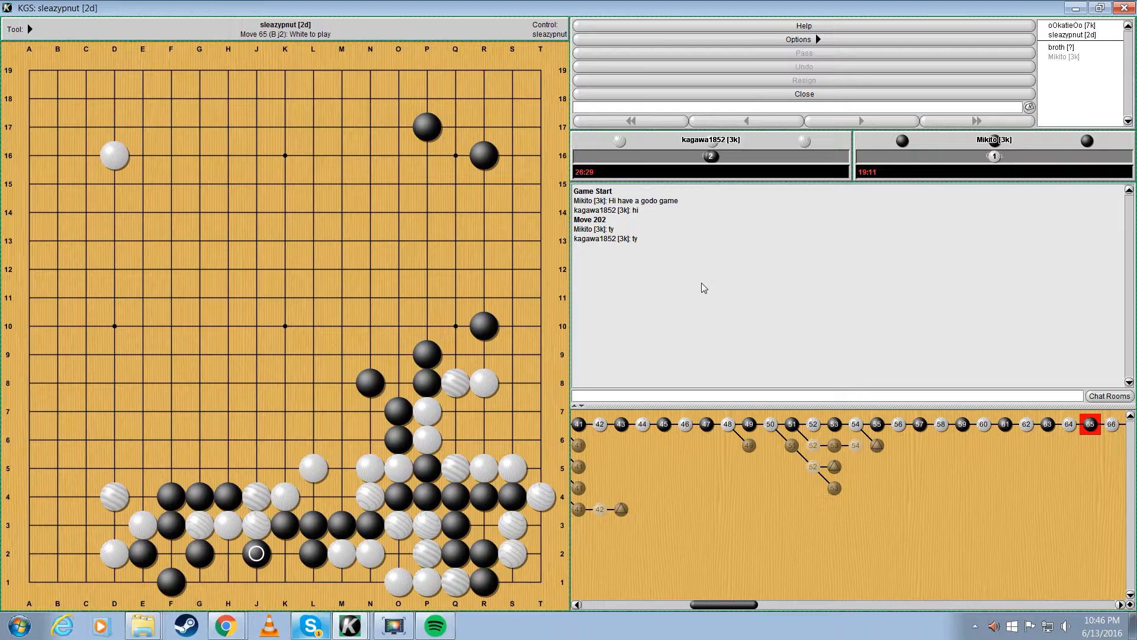
click(1025, 424)
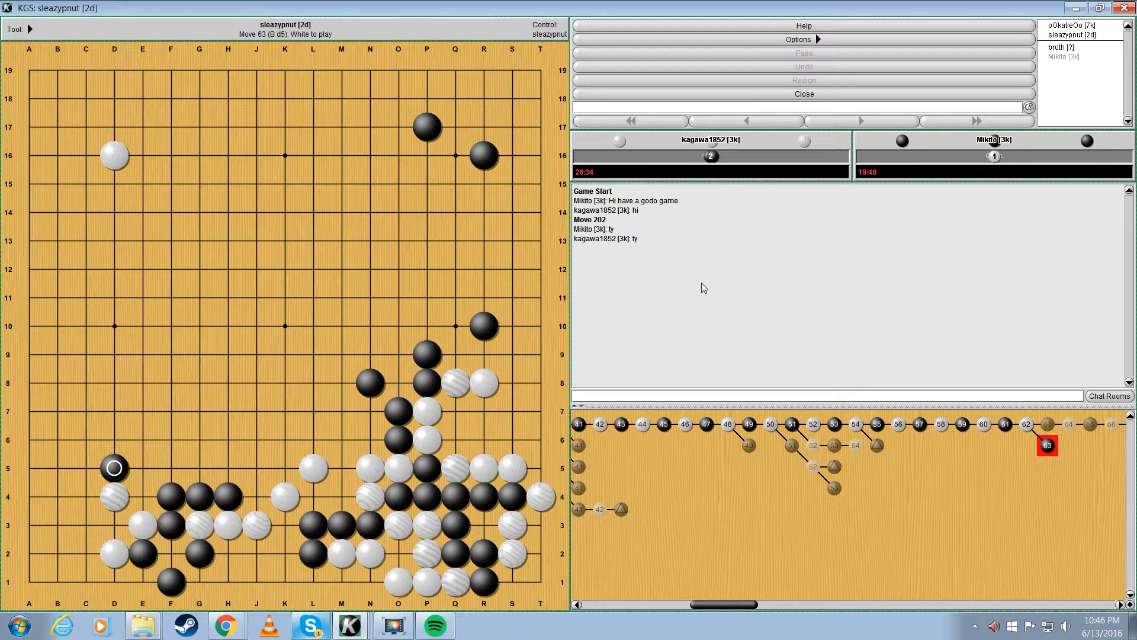
click(200, 411)
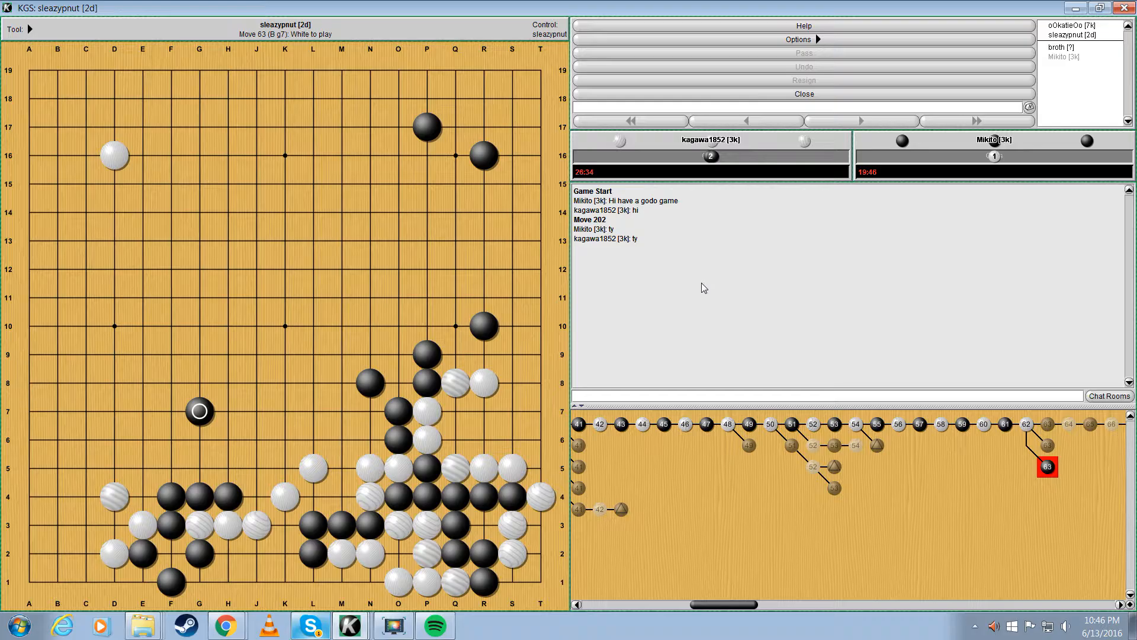
click(256, 581)
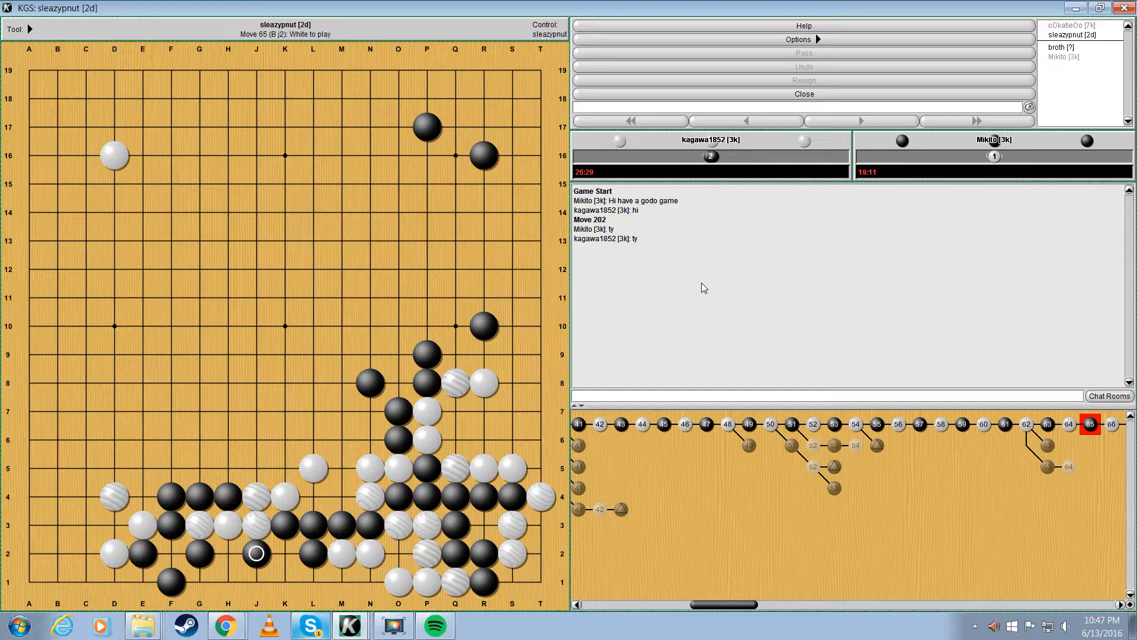
Step: Step forward past Black's move 63 at K3 toward move 68
click(1027, 424)
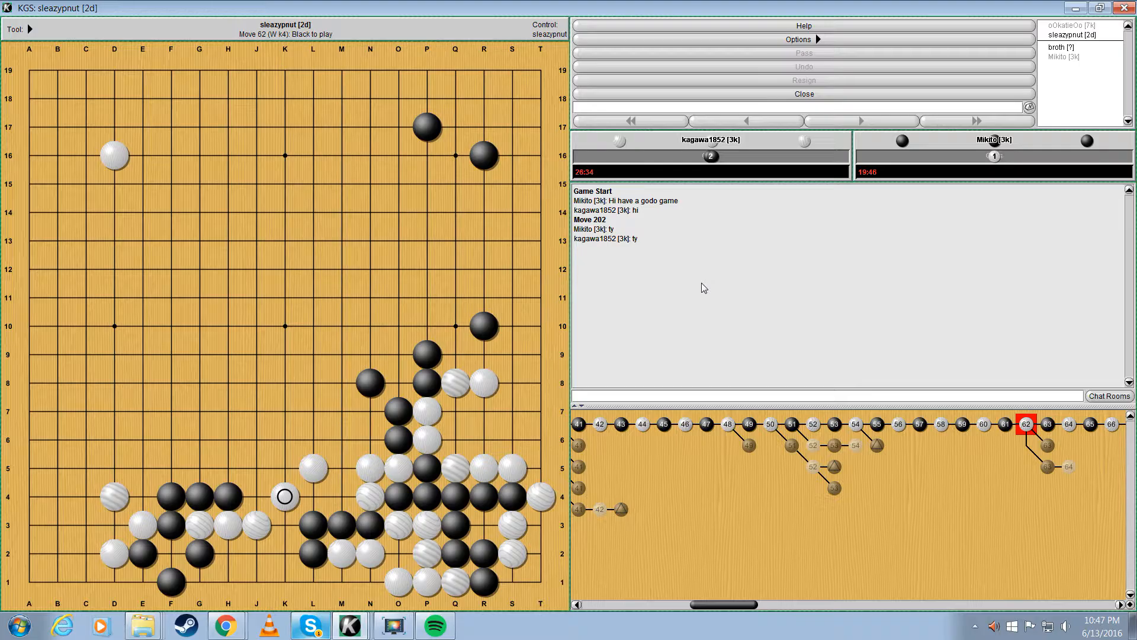
click(284, 525)
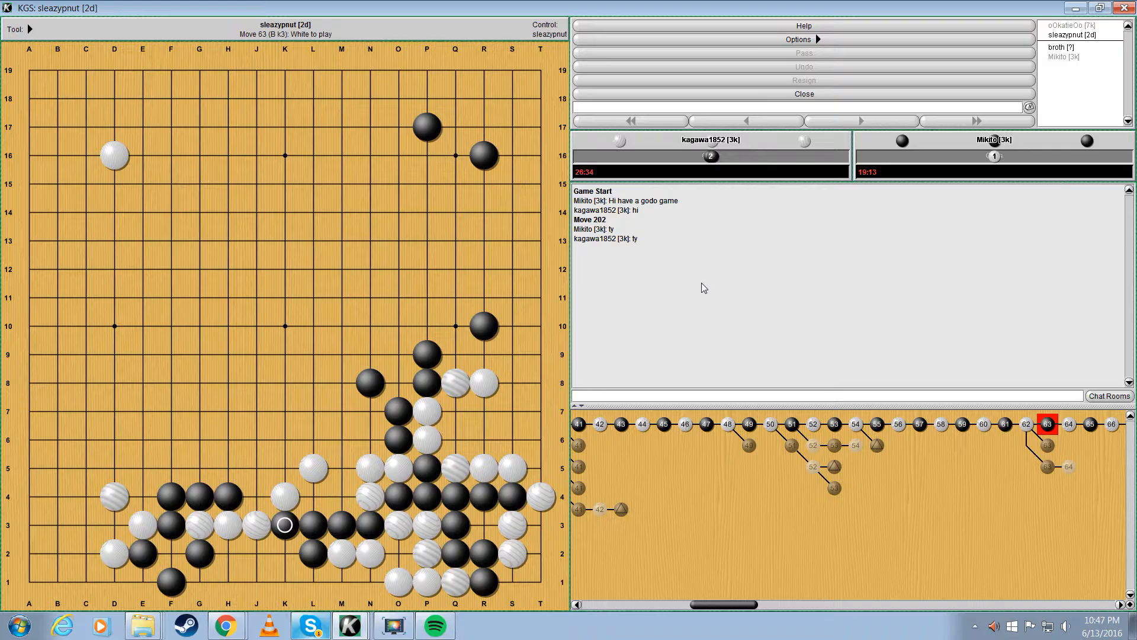
click(255, 497)
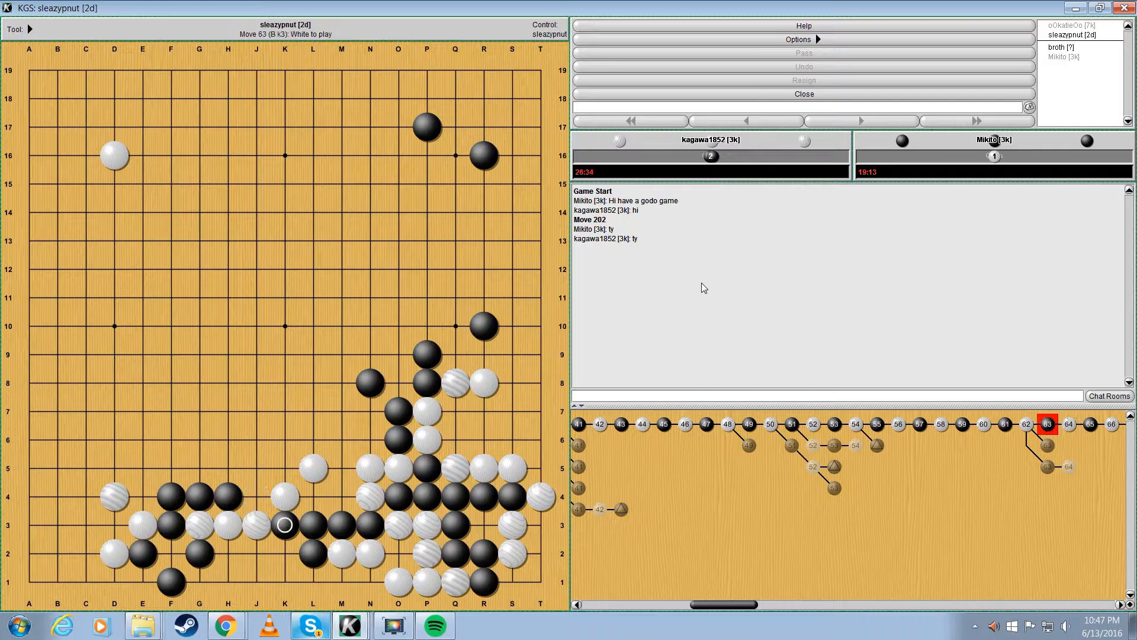
click(1026, 424)
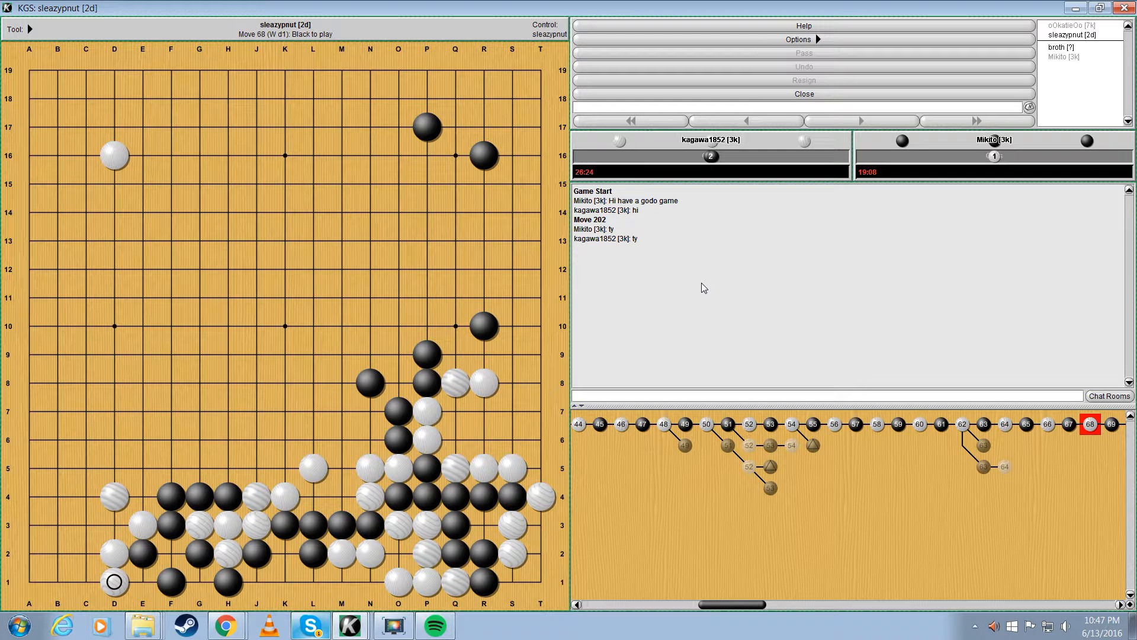
Step: Advance the review from move 68 to Black's move 75 at K6
click(341, 467)
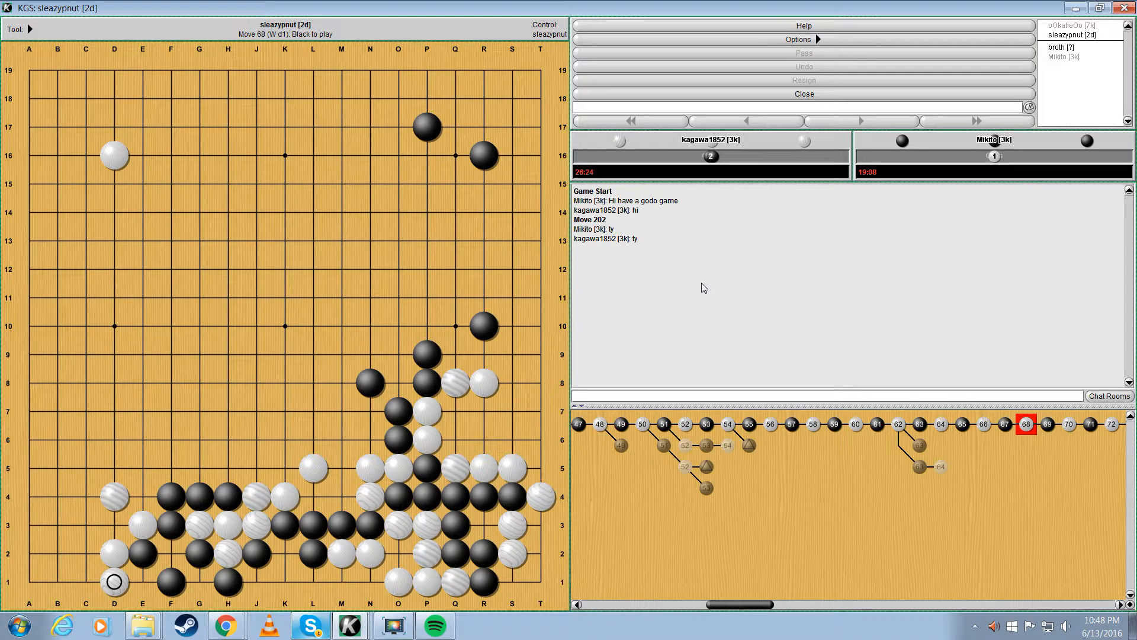
click(341, 467)
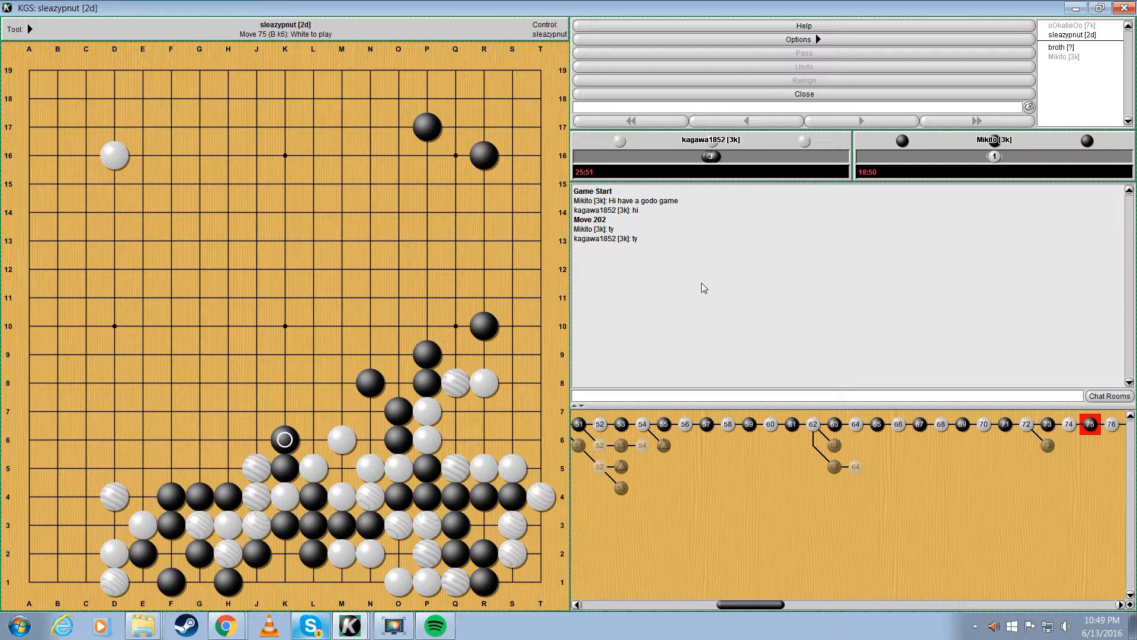
Step: Step through White L1, Black C3 and White D3 to move 82
click(313, 583)
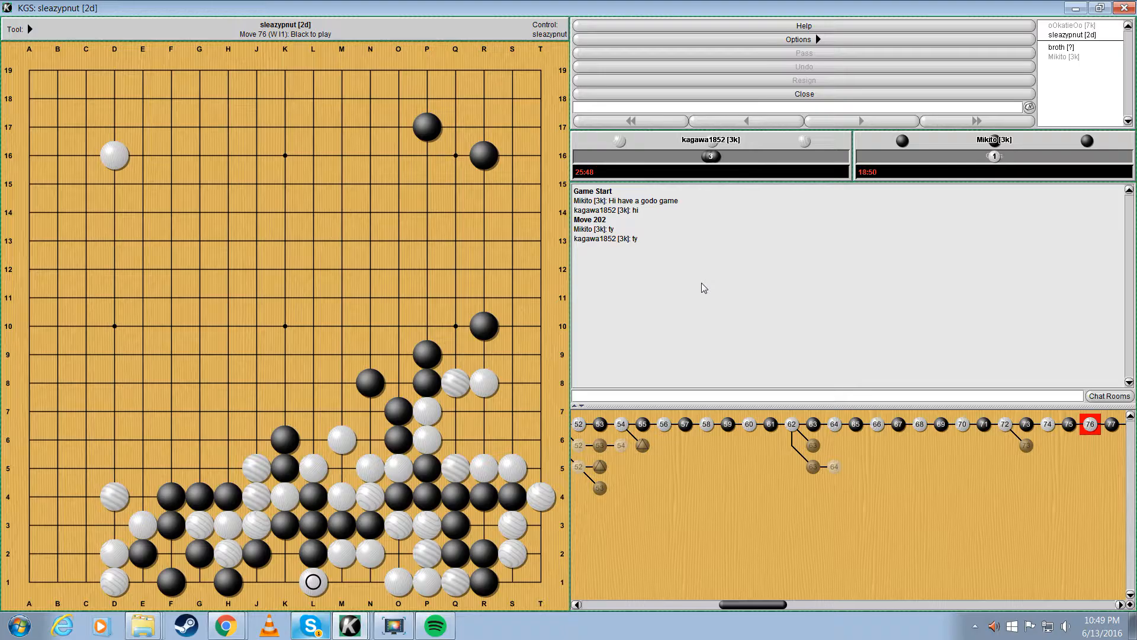
click(85, 523)
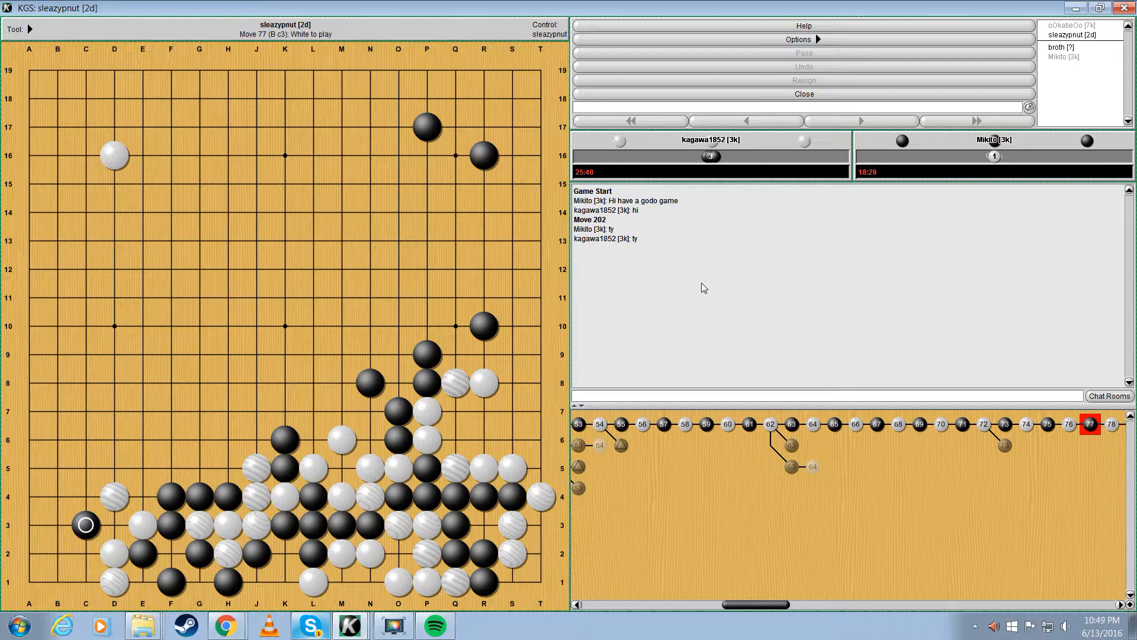
click(947, 121)
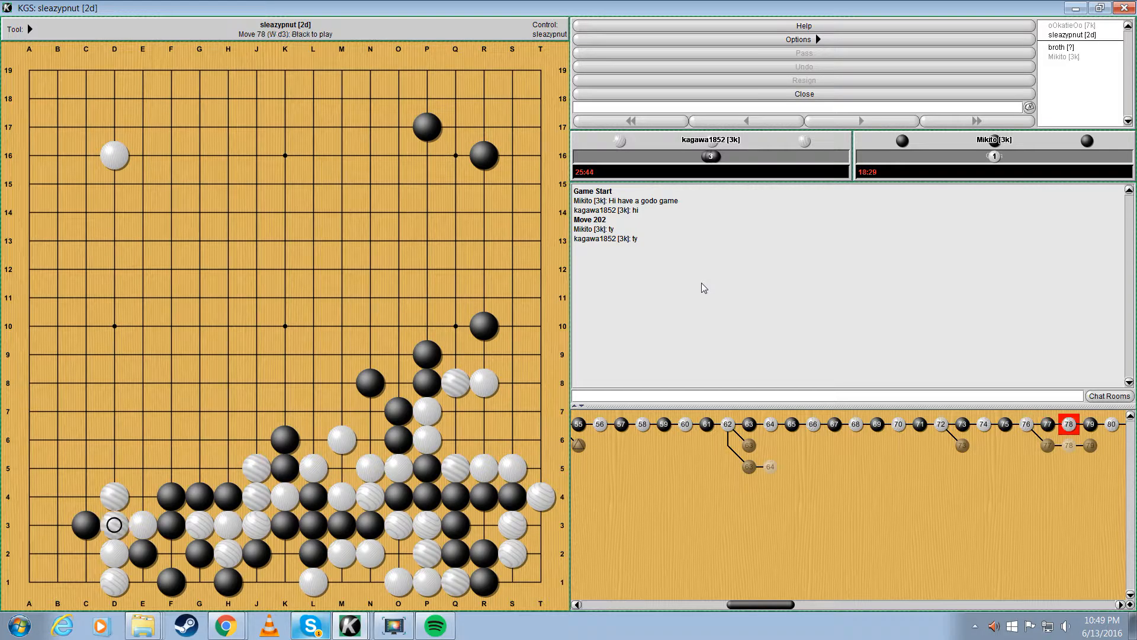
click(1110, 423)
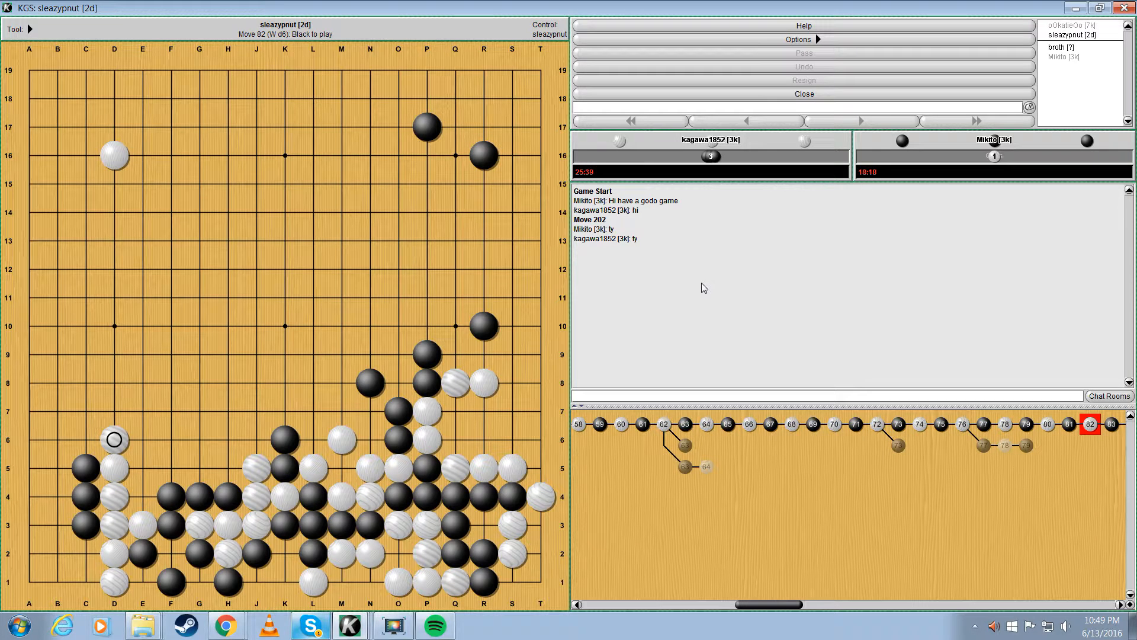
Step: Add a variation of White C6, Black J6 and White K2
click(227, 441)
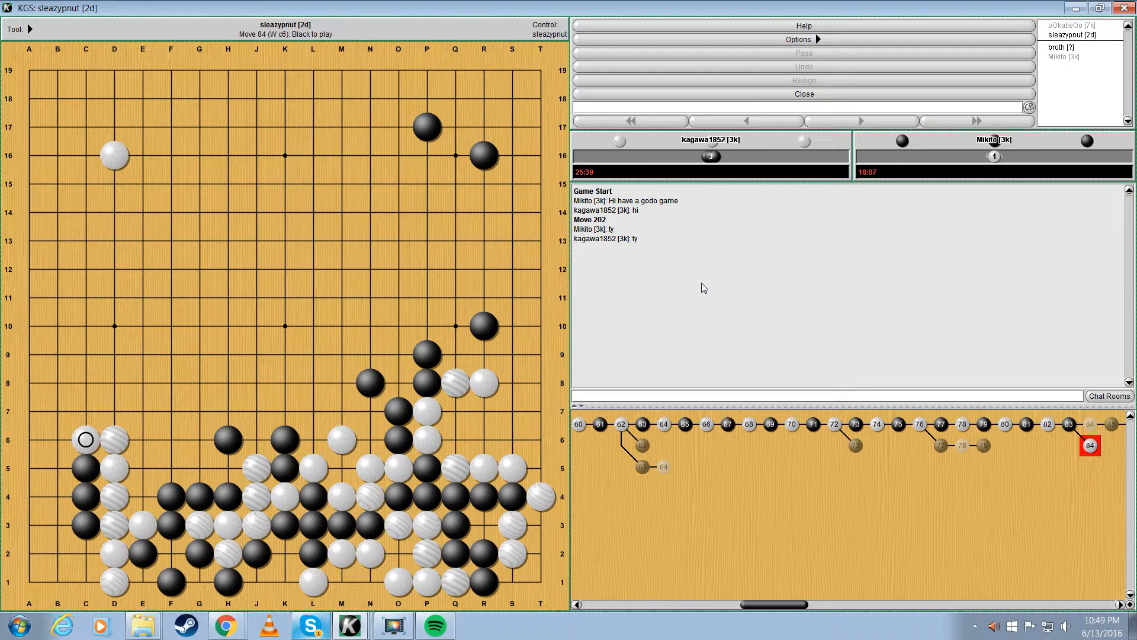
click(256, 439)
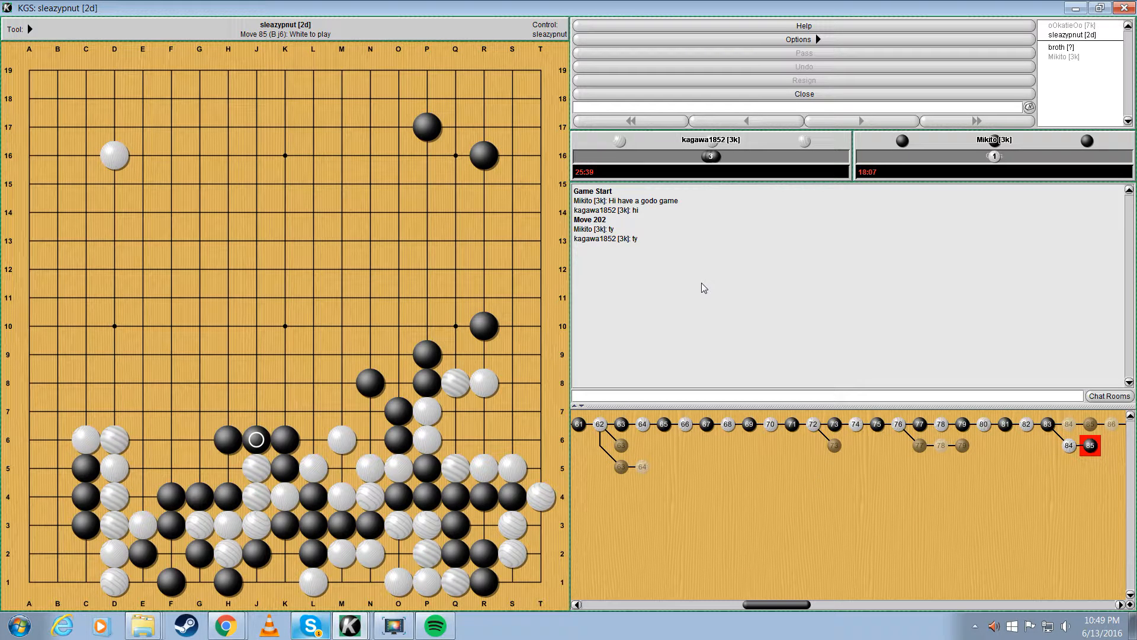
click(284, 552)
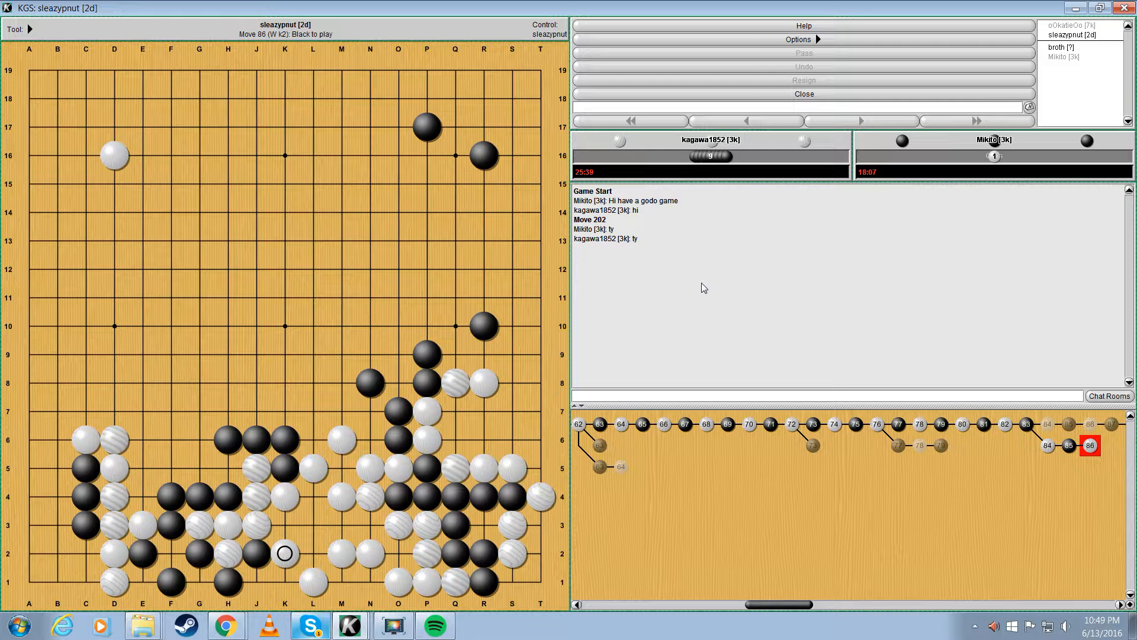
click(1028, 424)
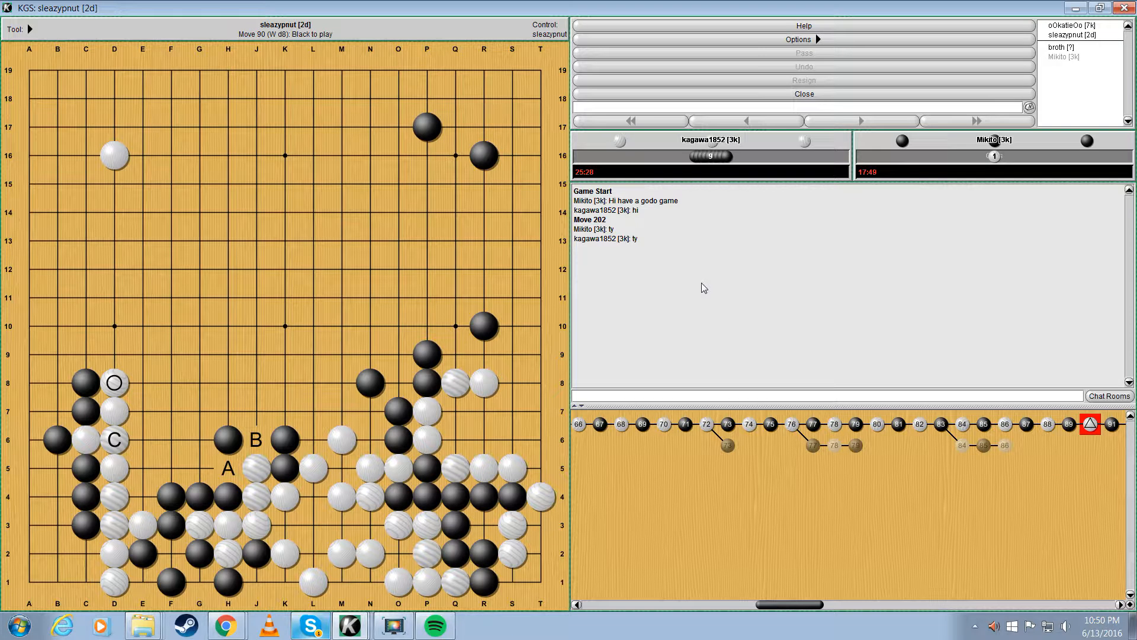
Step: Start a new branch after move 92 ending with Black at D10
click(114, 354)
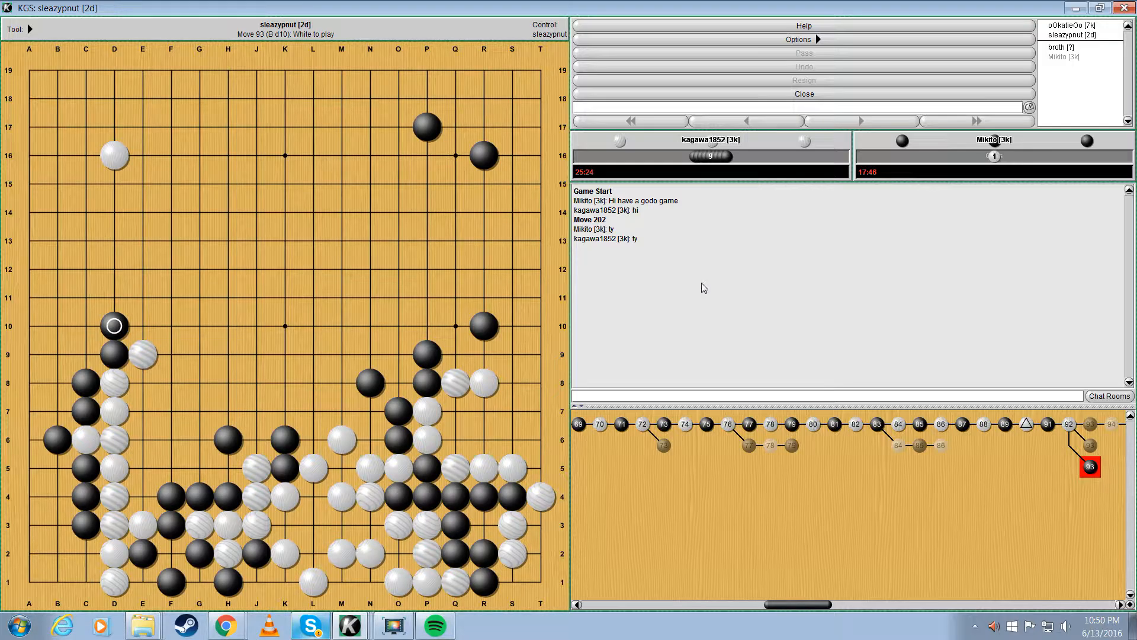
Step: Add White B10, E10 and Black C9 variations, then reach main-line move 96 at F7
click(745, 121)
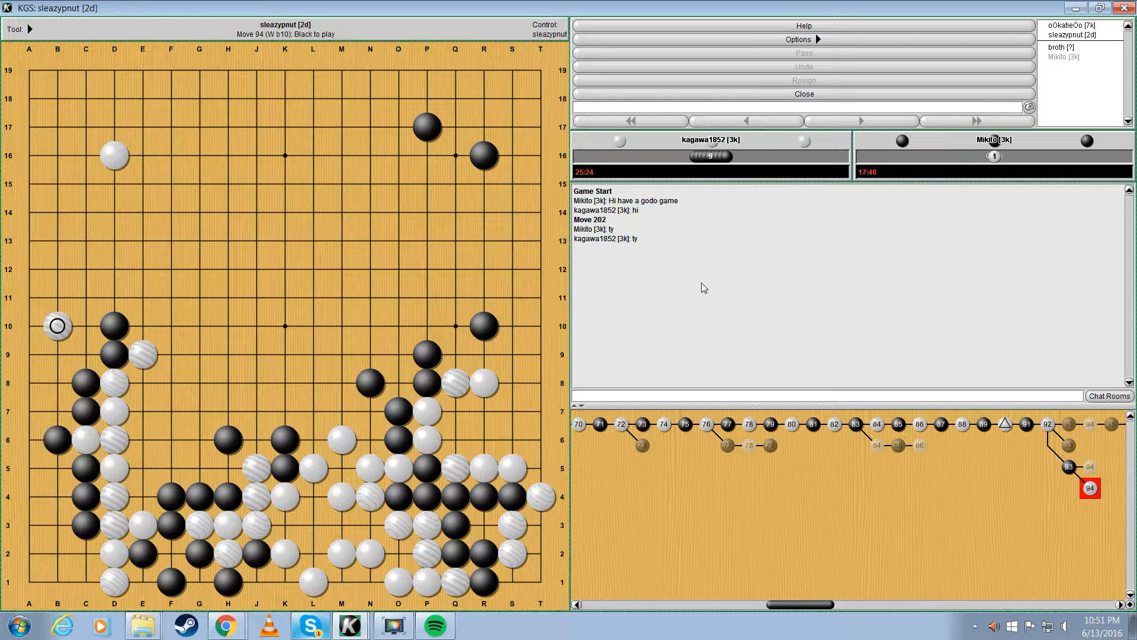
click(746, 121)
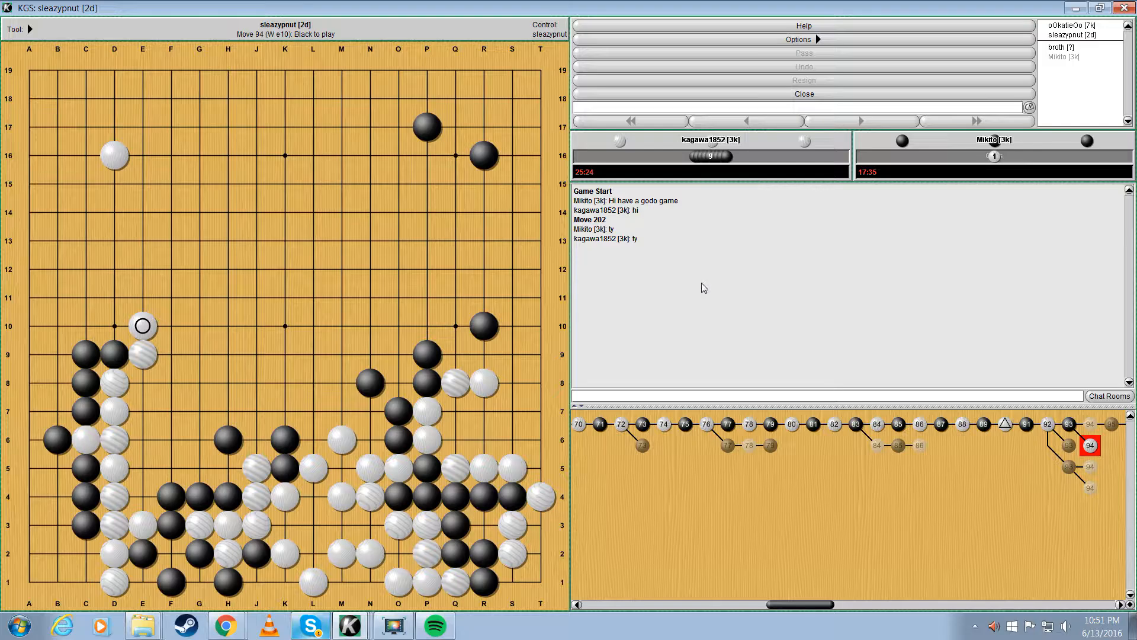
click(1049, 423)
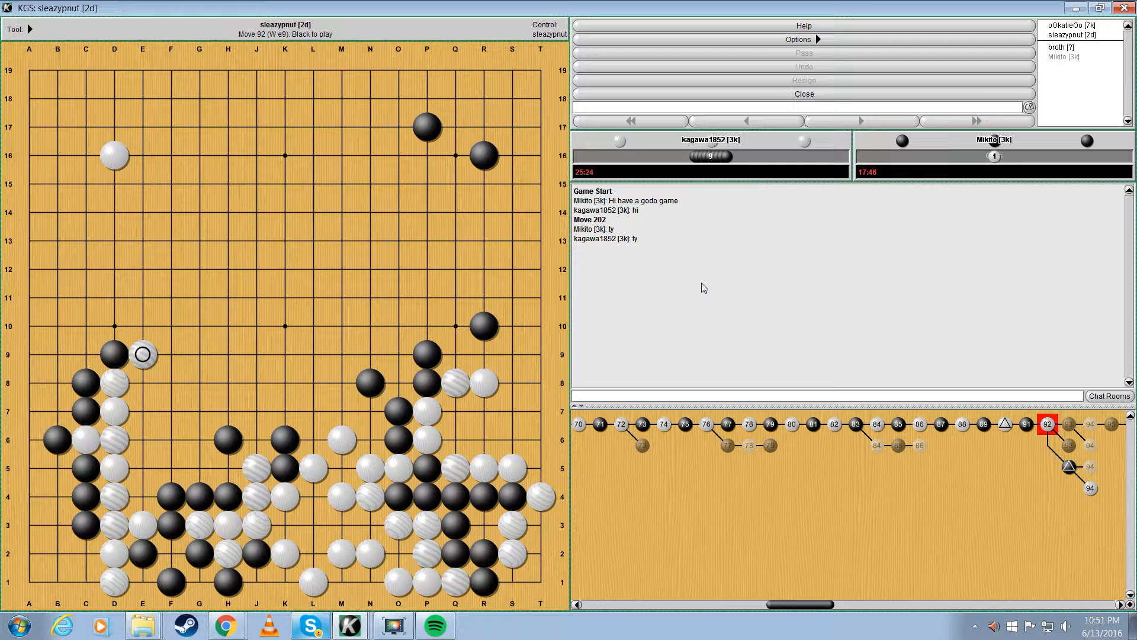
click(85, 355)
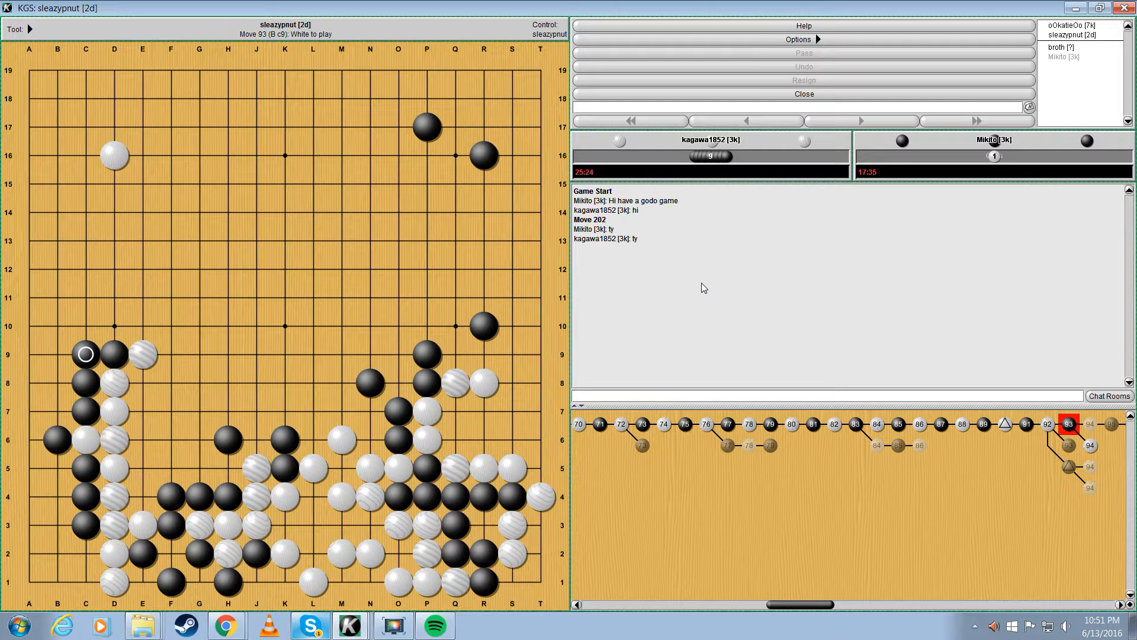
click(746, 120)
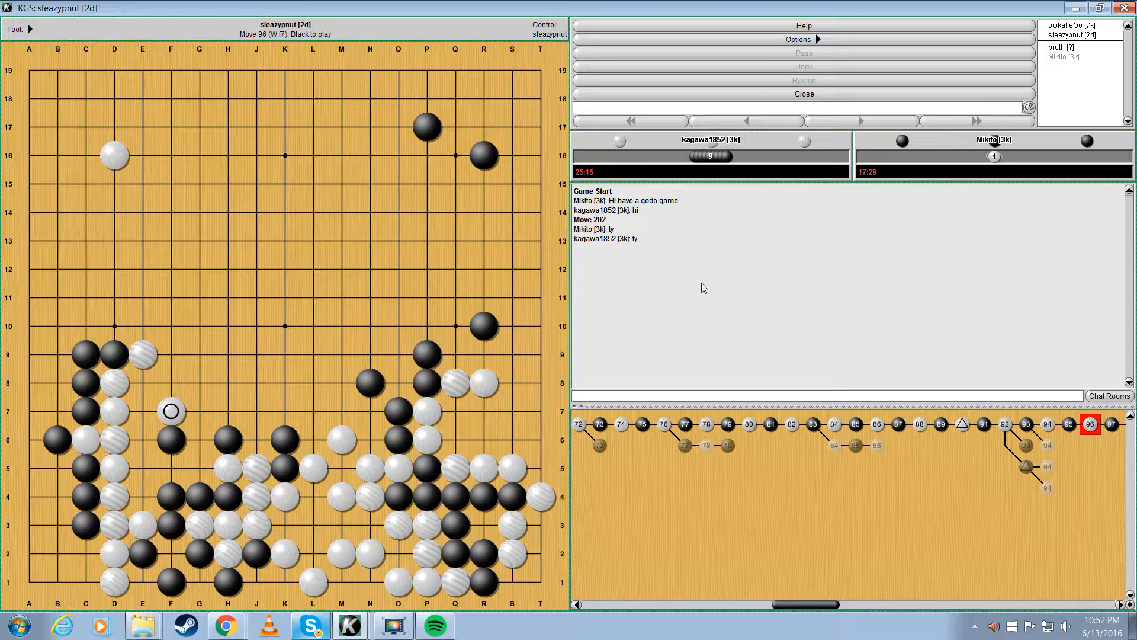
Step: Step through moves 98 and 100, then play Black's variation move 101 at J6
click(199, 439)
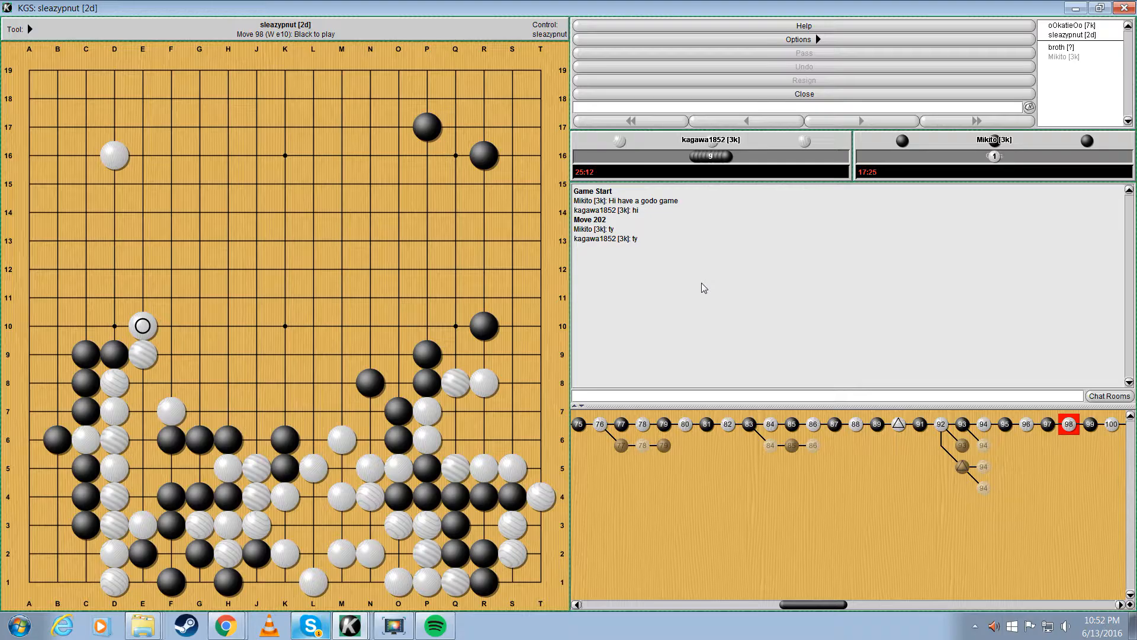
click(227, 354)
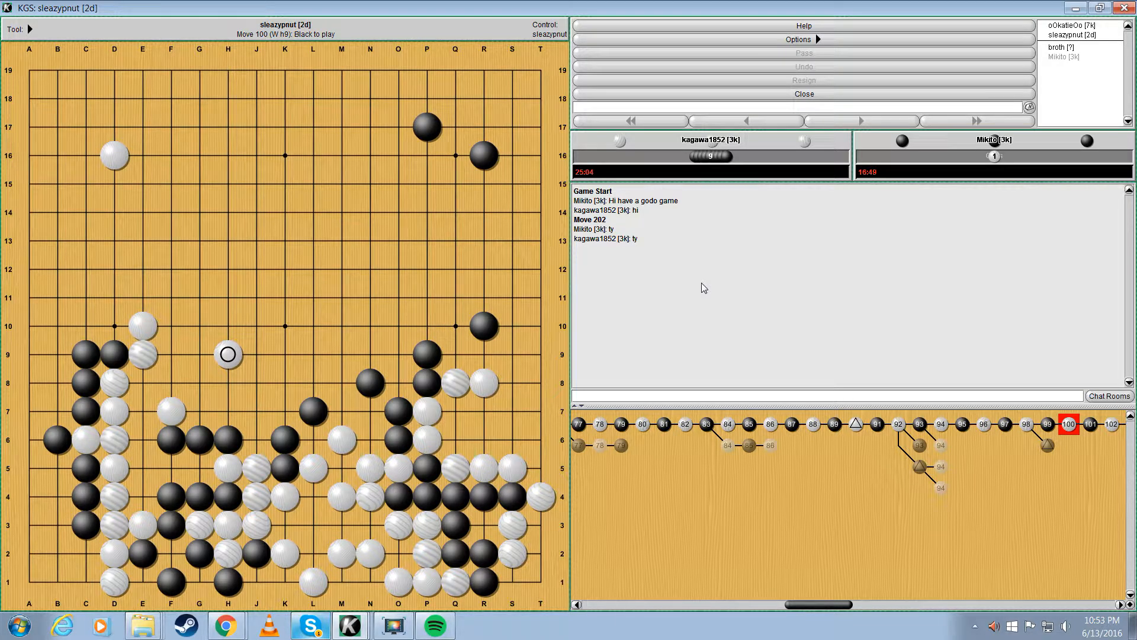
click(746, 121)
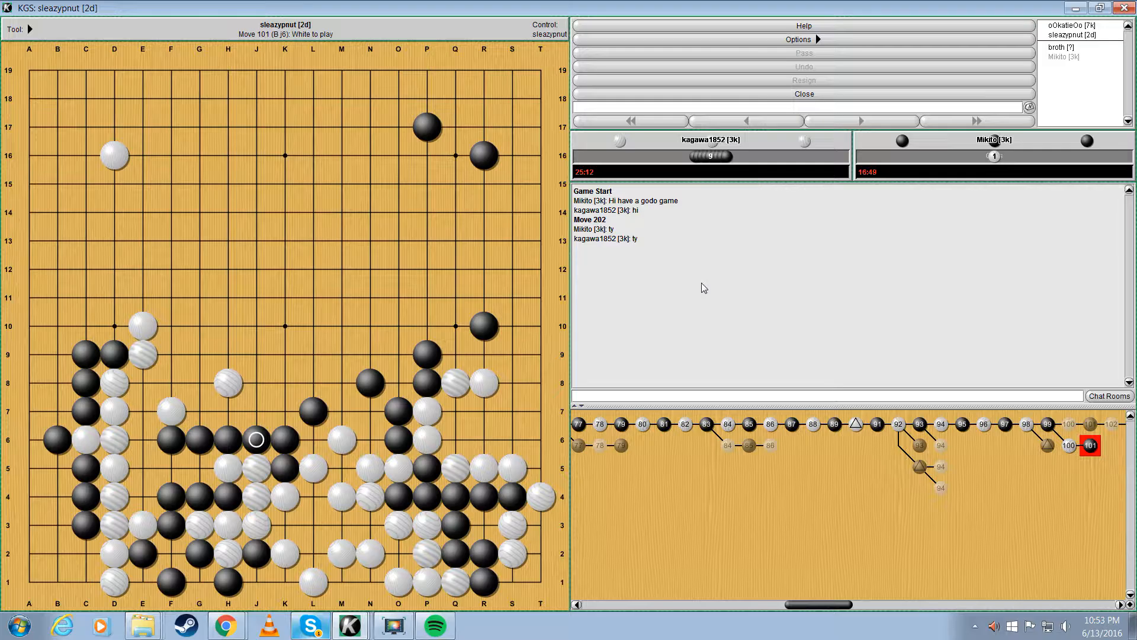
Step: Return to main-line move 100, White at H9, and label points A through D
click(747, 121)
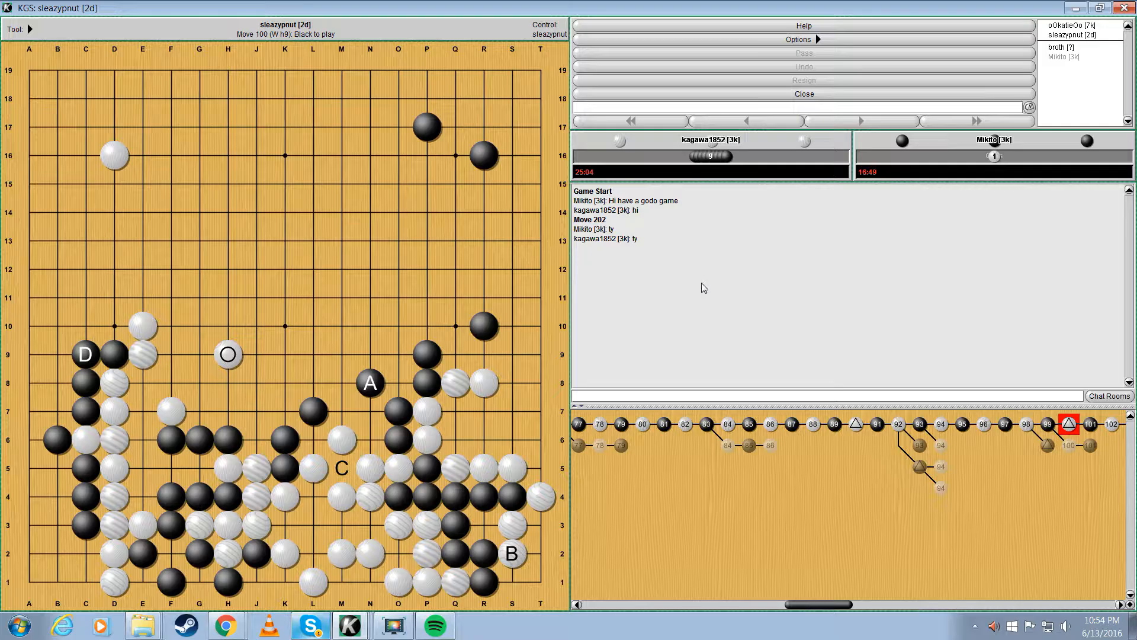
Step: Step the review forward from move 101 at F17 through to move 172, White M8
click(171, 128)
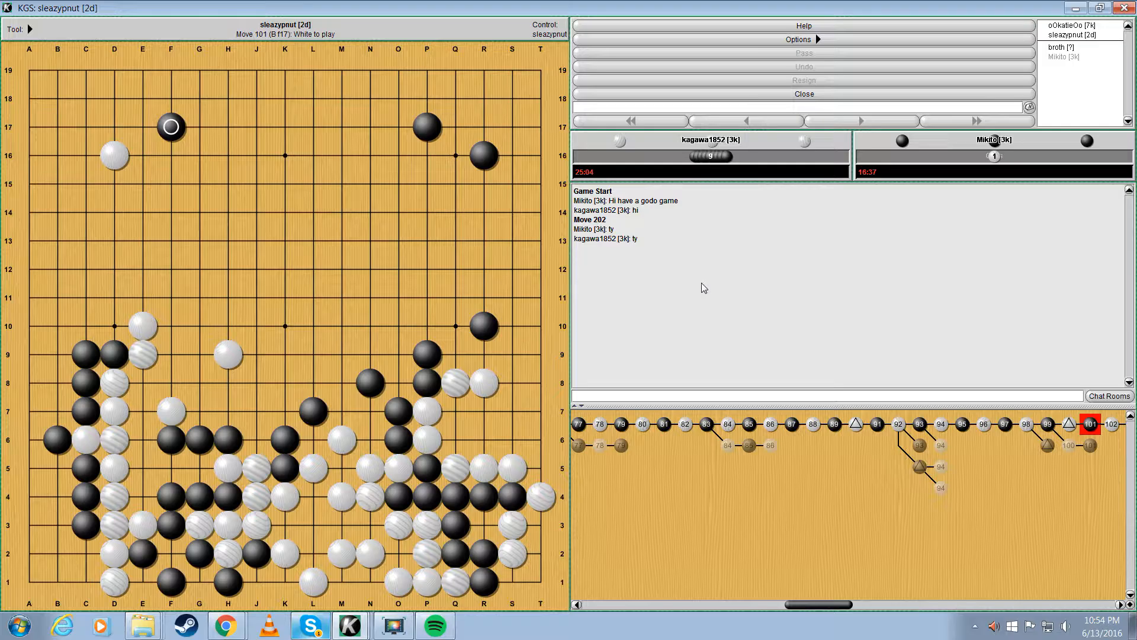
click(862, 121)
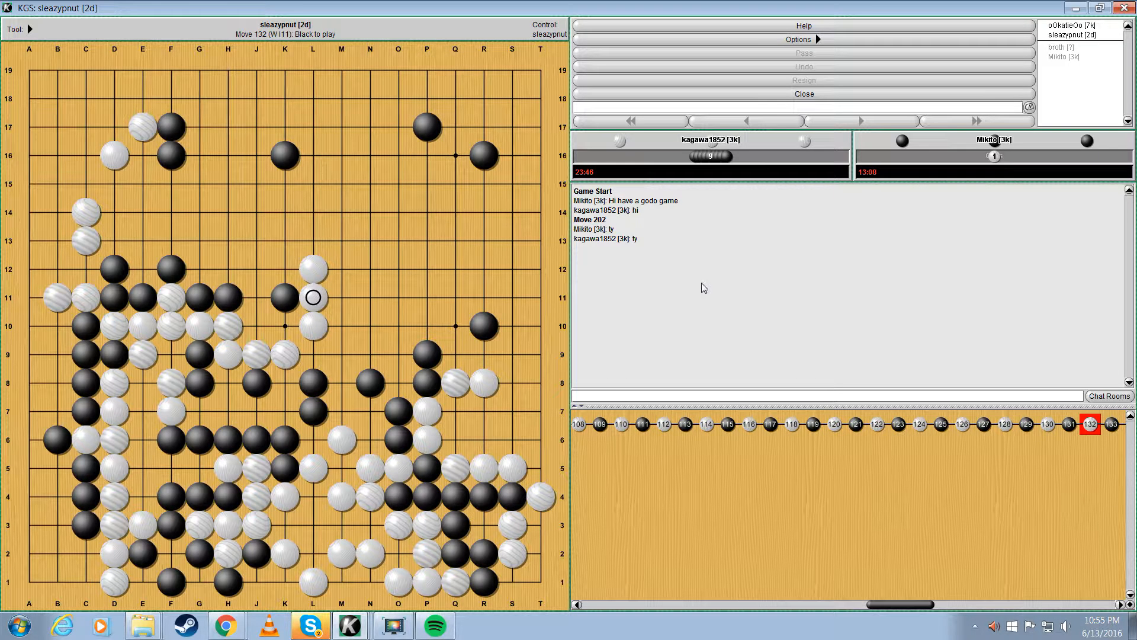
click(256, 239)
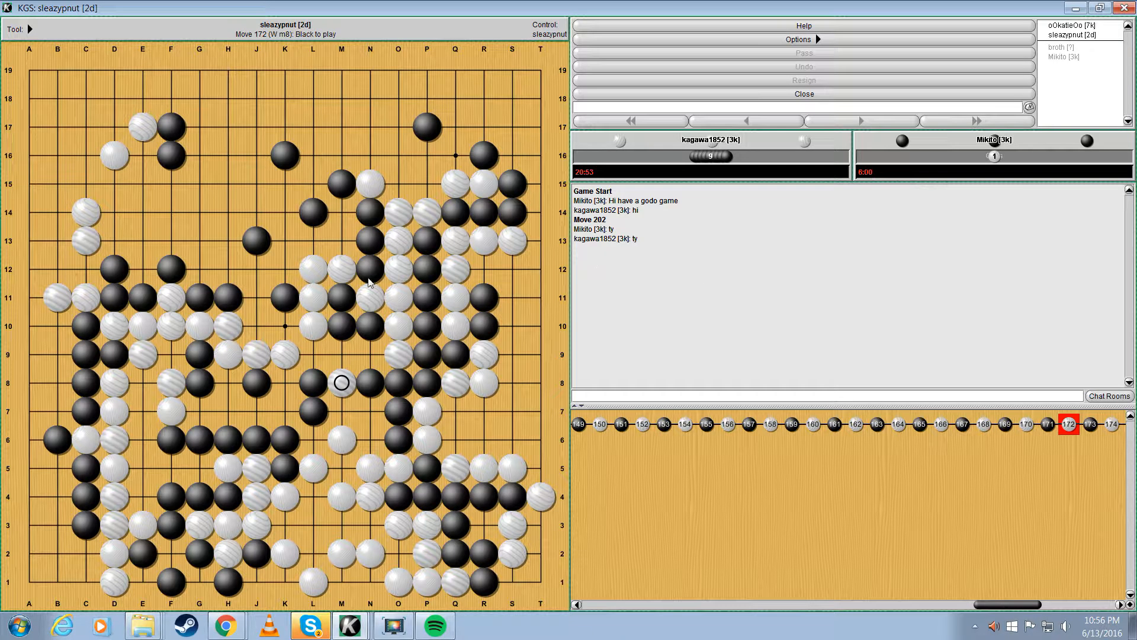
mouse_move(343, 358)
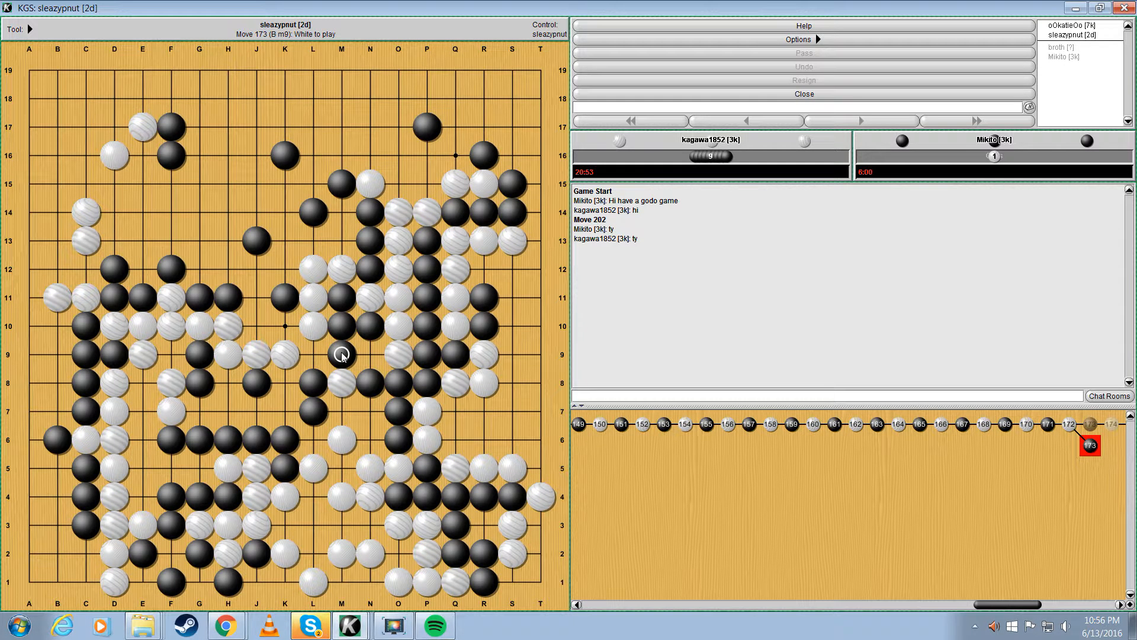
Step: Play a variation from move 172: White M9, Black N9, White L9, and more moves
click(746, 121)
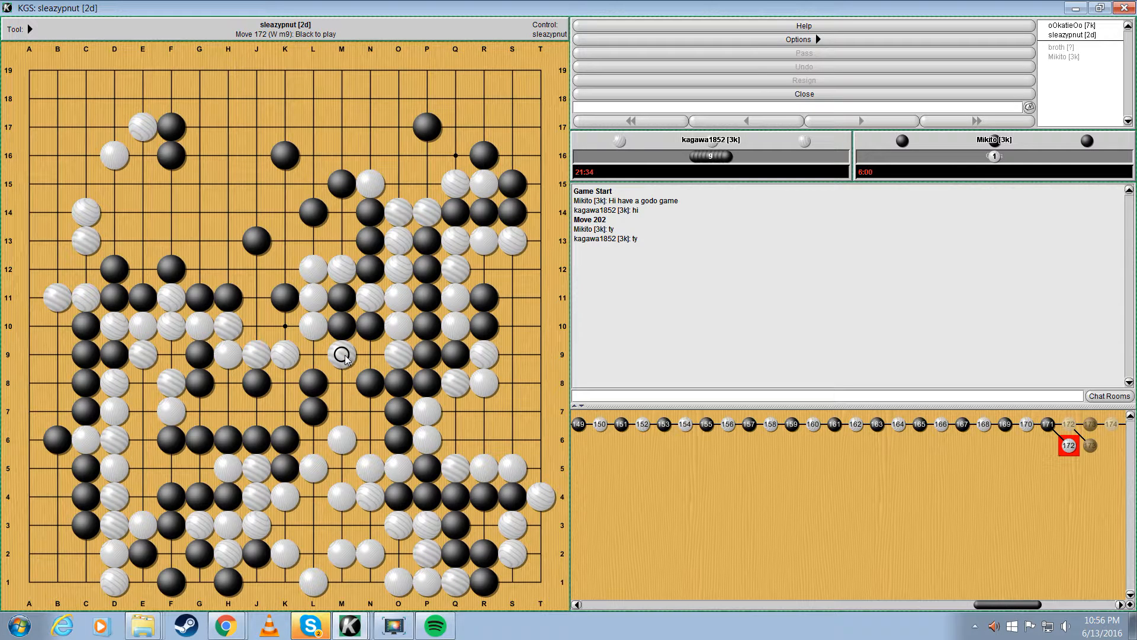
click(369, 355)
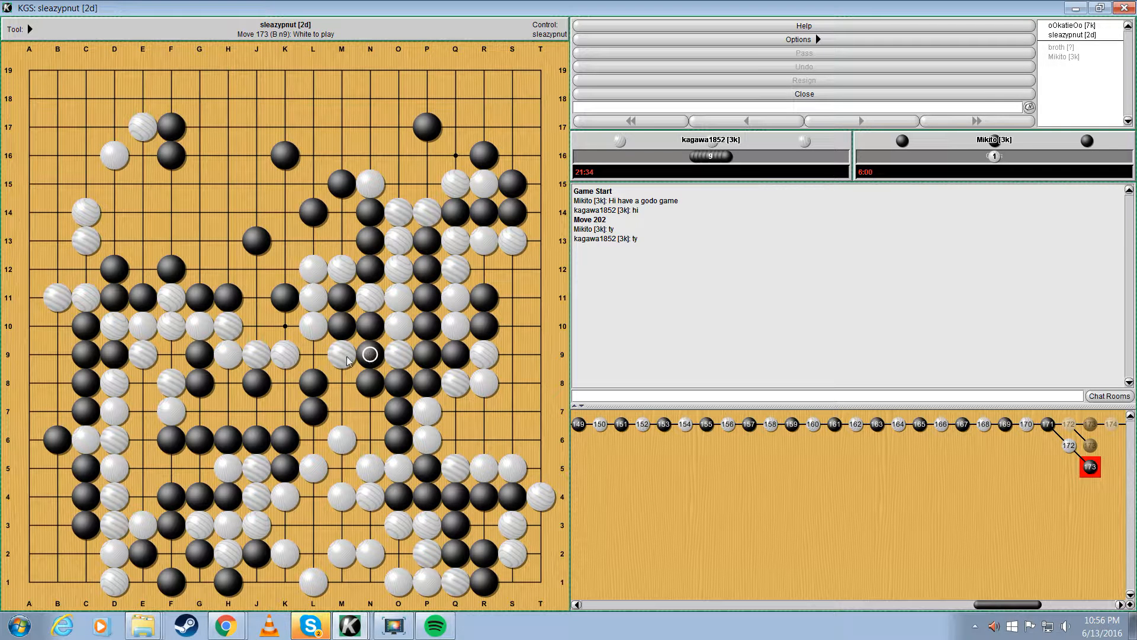
mouse_move(343, 385)
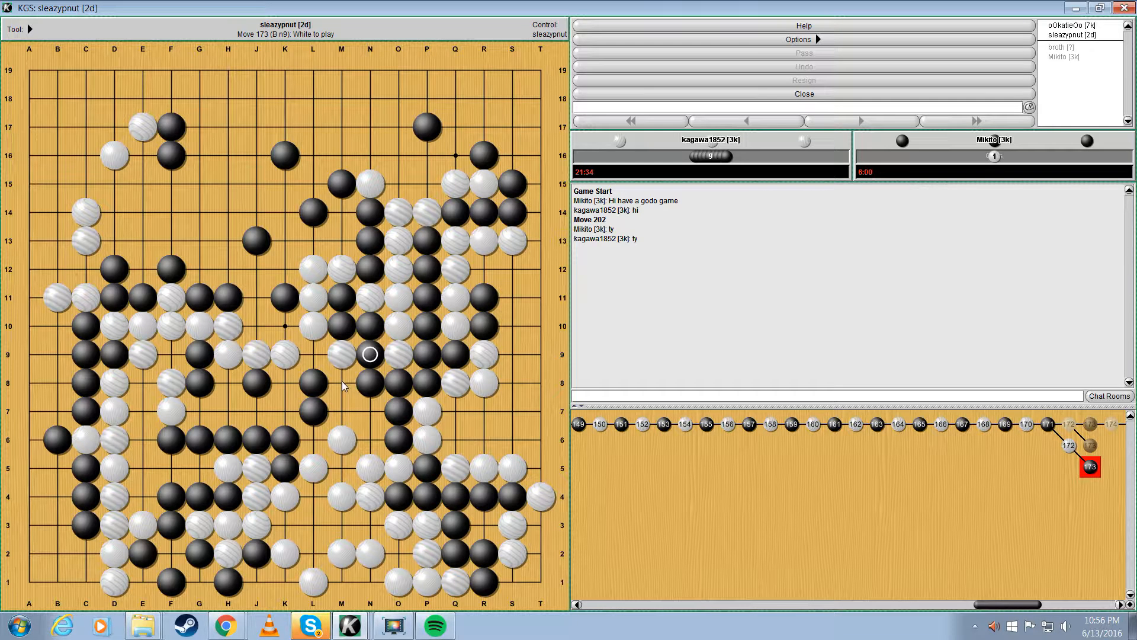
click(341, 382)
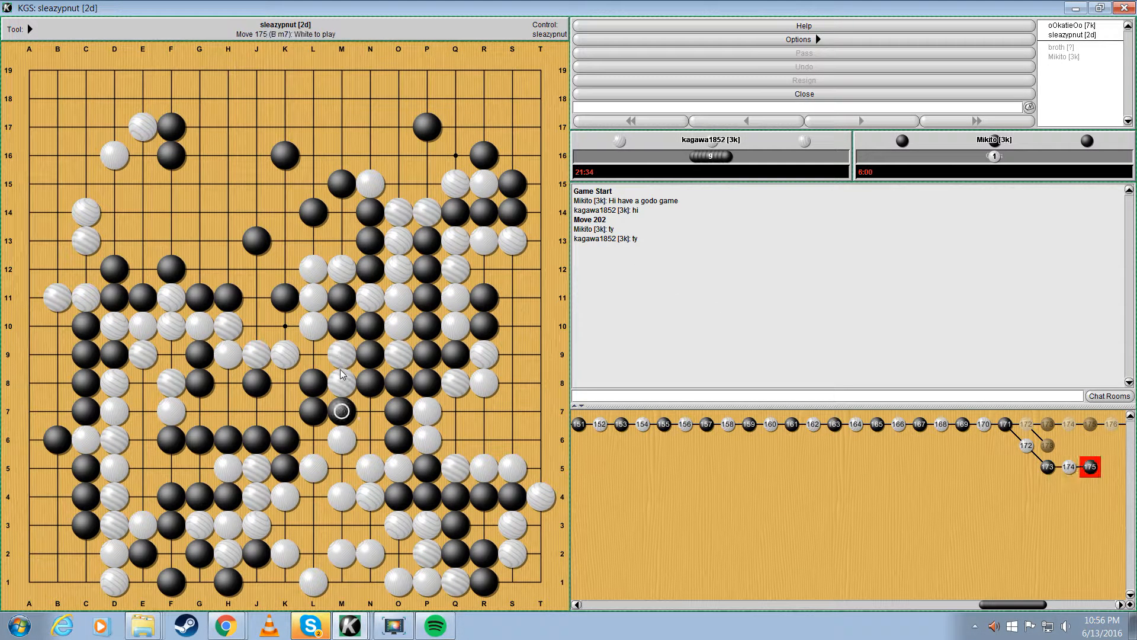
click(313, 355)
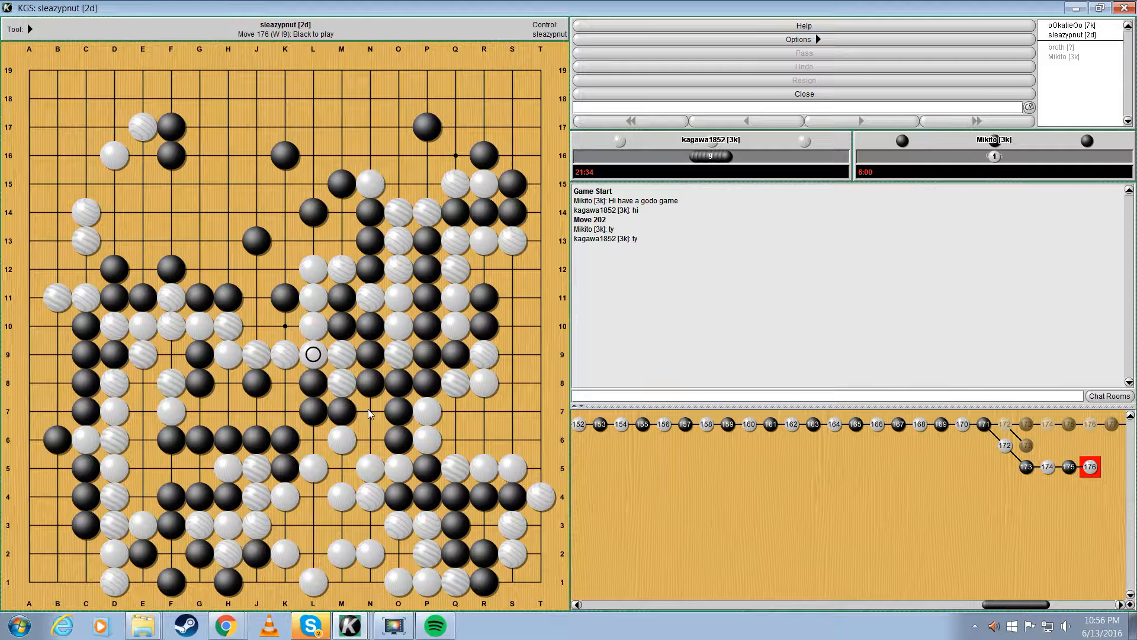
click(370, 414)
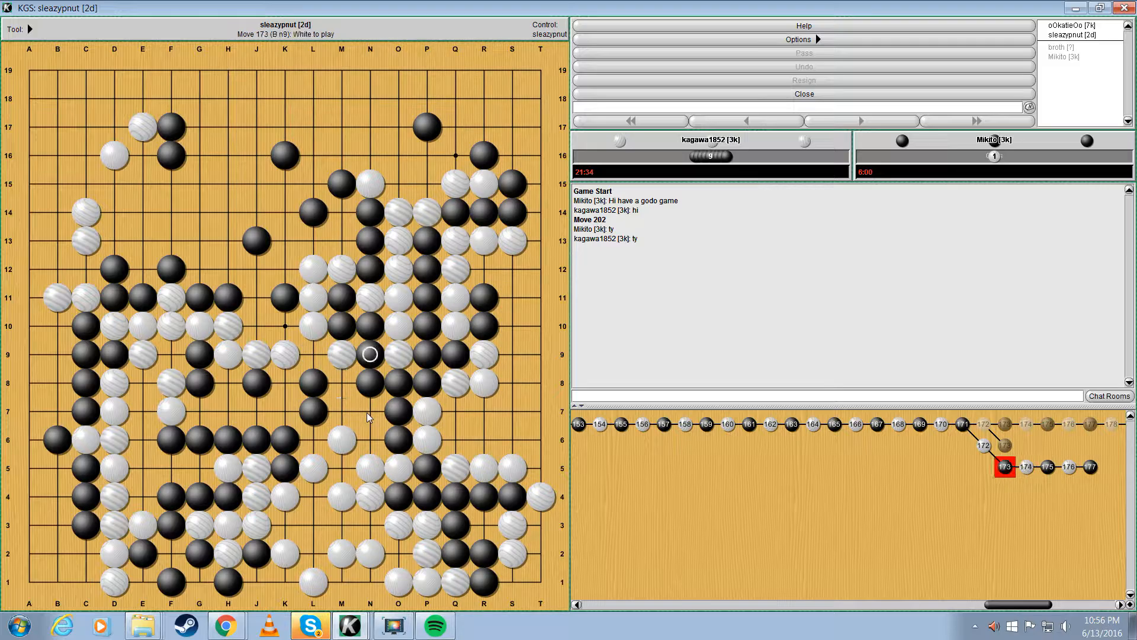
Step: Go back to moves 171–172 and add a new branch with Black at N9
click(964, 423)
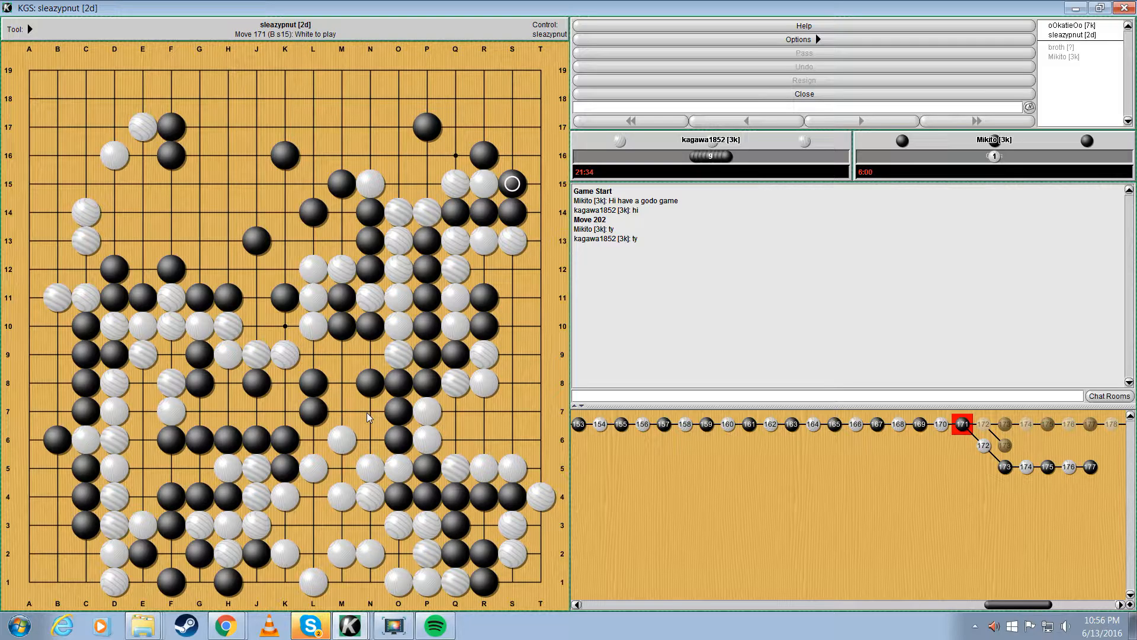
click(341, 382)
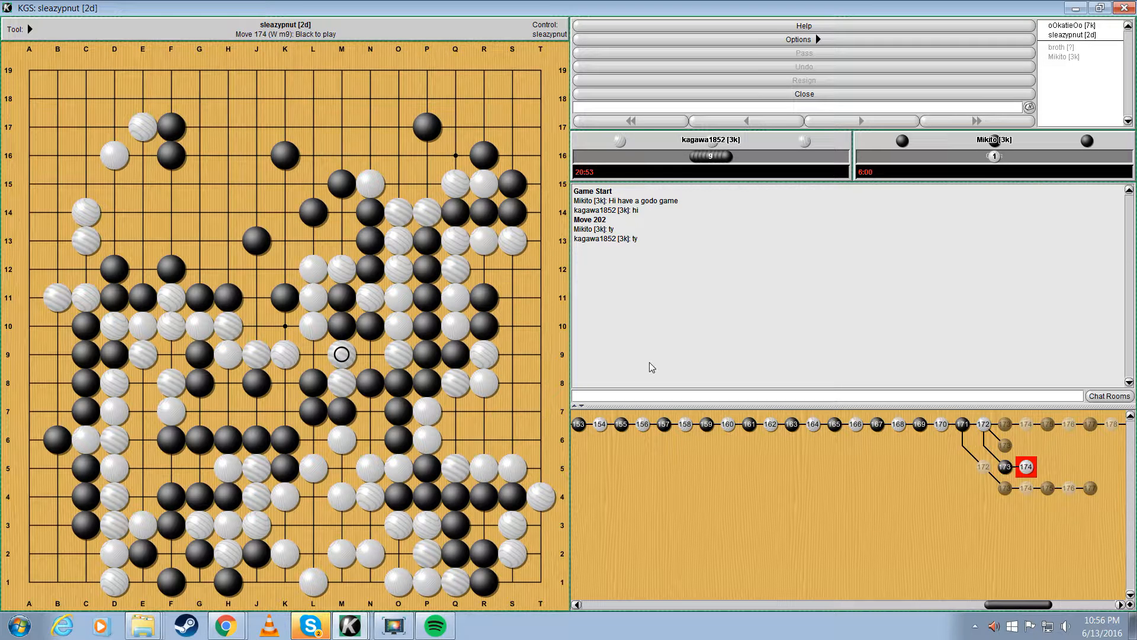
click(370, 354)
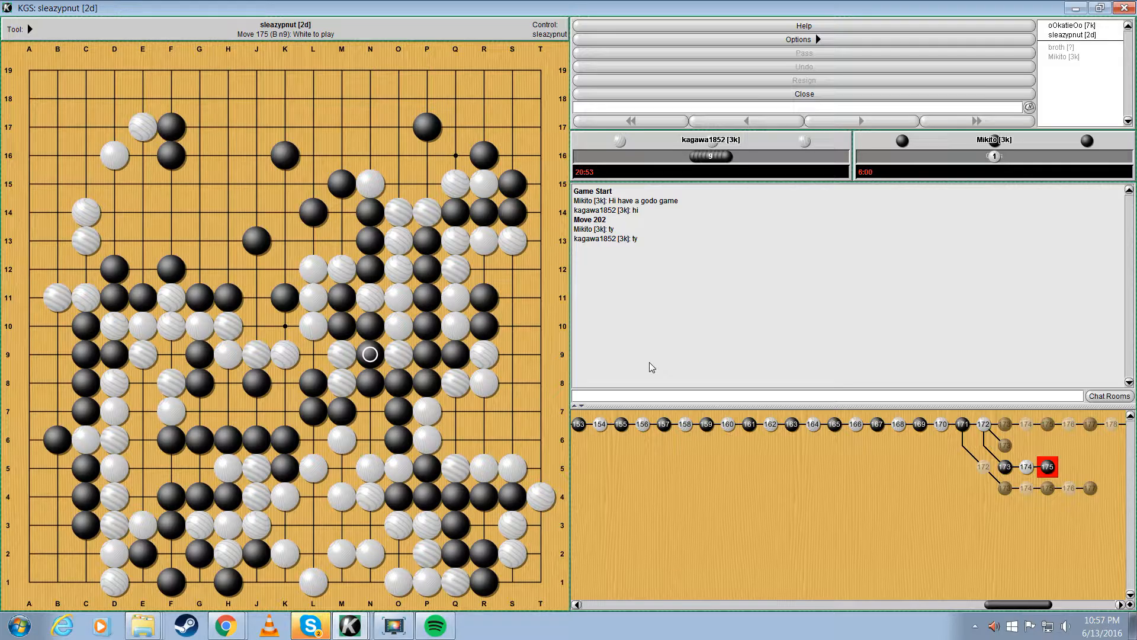
Step: Follow the main line forward through moves 173 and 174
click(1006, 425)
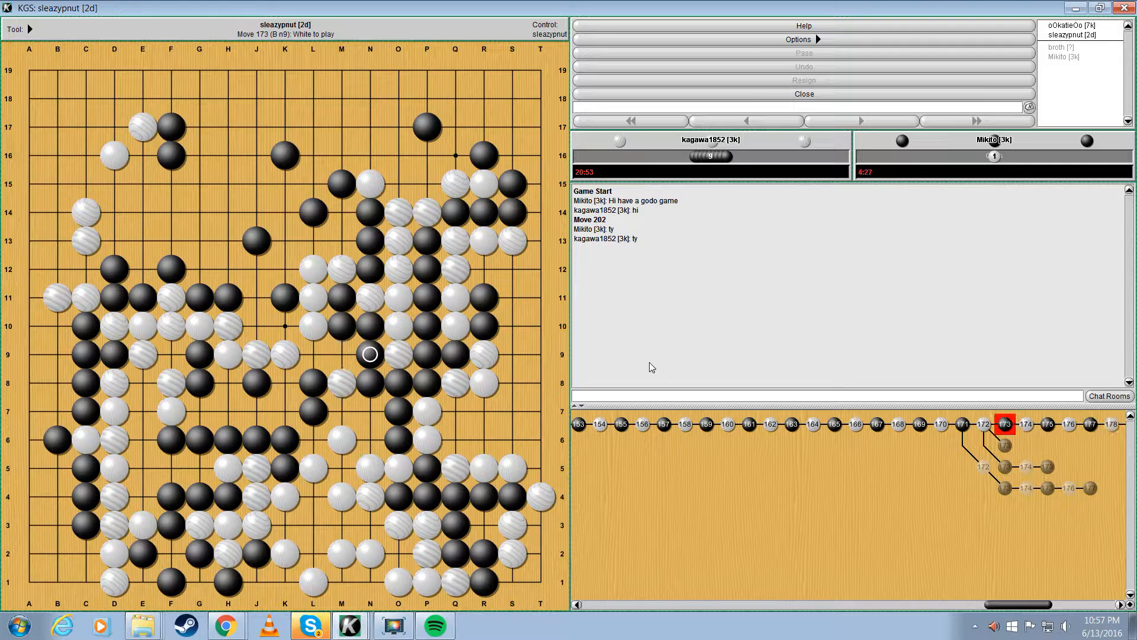
click(341, 411)
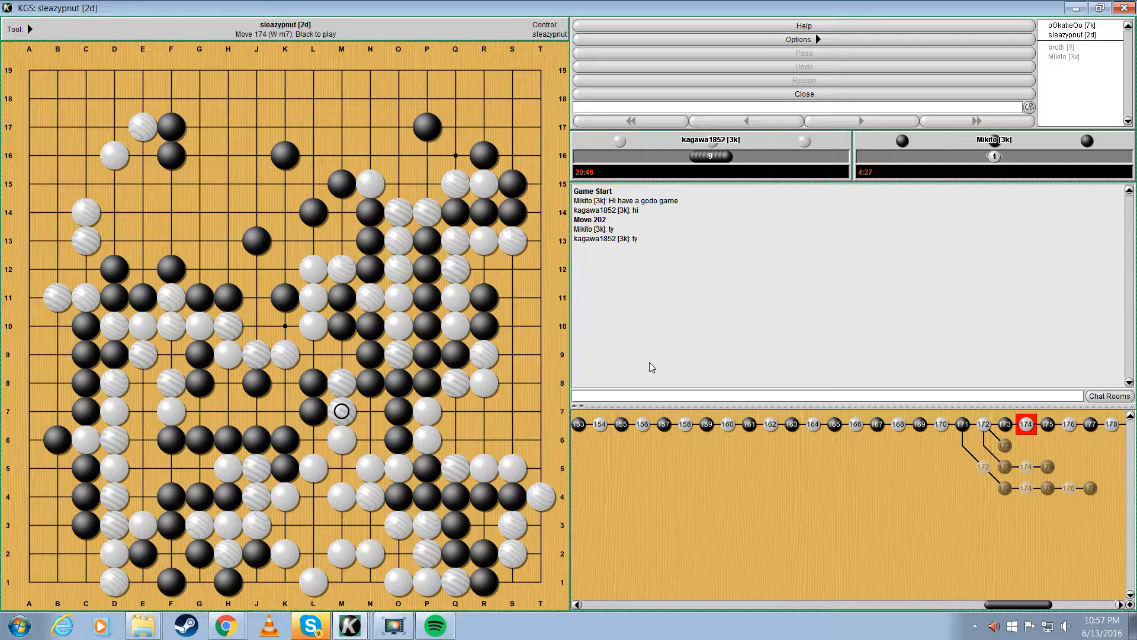
click(313, 354)
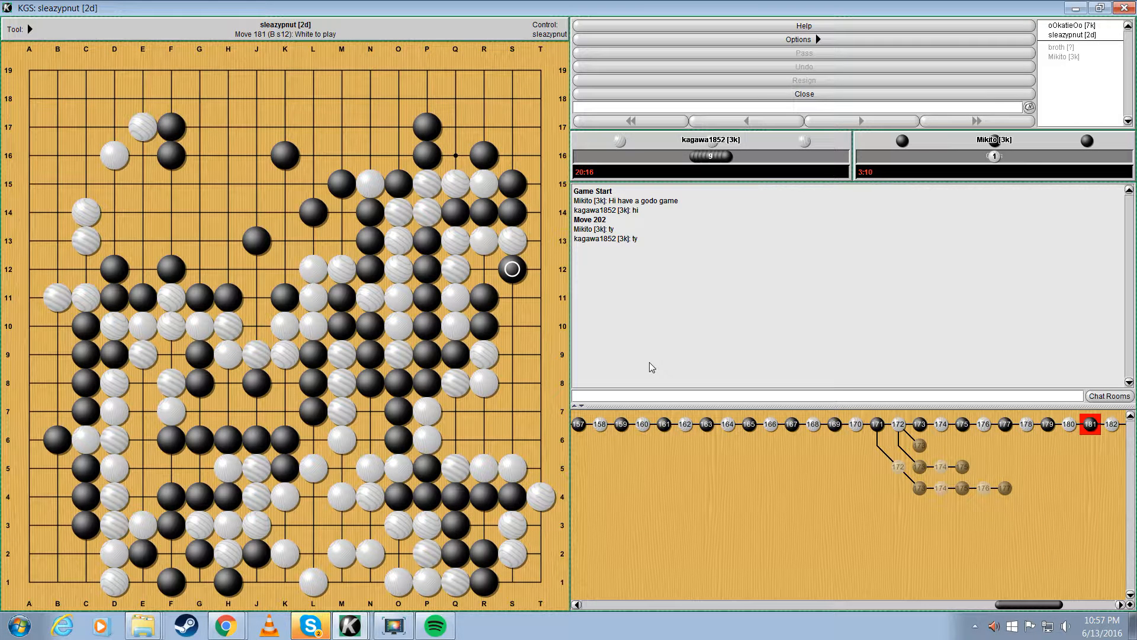
Step: Follow the main line to move 187, then start an alternative sequence after move 184
click(57, 553)
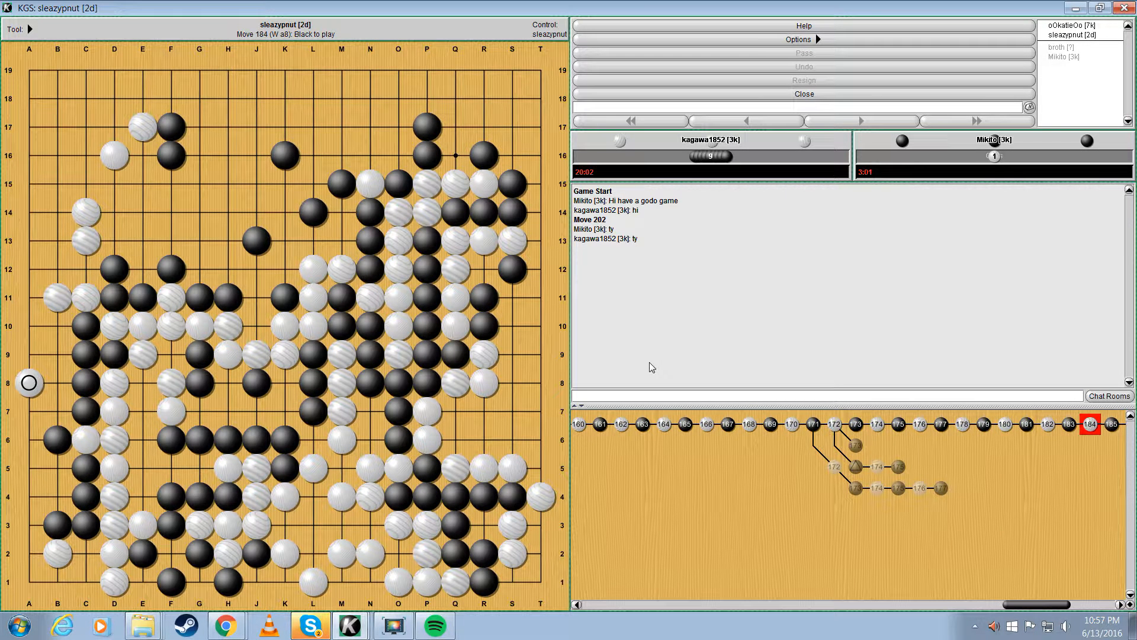
click(57, 354)
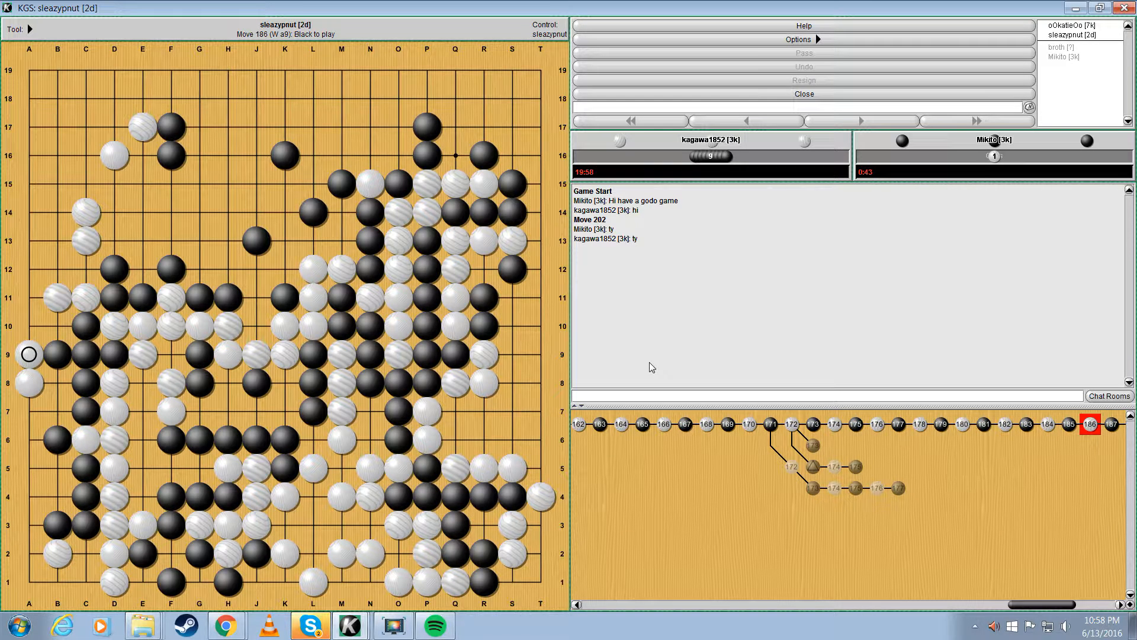
click(29, 411)
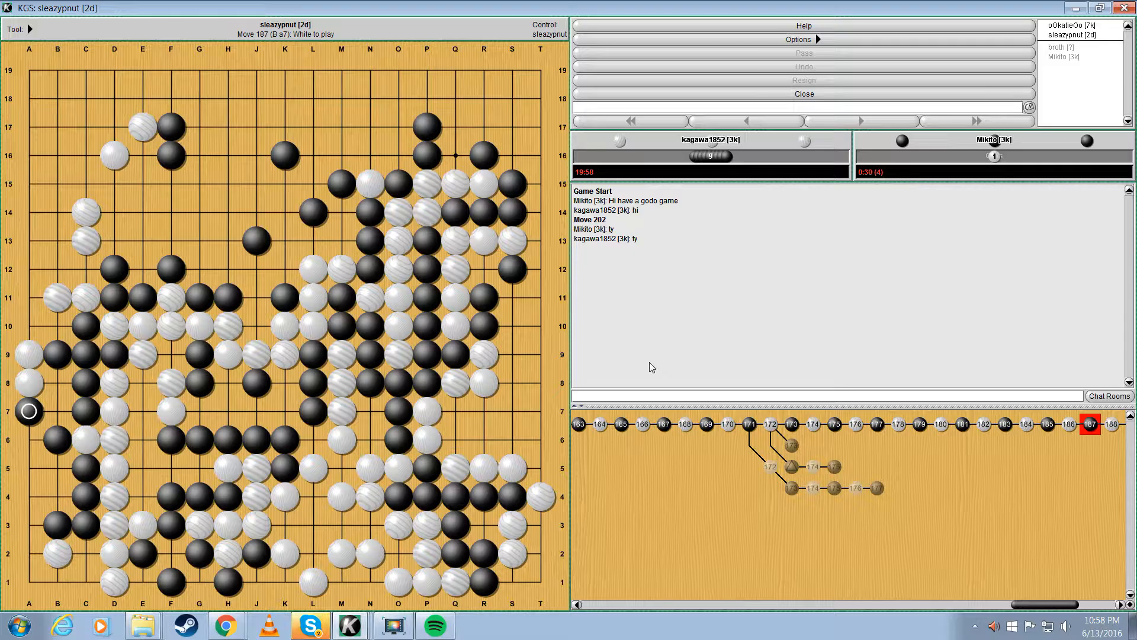
click(30, 466)
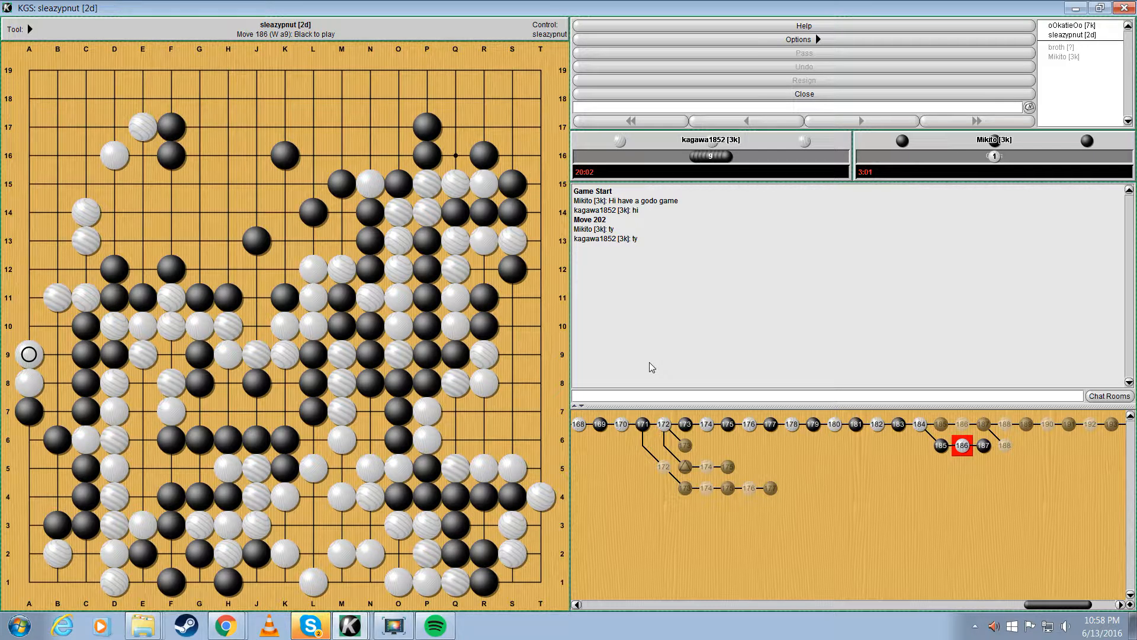
Step: Add alternative moves Black B9 and Black A7 to the variations after move 184
click(56, 355)
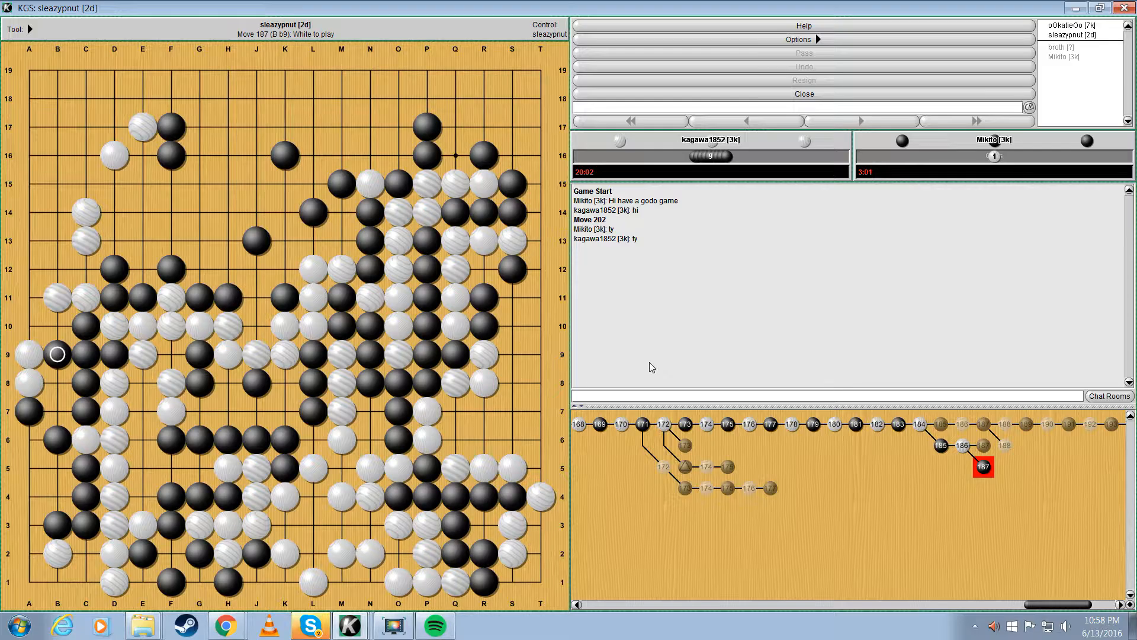
click(746, 121)
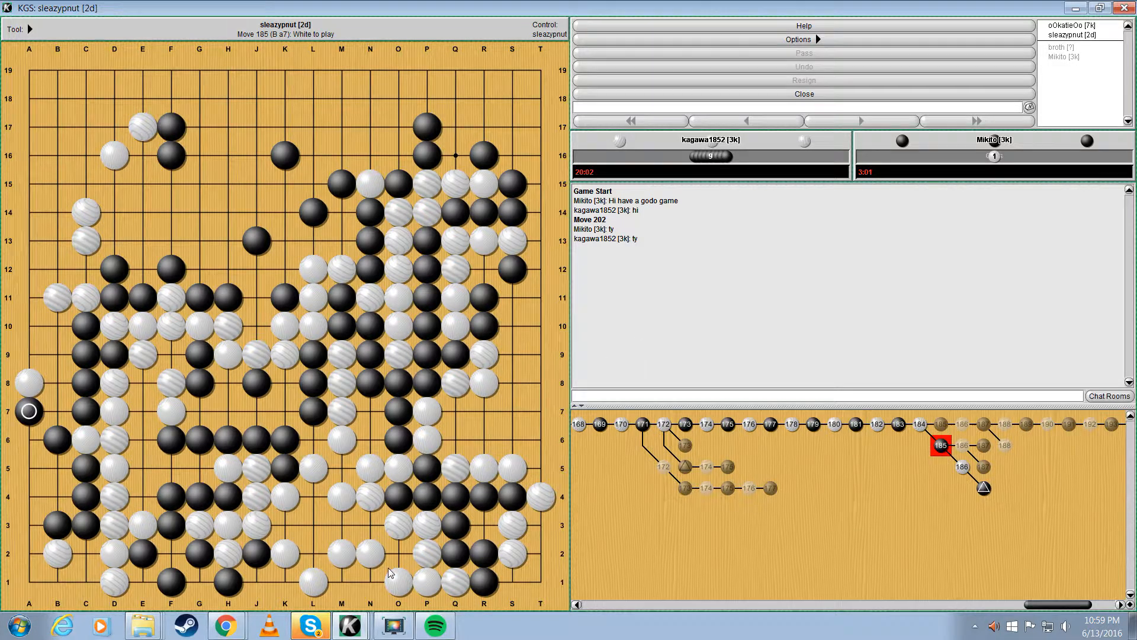
mouse_move(656, 311)
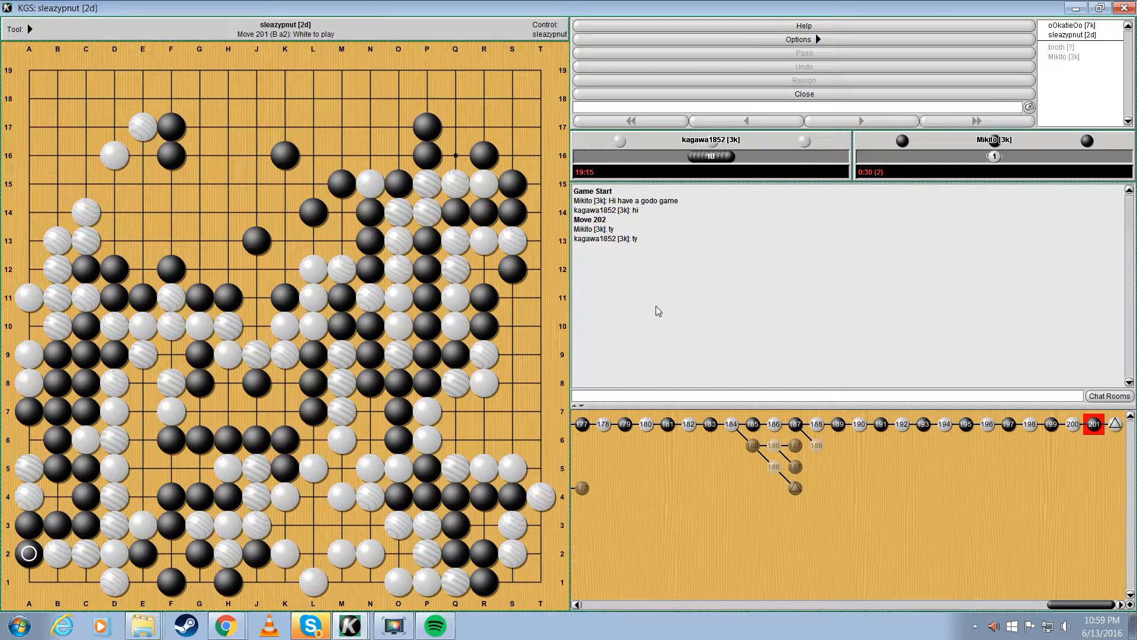
Step: Jump back to opening move 20, White at P7
click(256, 297)
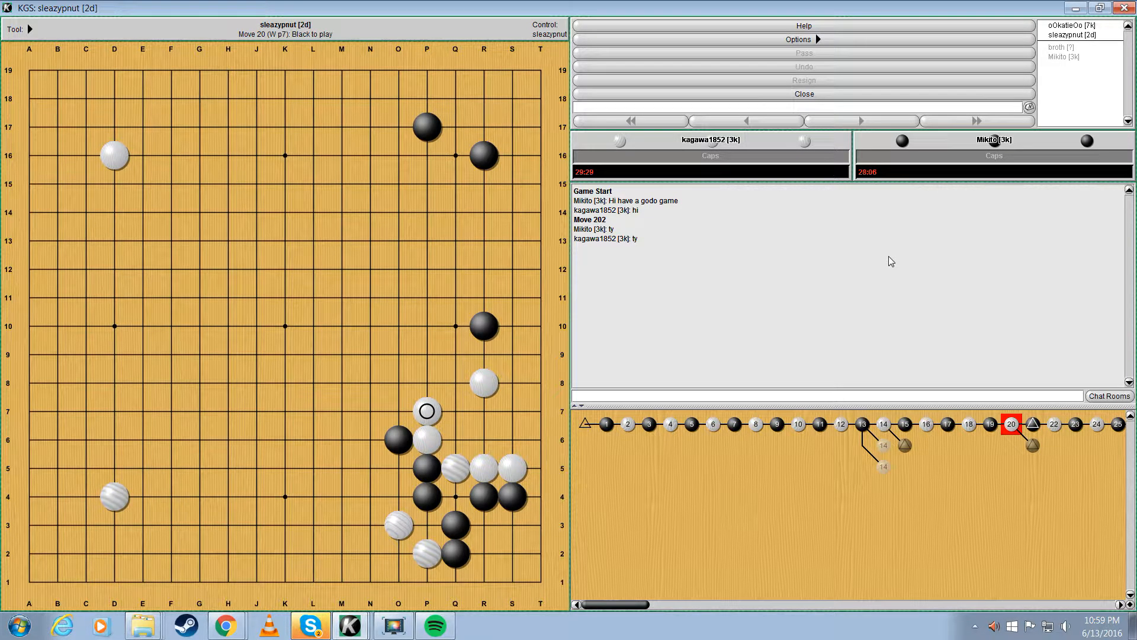
Step: Step through the opening to move 51, Black F5, labelling points A and B
click(368, 468)
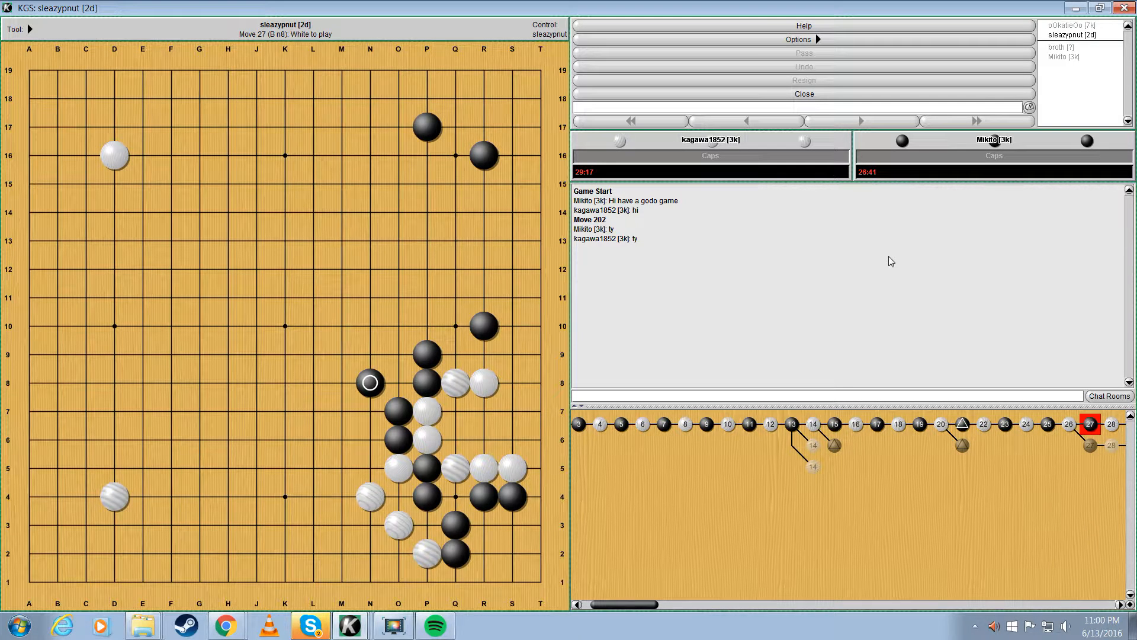
click(511, 555)
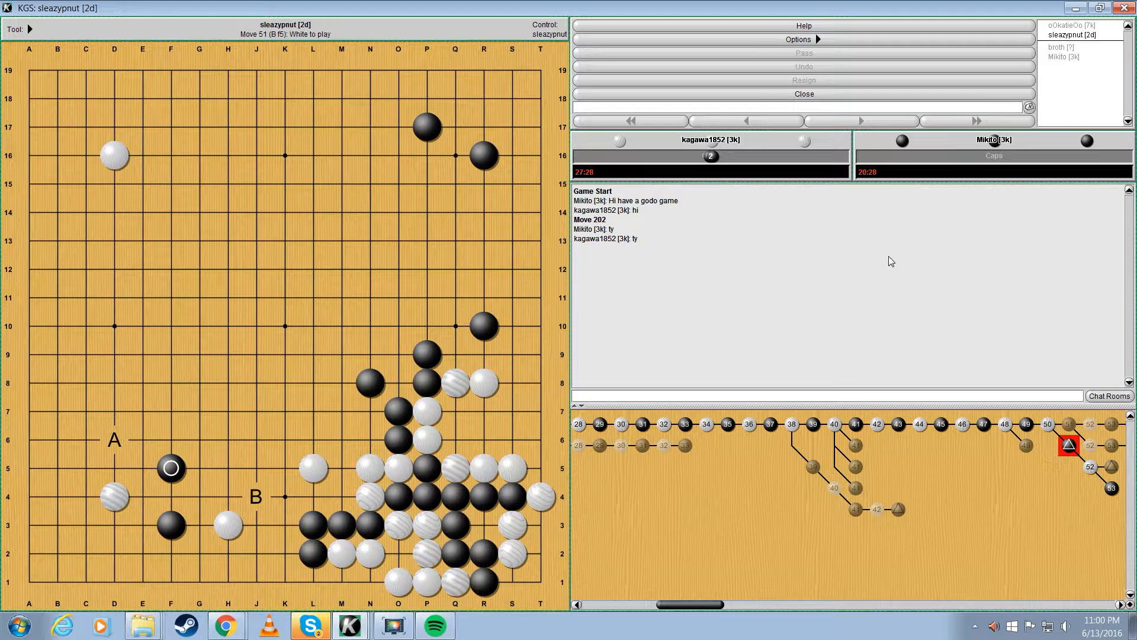
Step: Step the review forward from move 62 past move 69 to move 92, White E9
click(199, 524)
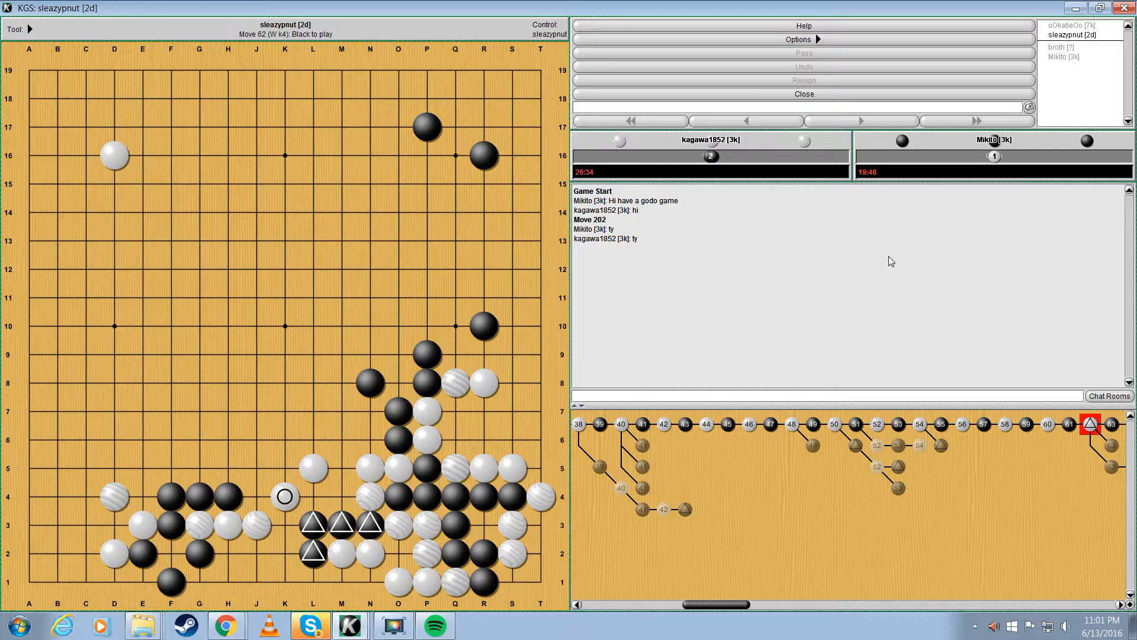
click(284, 525)
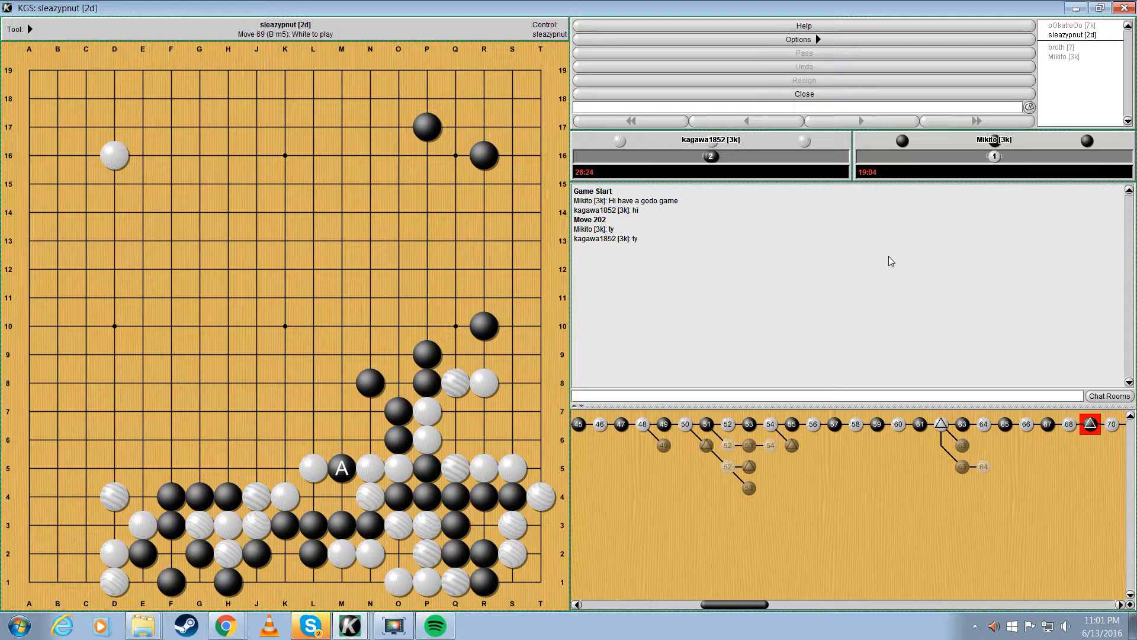
click(341, 497)
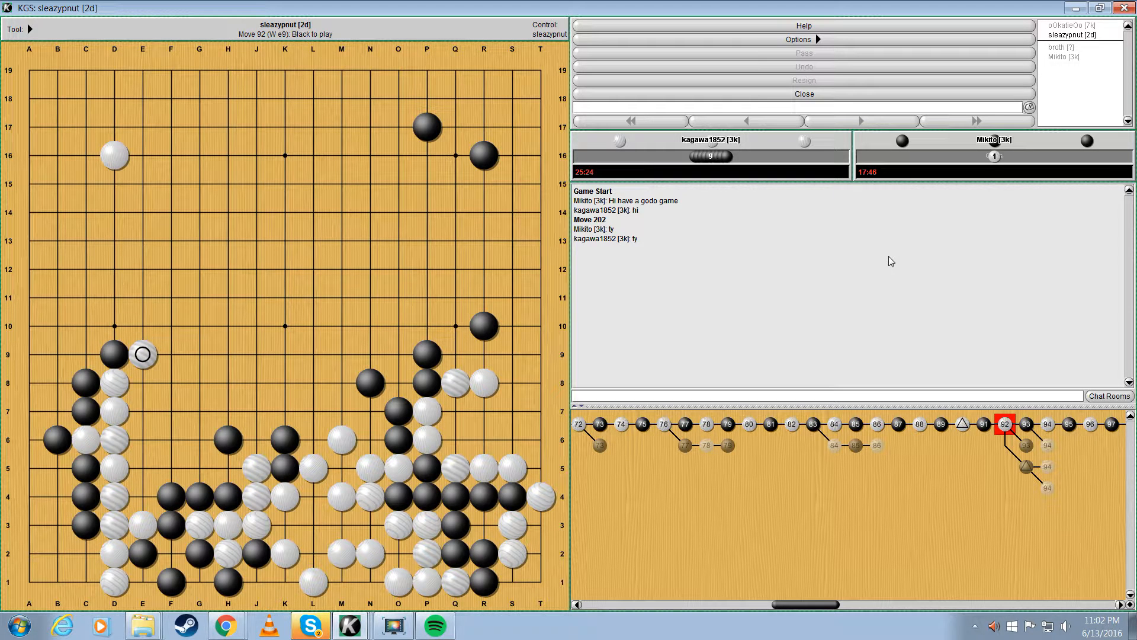
Step: Step the game review forward, reaching move 120 with White at K9
click(114, 326)
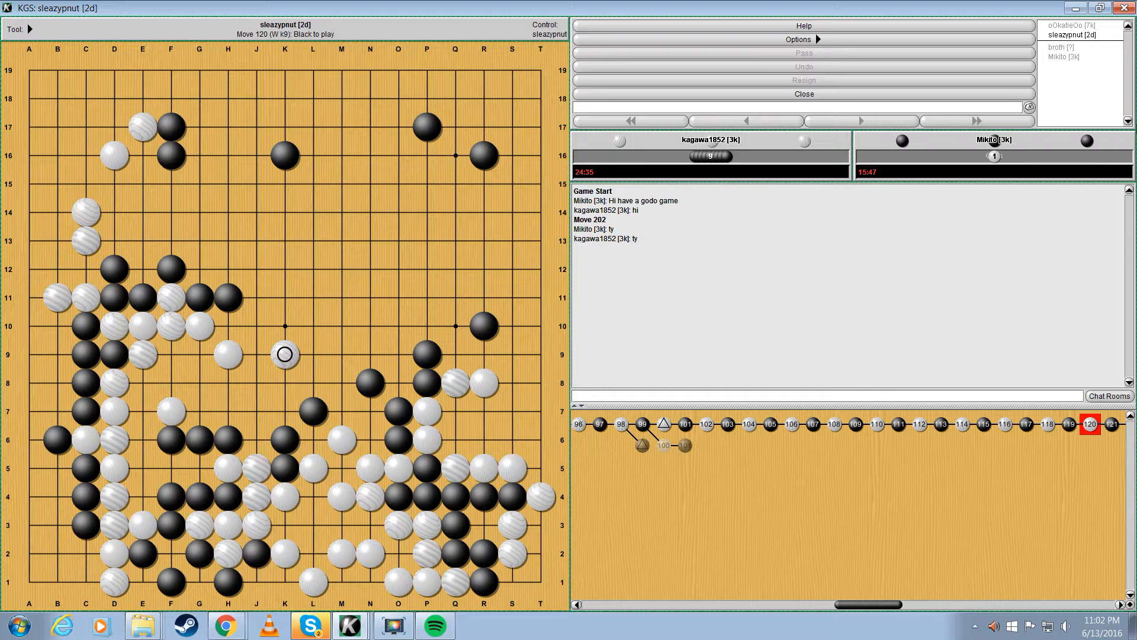
mouse_move(1126, 7)
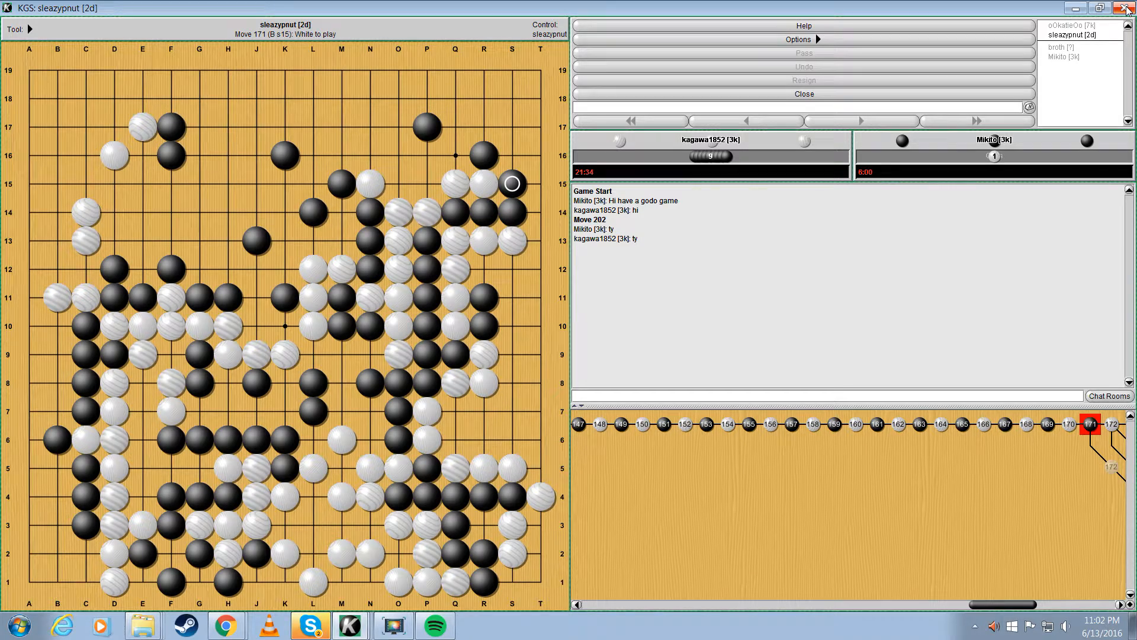
Step: Place variation stones for moves 172–176, ending with White at M9
click(341, 384)
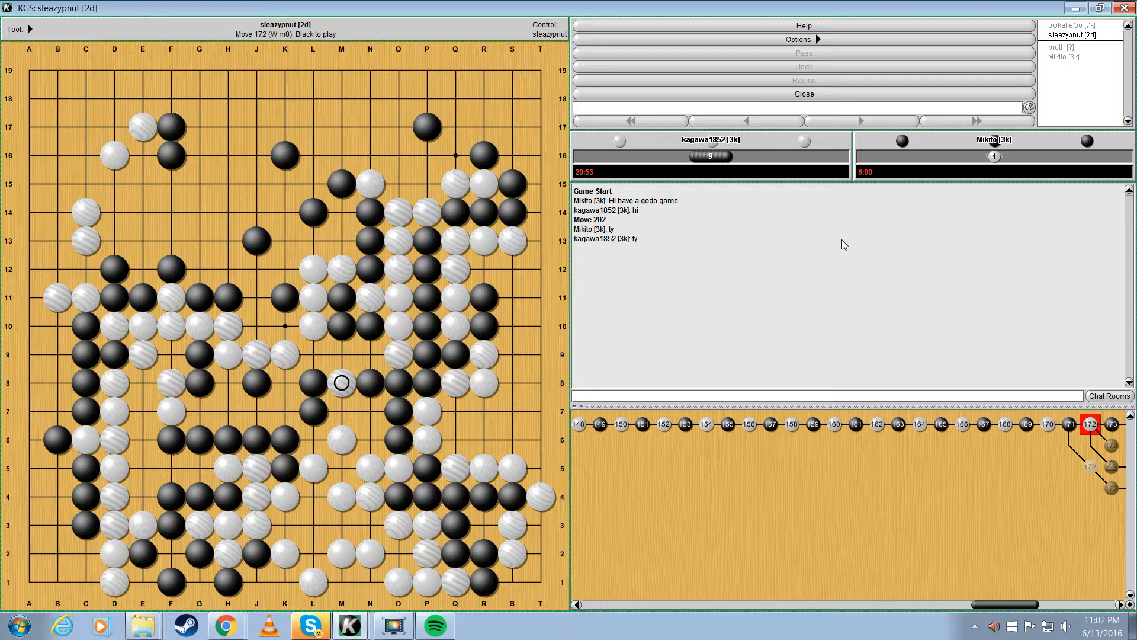
click(369, 354)
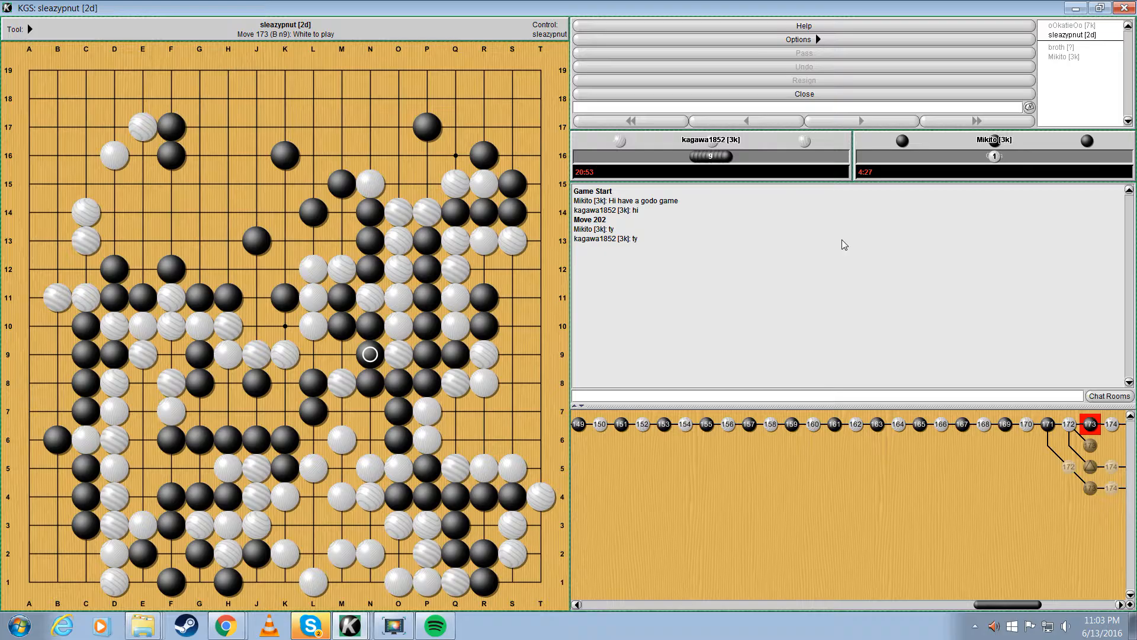
click(312, 369)
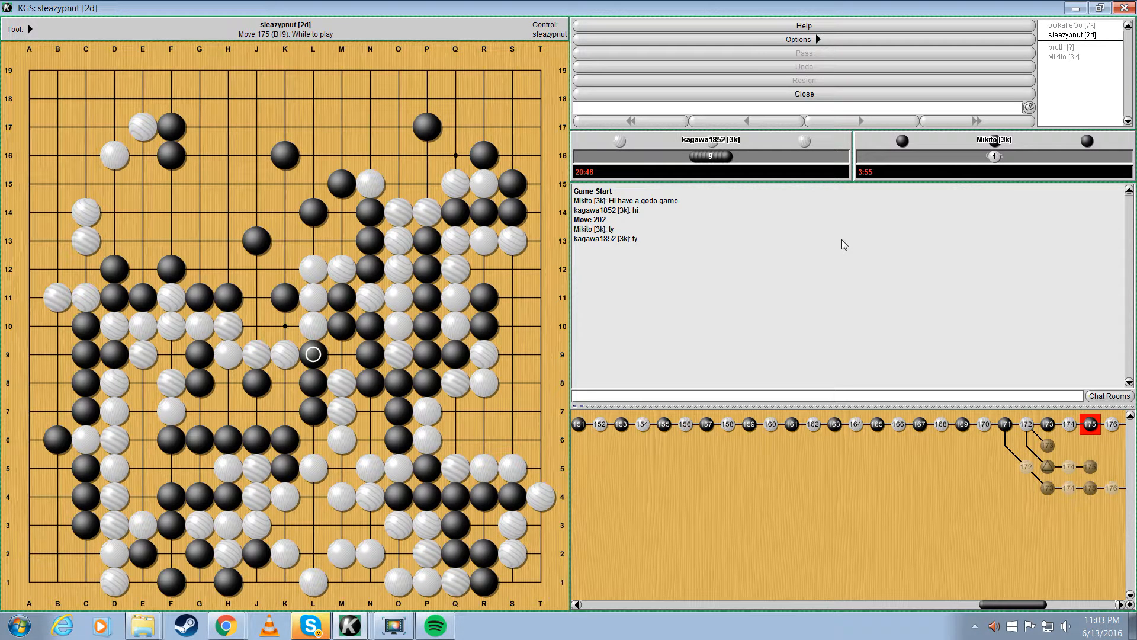
click(341, 354)
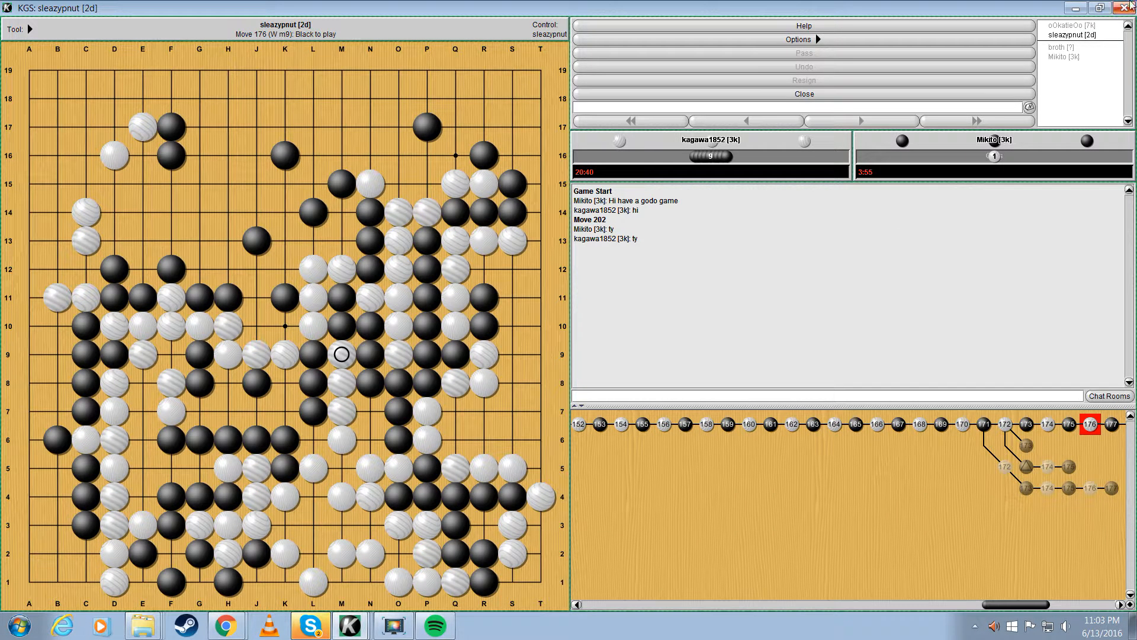
mouse_move(1127, 8)
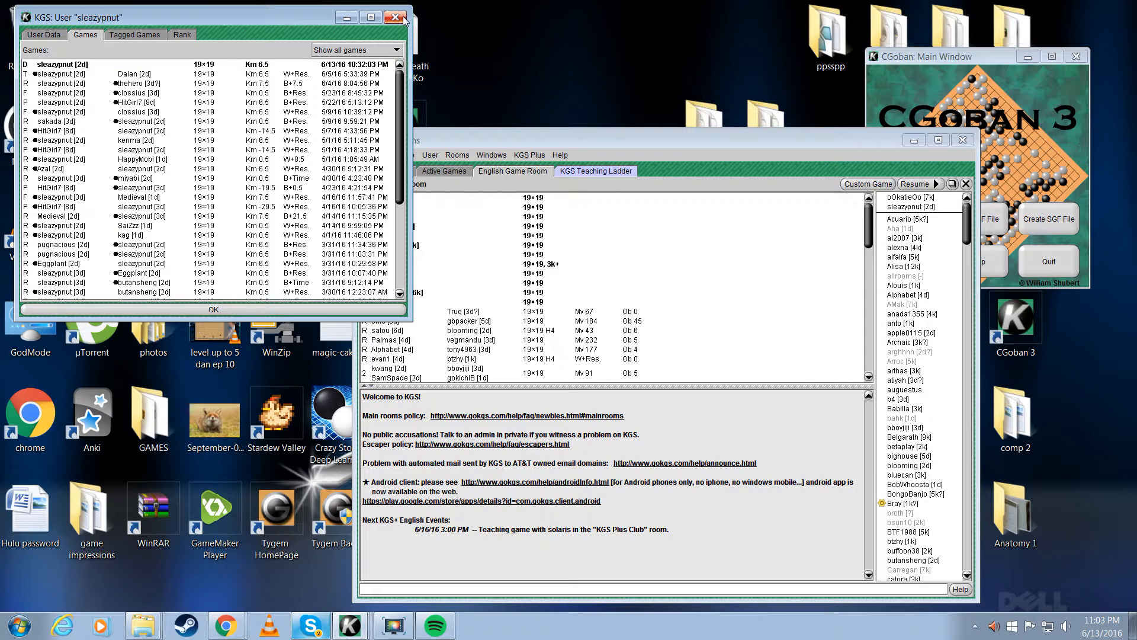
Step: Close the player's past-games list and bring the Skype group call to the front
click(395, 17)
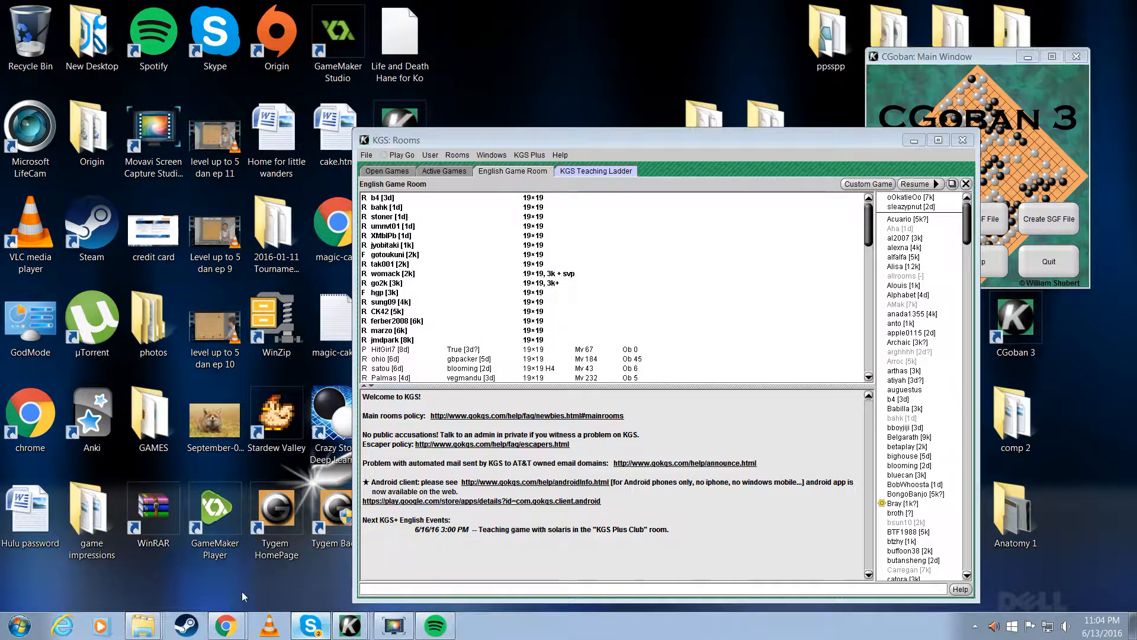
click(309, 624)
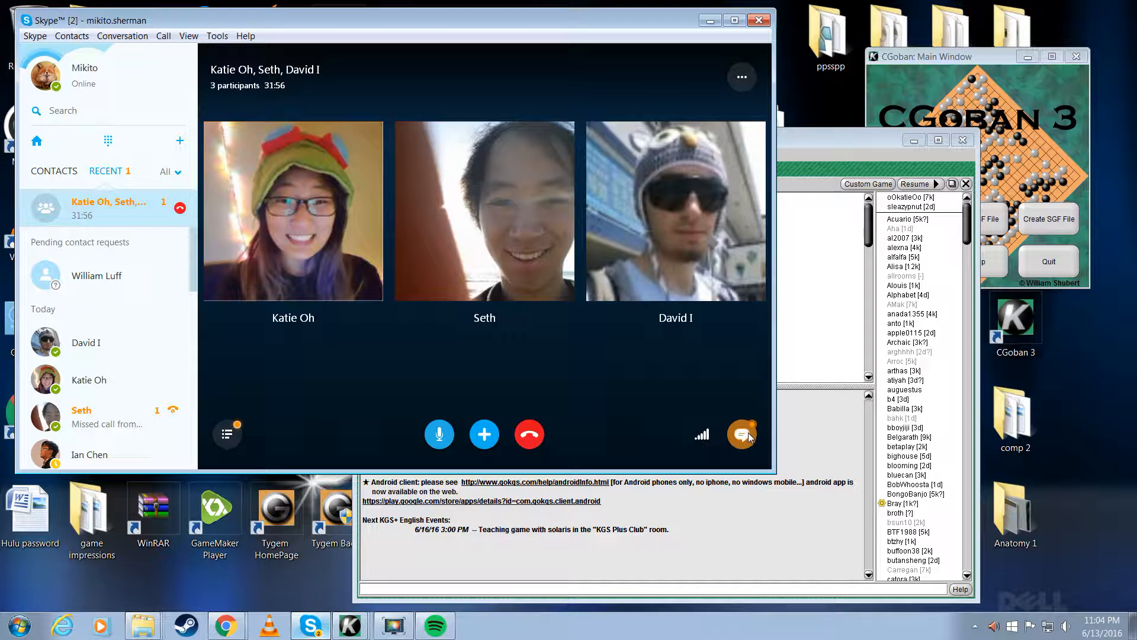
Step: Open the group chat and download the shared SGF game file
click(741, 434)
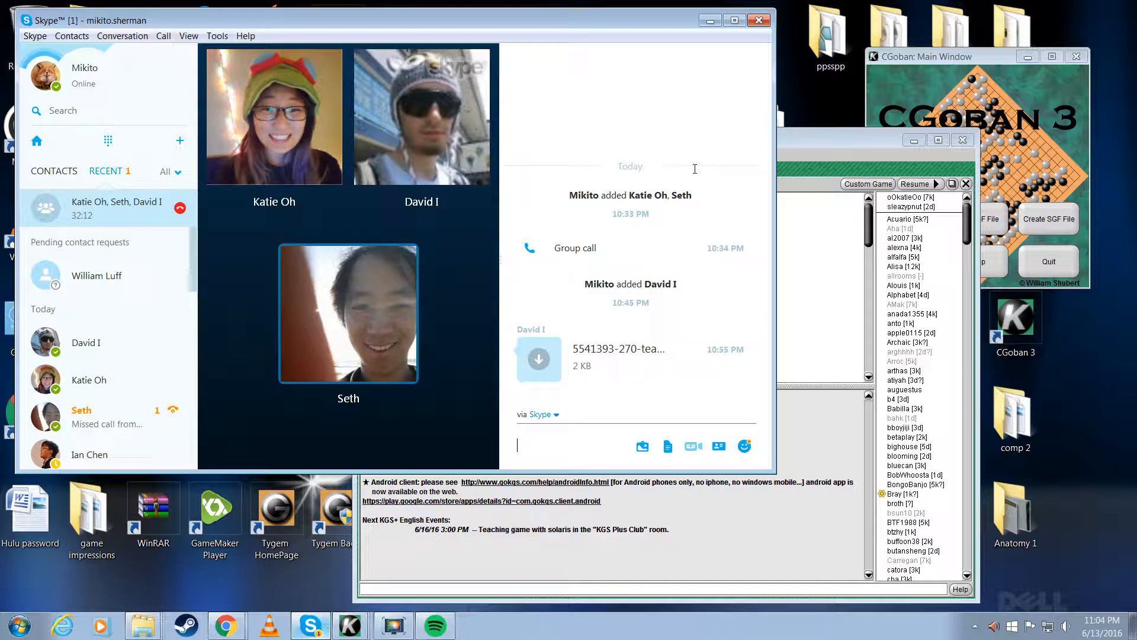
mouse_move(539, 359)
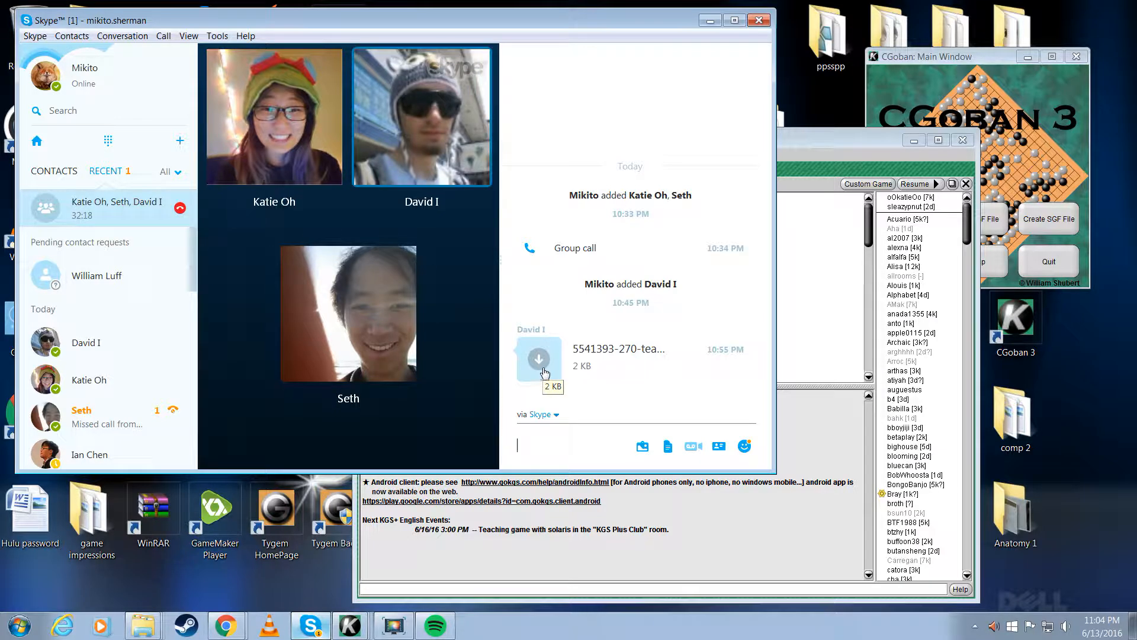
click(538, 359)
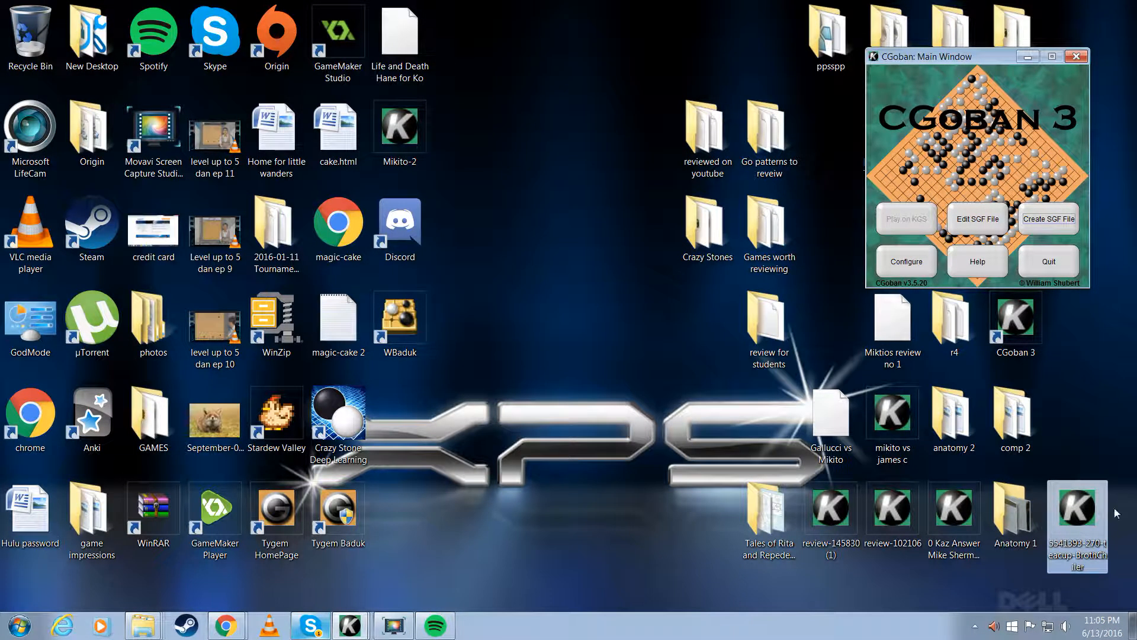
Step: Open the downloaded teacup vs BrothChiler SGF file from the Desktop
drag(1077, 508, 646, 427)
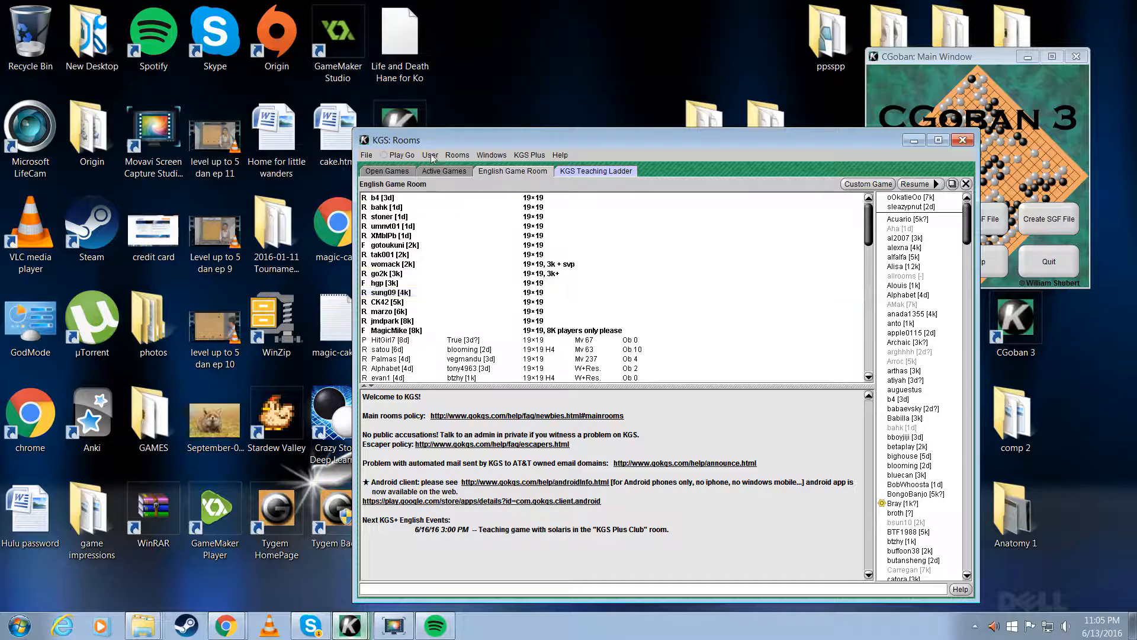
click(366, 155)
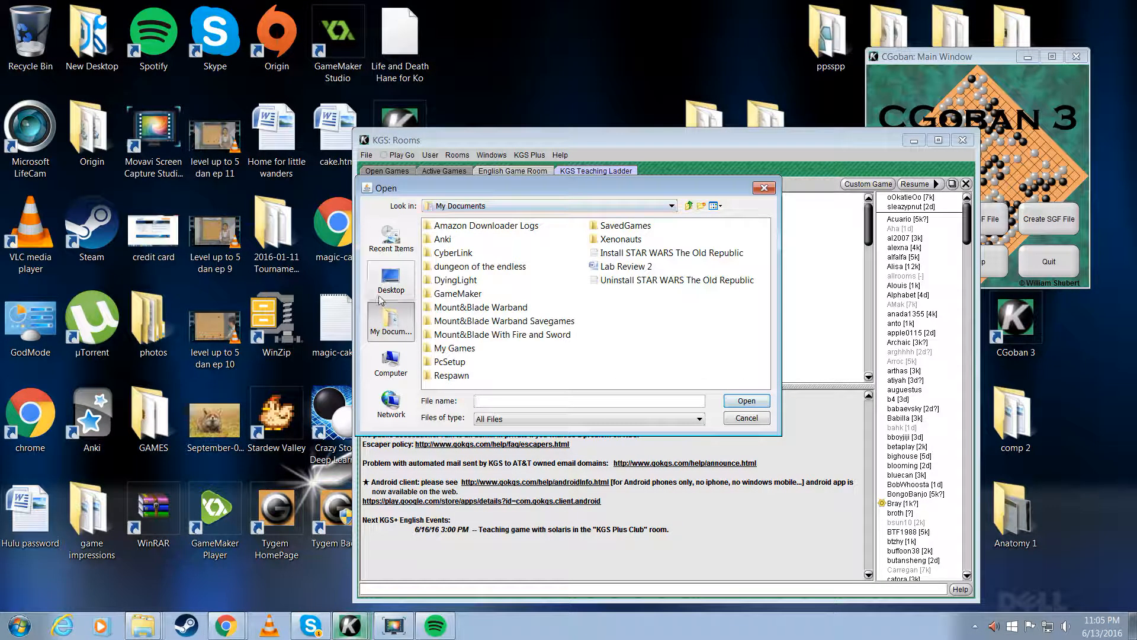
click(390, 279)
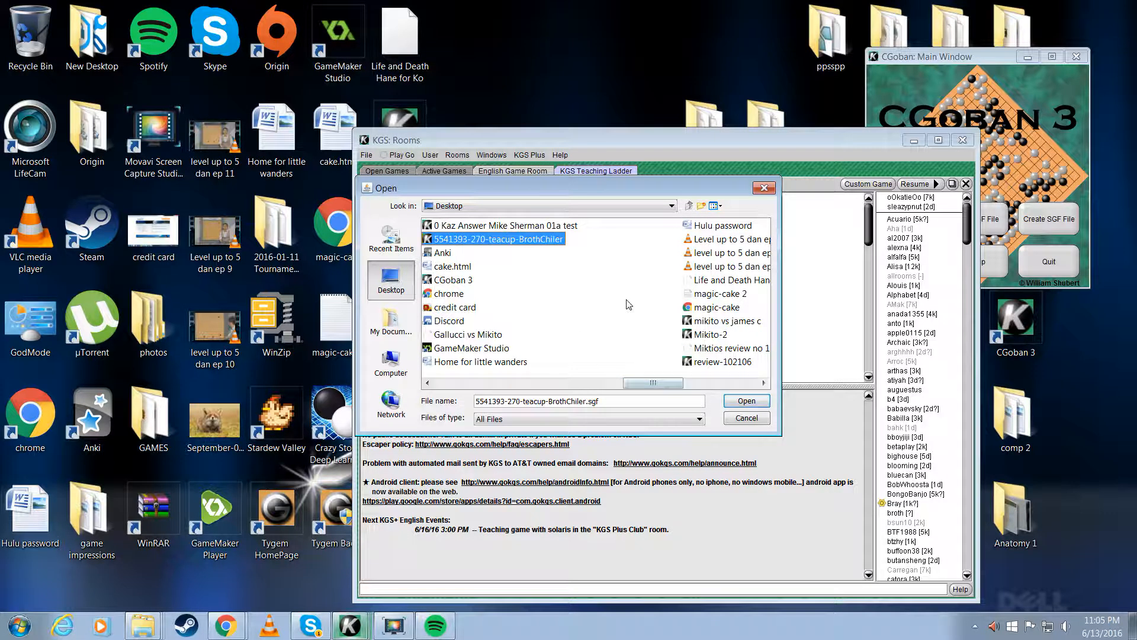
click(745, 401)
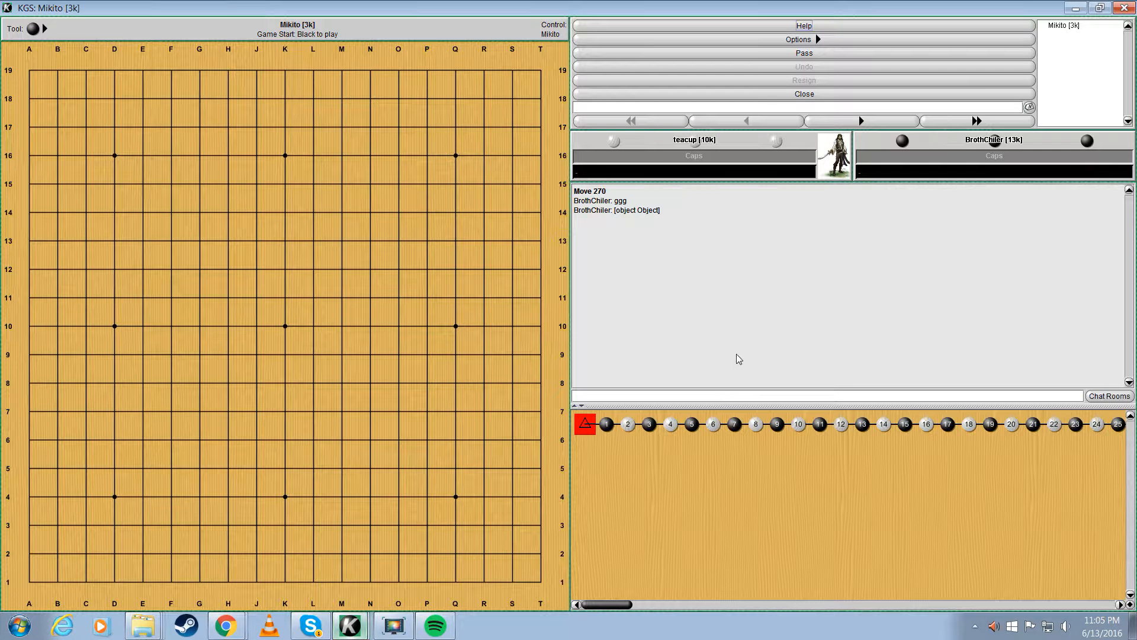
mouse_move(743, 313)
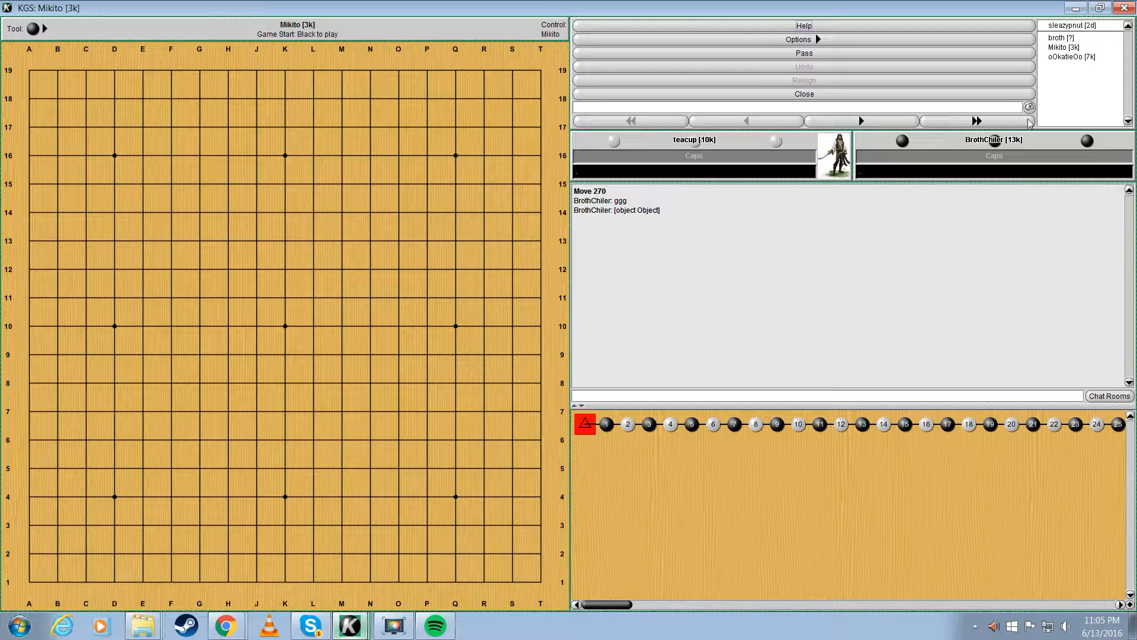
Step: Step through the opening moves, then return to move 1, Black at D4
right_click(1081, 57)
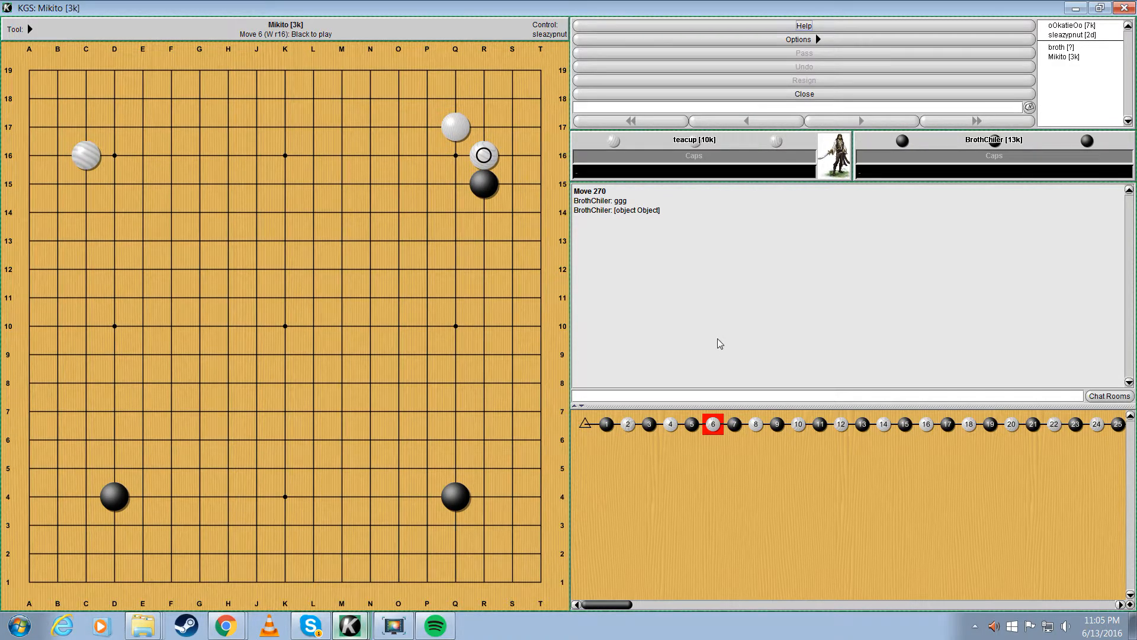
click(393, 626)
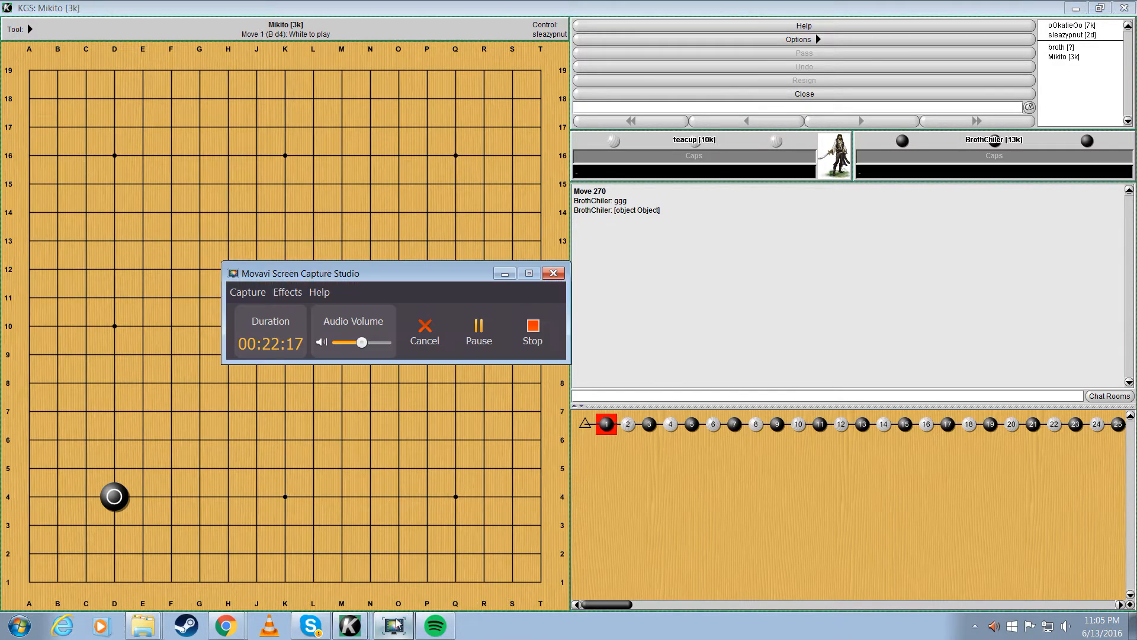